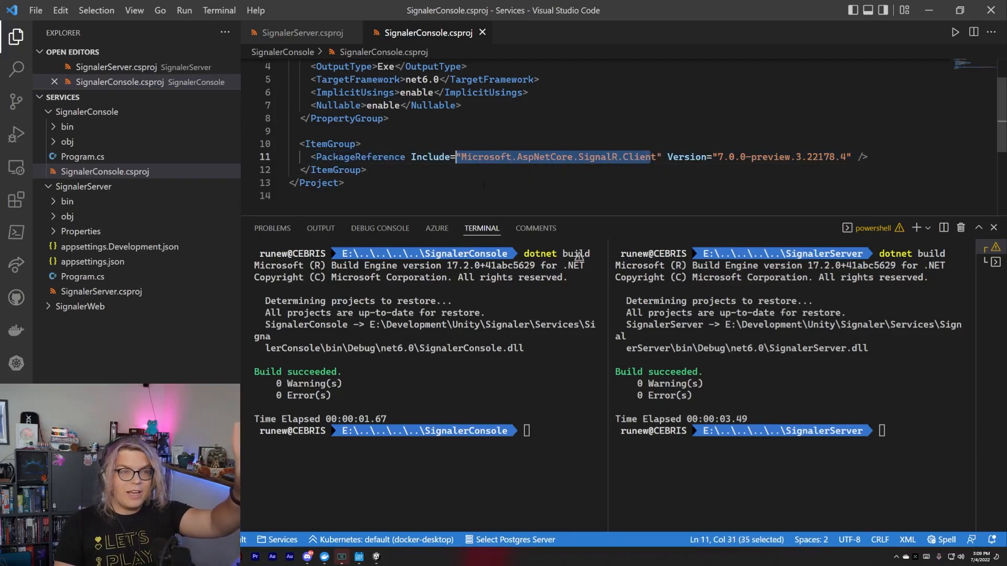
- View SignalerServer.csproj to compare its Microsoft.AspNetCore.SignalR package reference
click(301, 33)
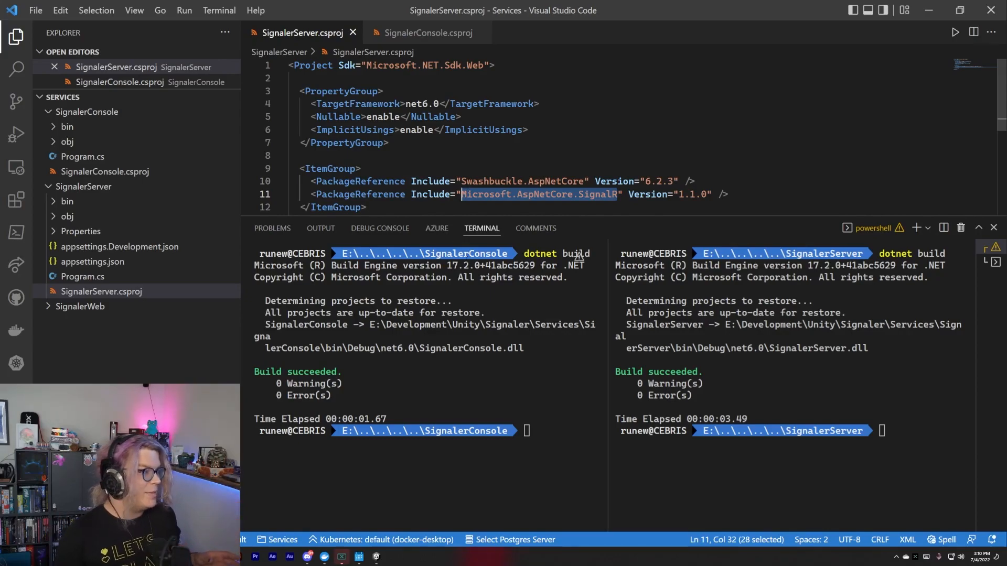
click(729, 194)
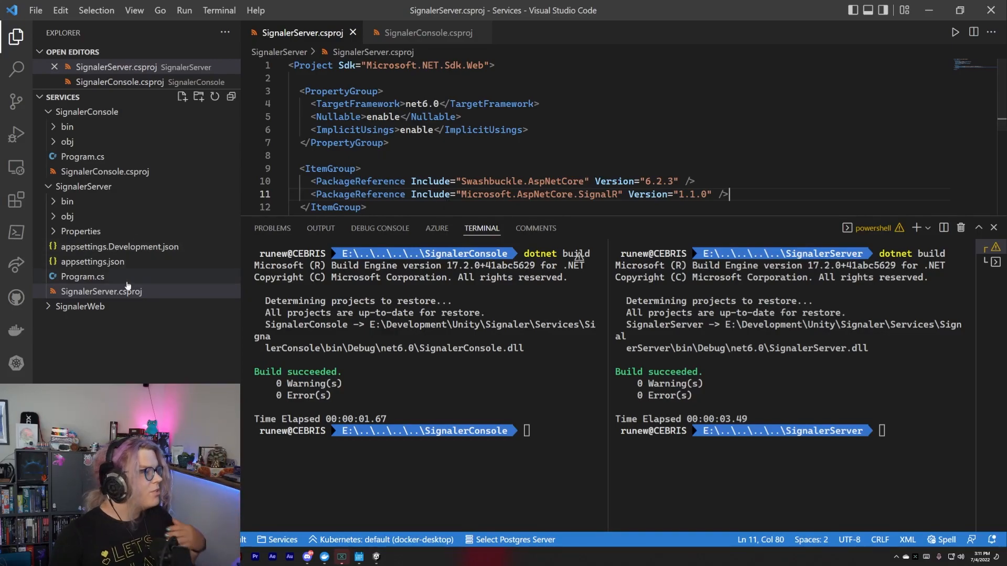
mouse_move(100, 291)
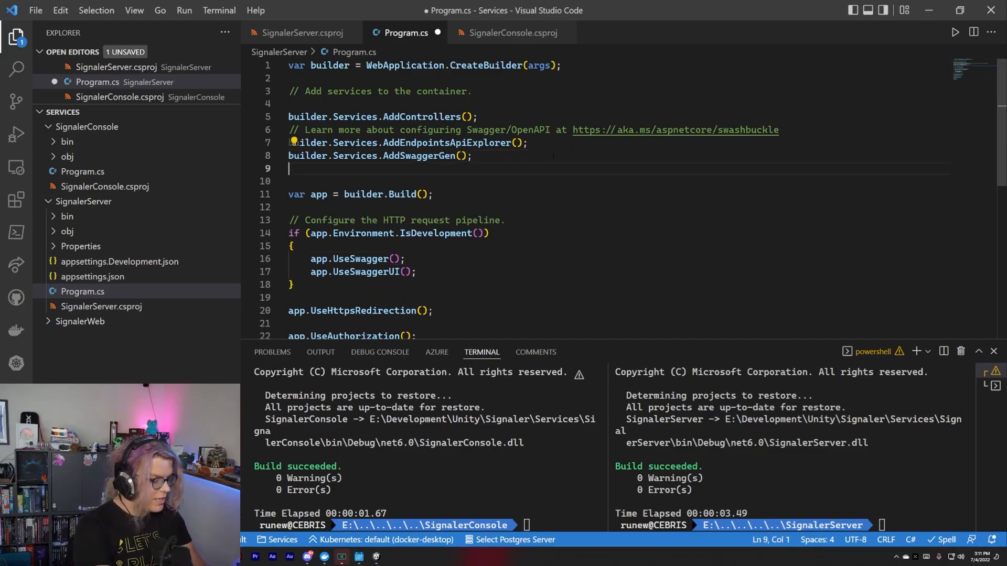
- Add builder.Services.AddSignalR(); to the server's Program.cs and save
text(builder.SEr)
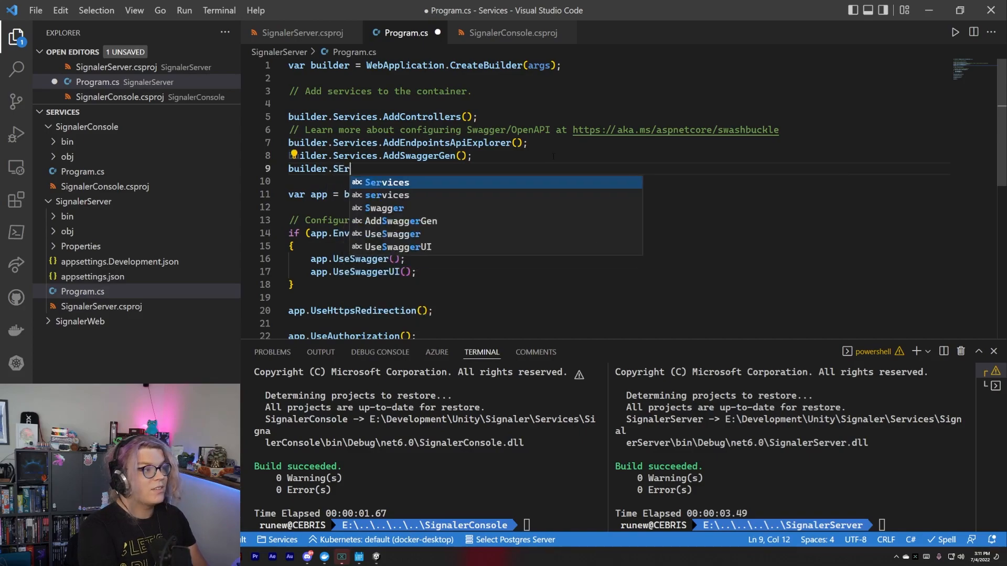
text(Services.Add)
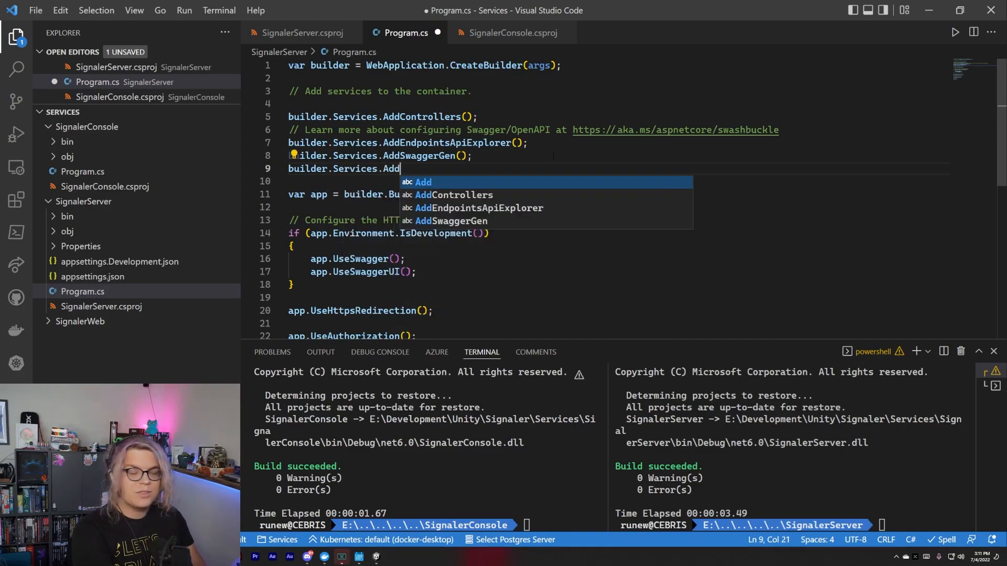
text(SignalR)
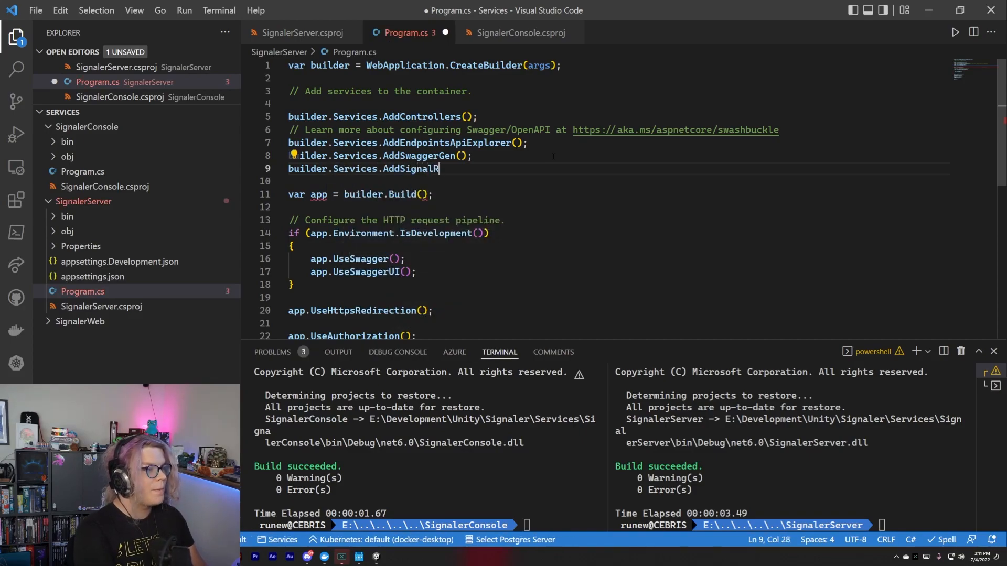
text(();)
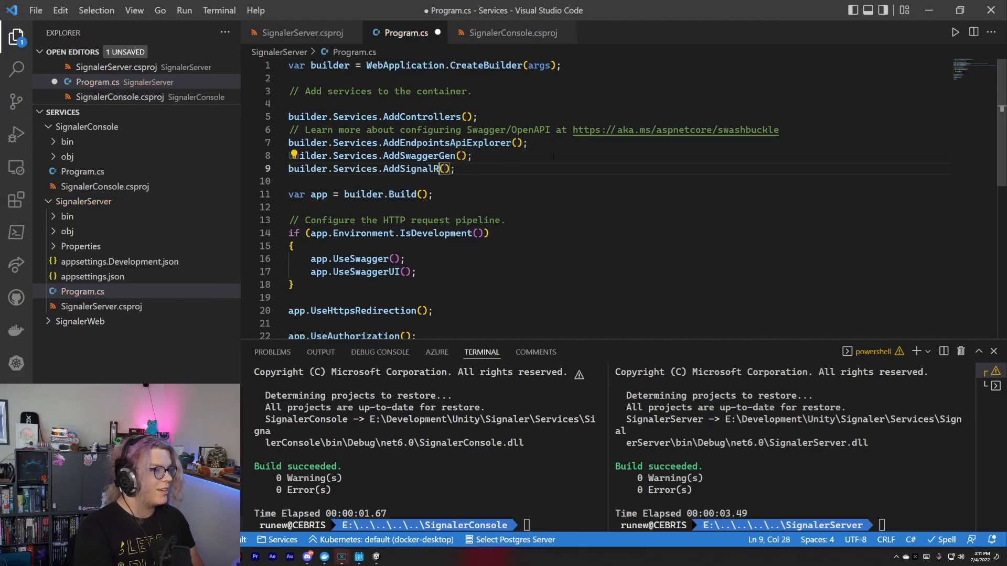
click(294, 155)
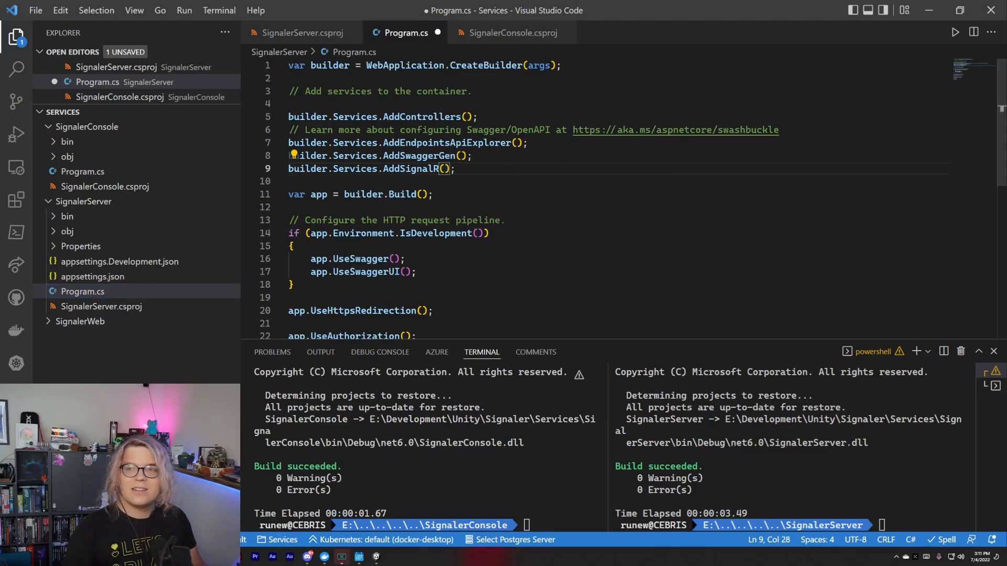
key(ctrl+s)
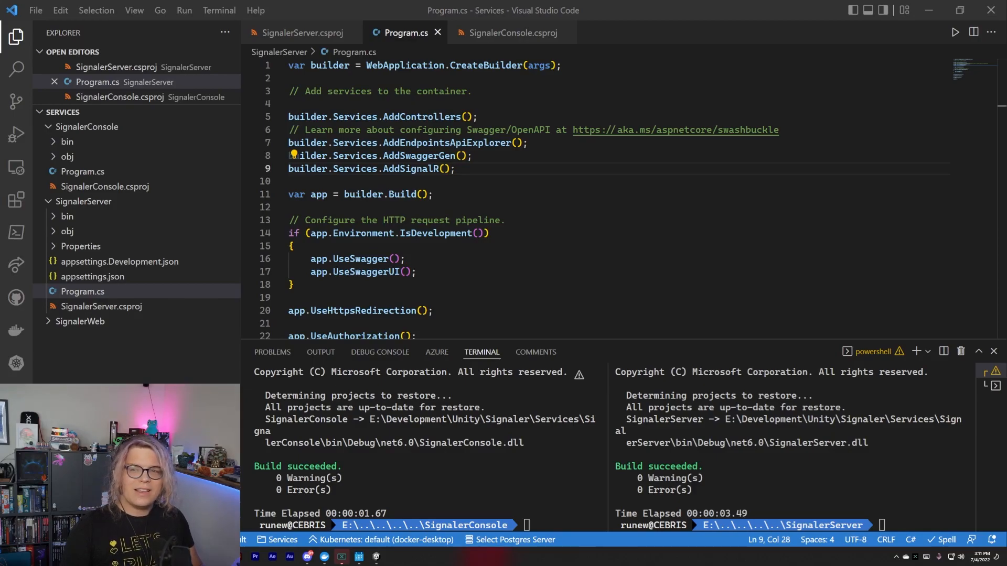
- Move down to the app pipeline and start a new line after app.MapControllers()
click(471, 156)
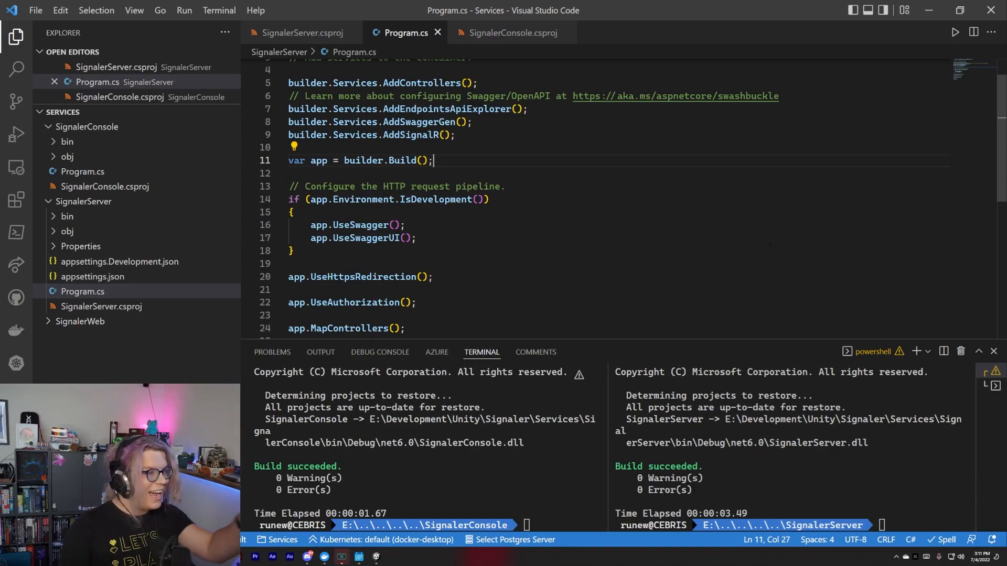
scroll(down, 3)
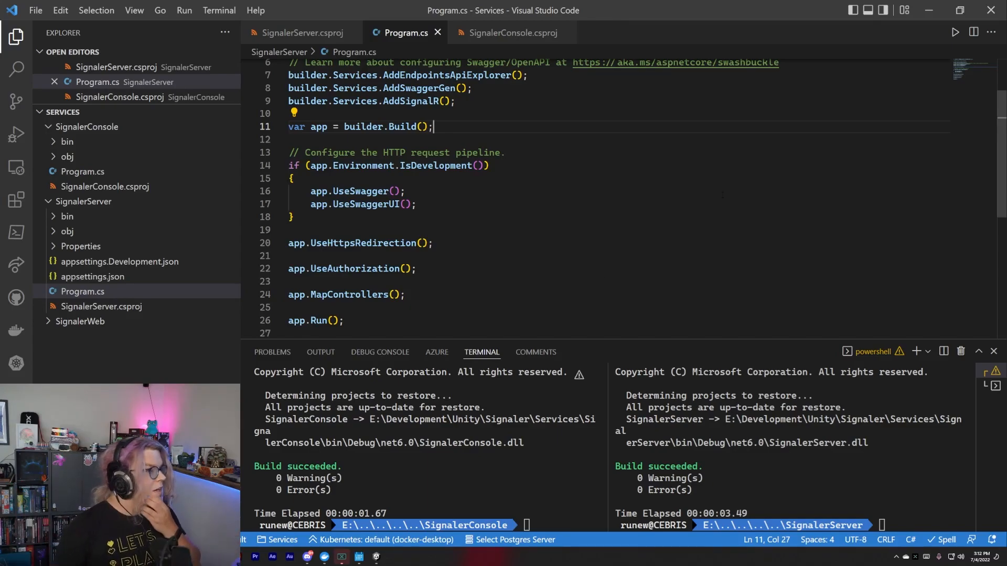
click(406, 294)
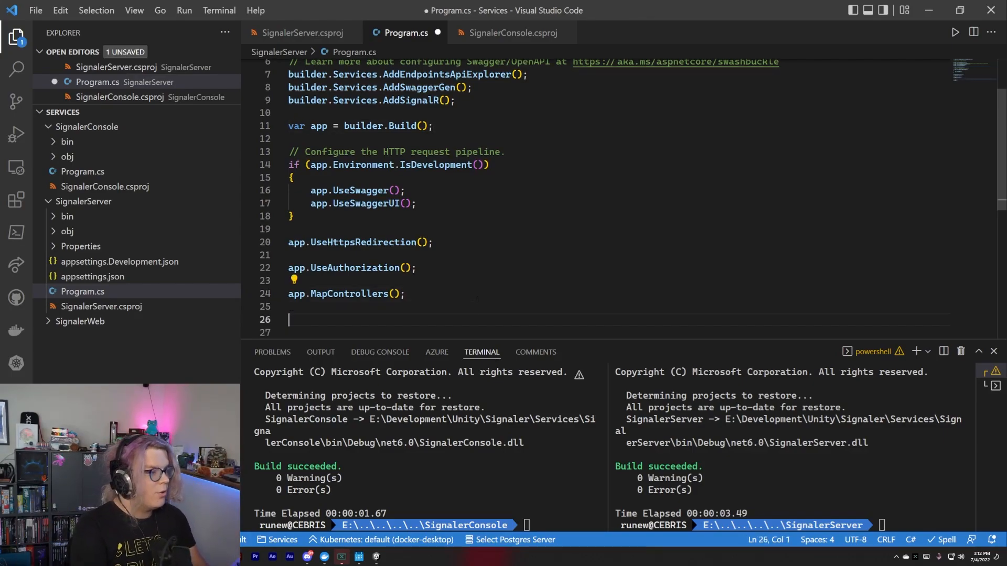
- Write app.MapHub<SignalerHub>("/signaler"); below the controller mapping
text(app.)
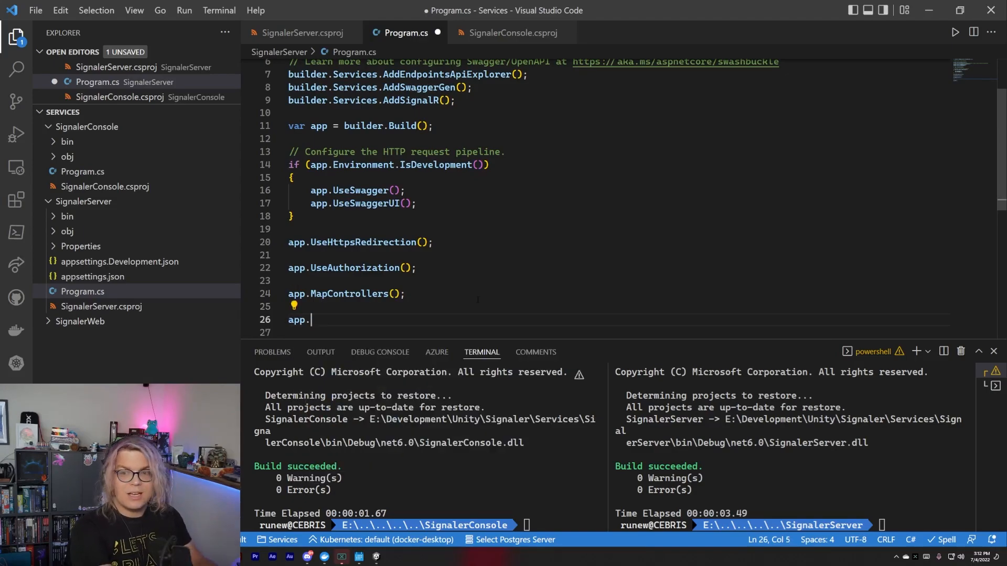
text(MapHub)
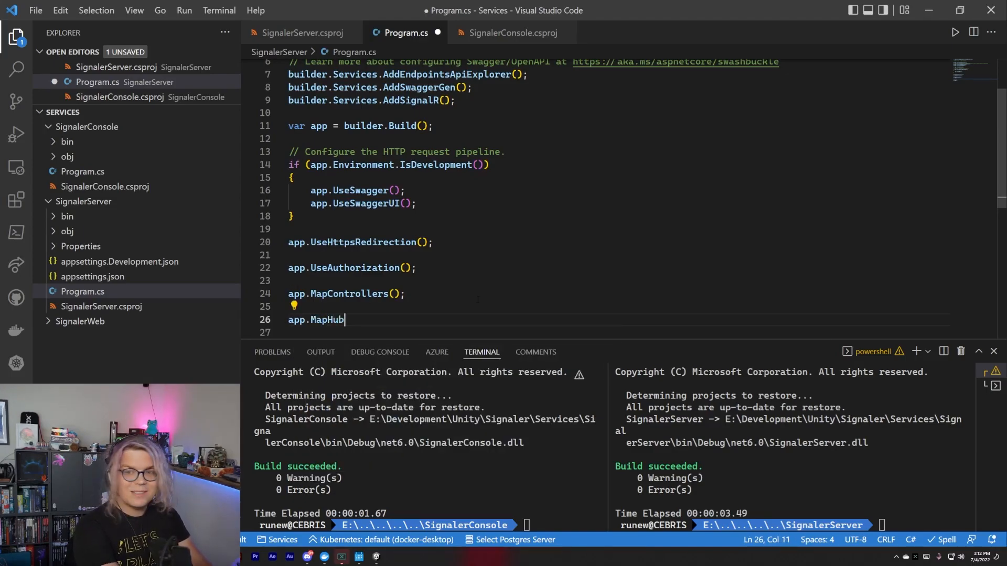
text(<)
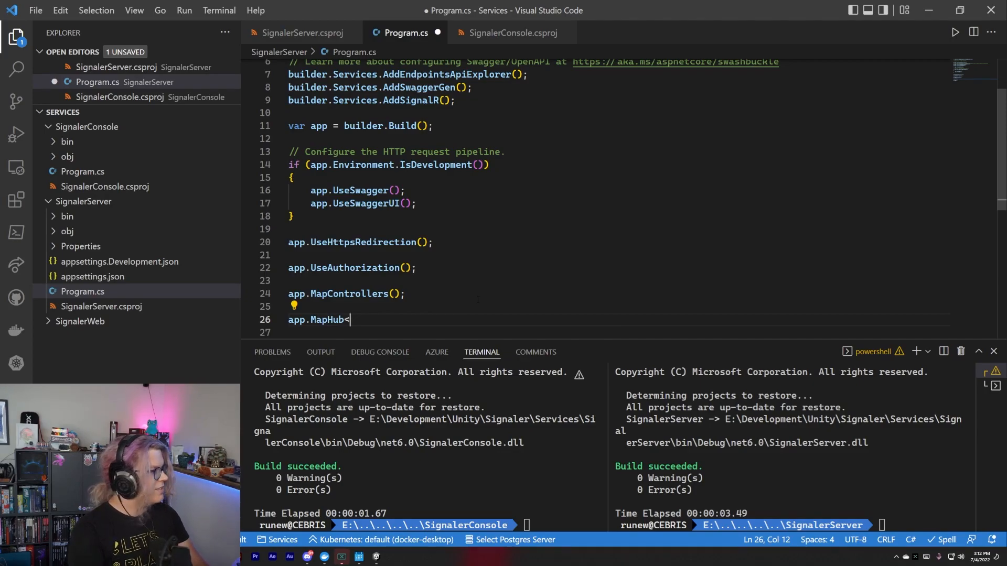
text(Sig)
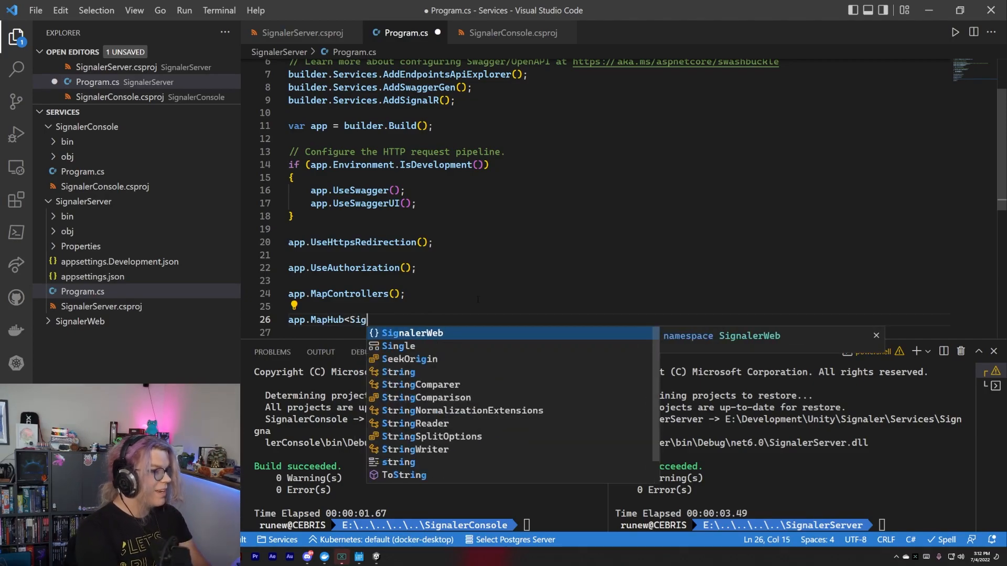
text(naler)
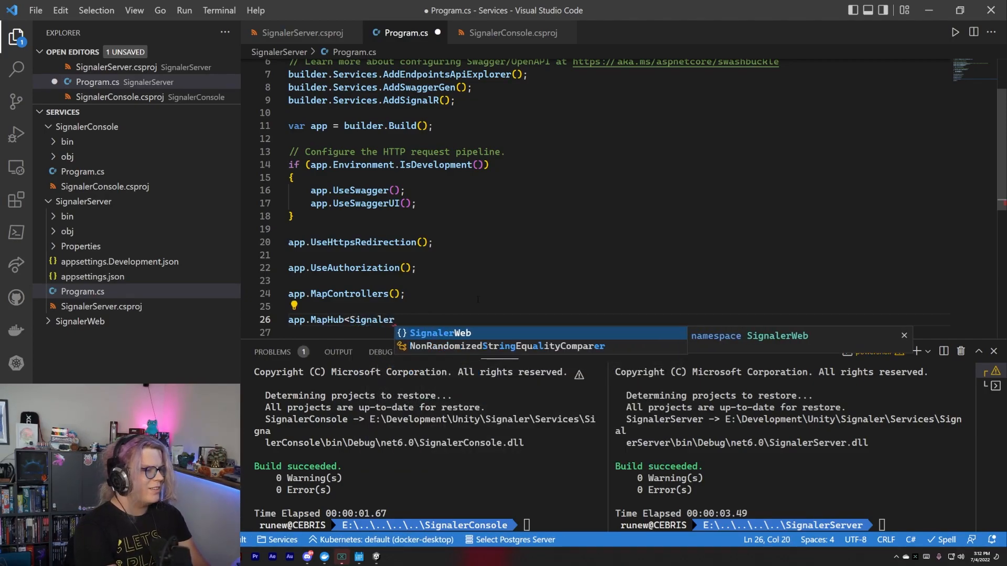
text(Hub>)
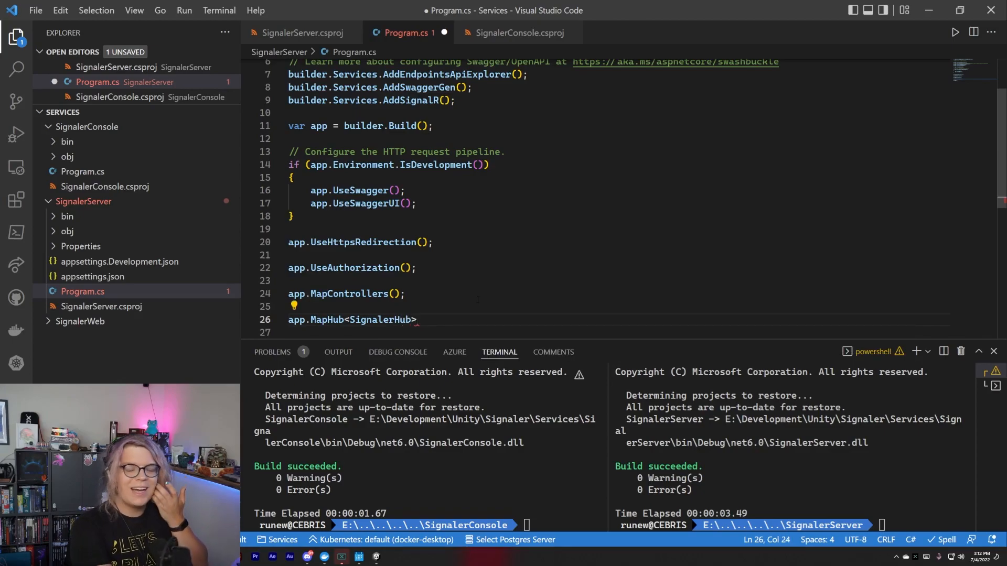
text(*)
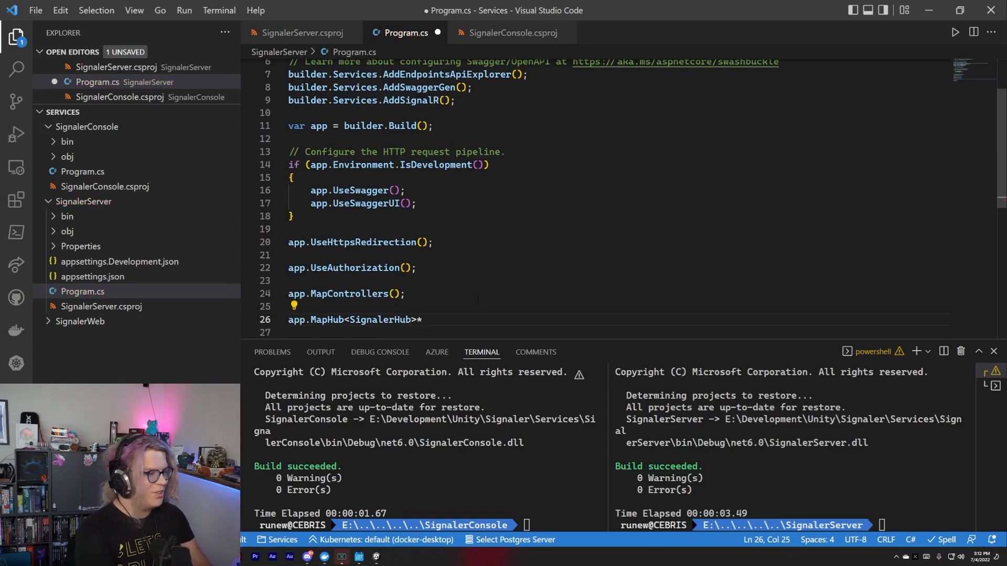
text((""))
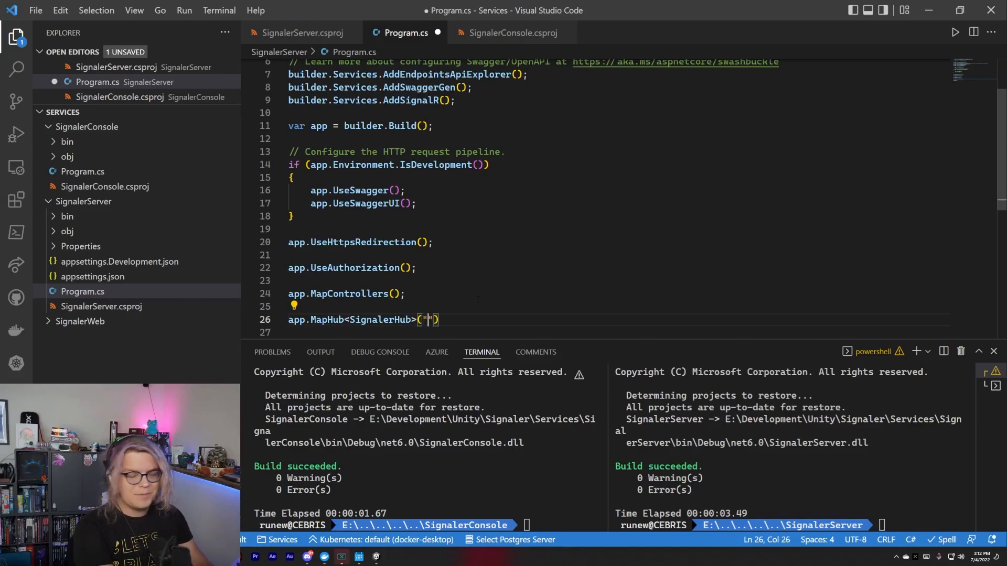
text(/signaler)
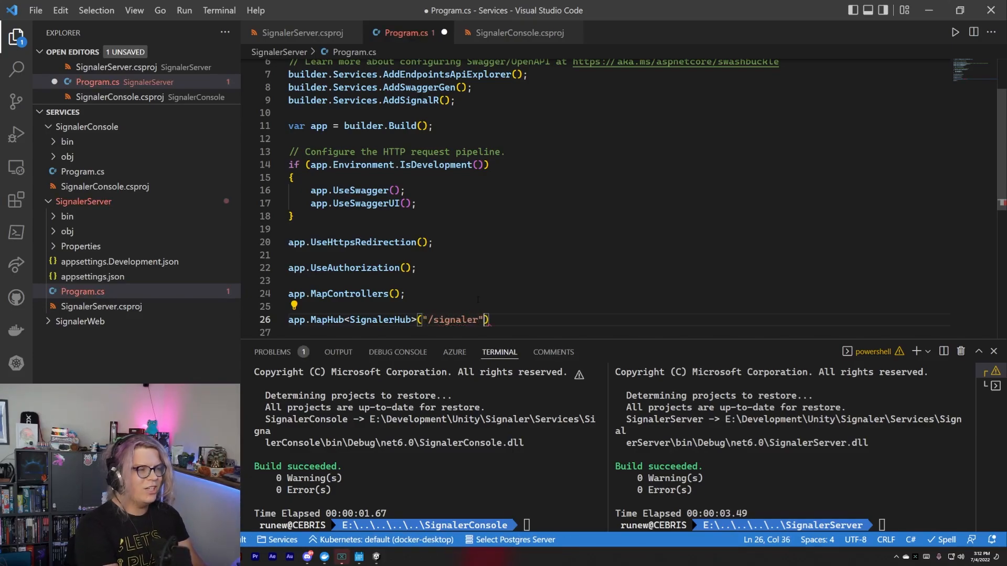
text(;)
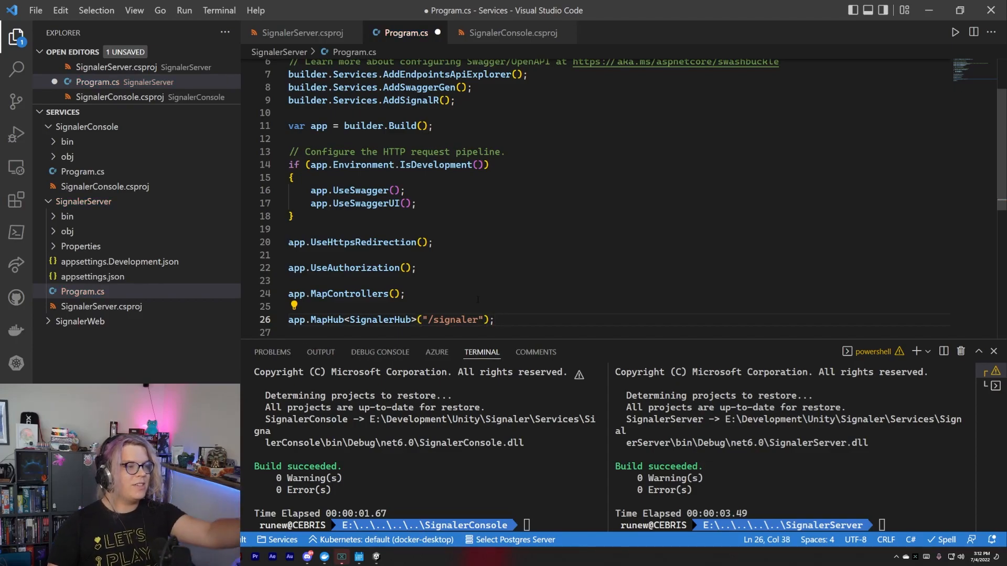
double_click(453, 320)
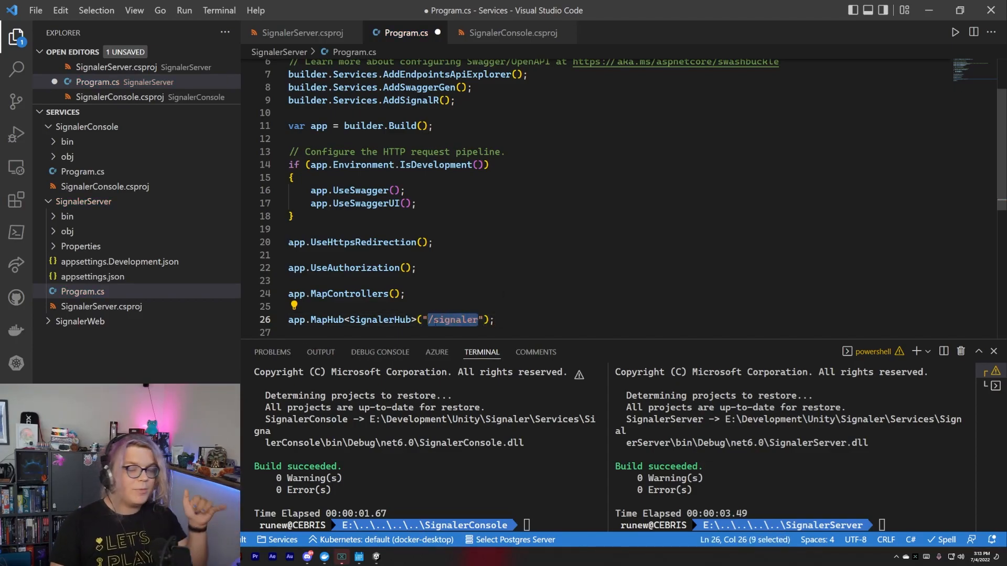
mouse_move(452, 319)
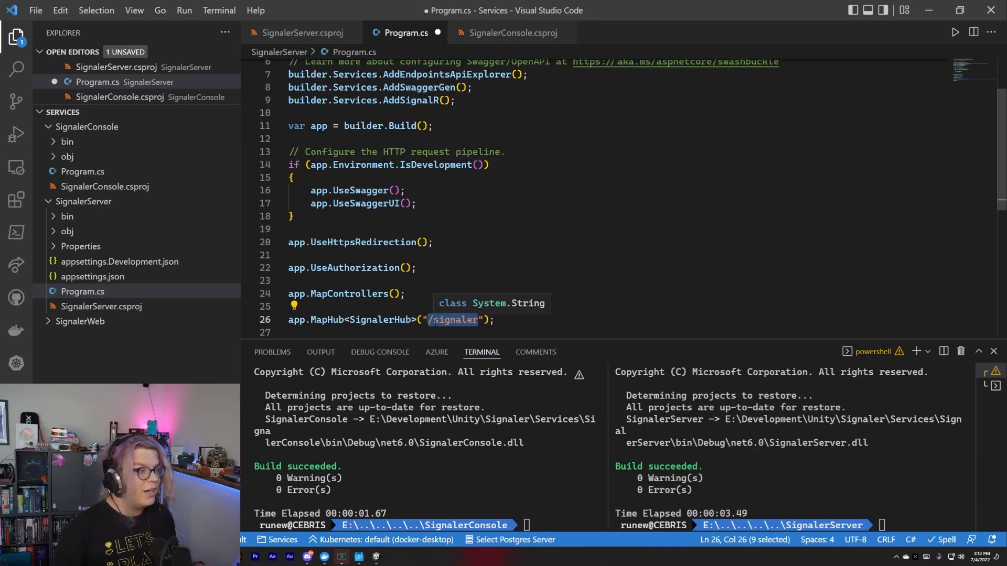
- Save Program.cs and select the SignalerHub name in the mapping line
key(ctrl+s)
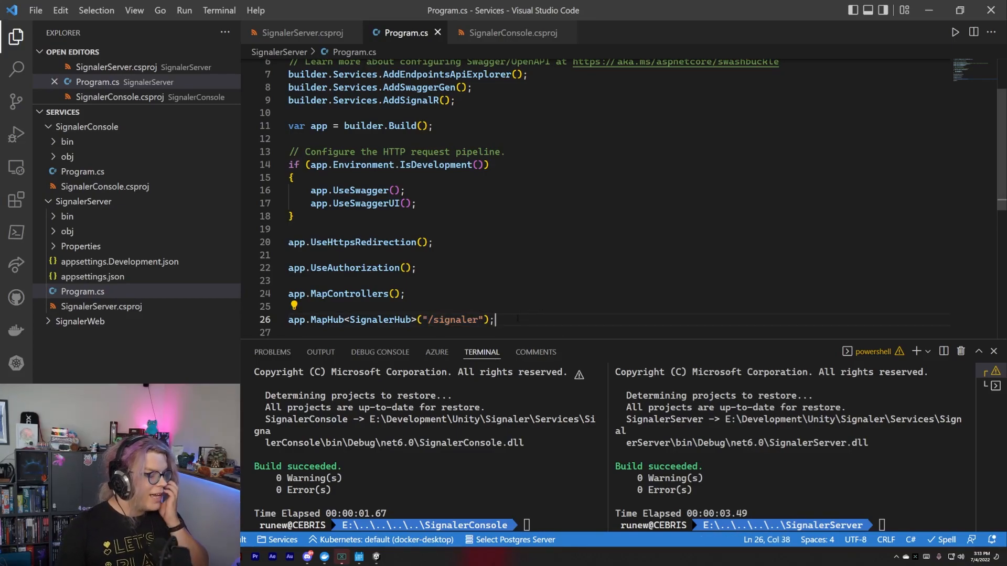
click(364, 320)
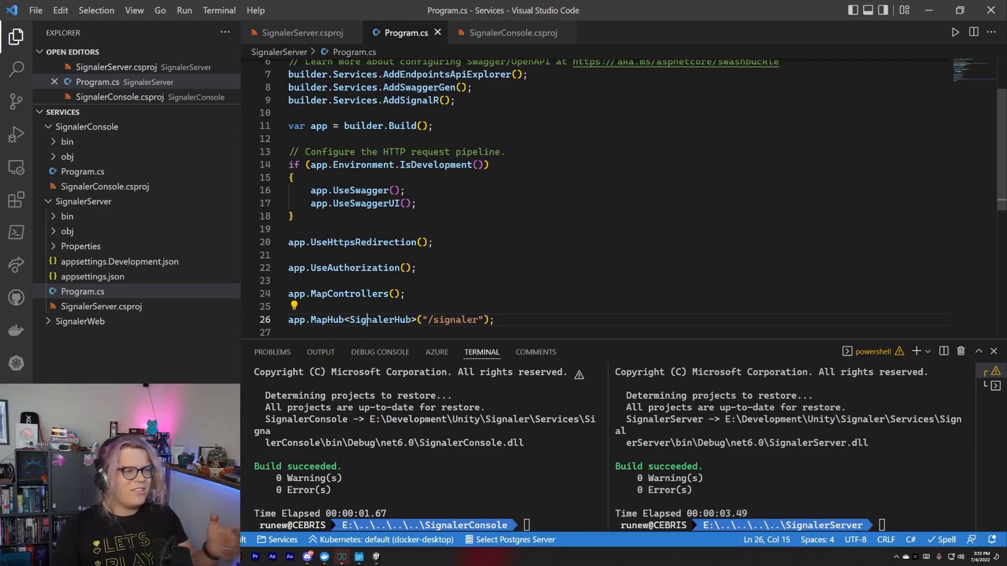
double_click(379, 319)
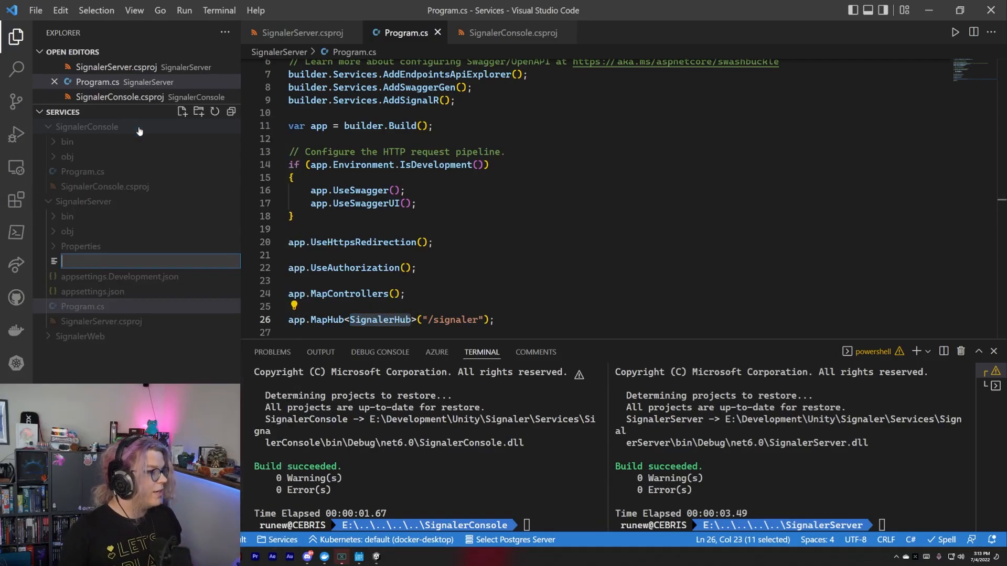
- Name the new file SignalerHub.cs and declare public class SignalerHub : Hub
text(SignalerHub.cs)
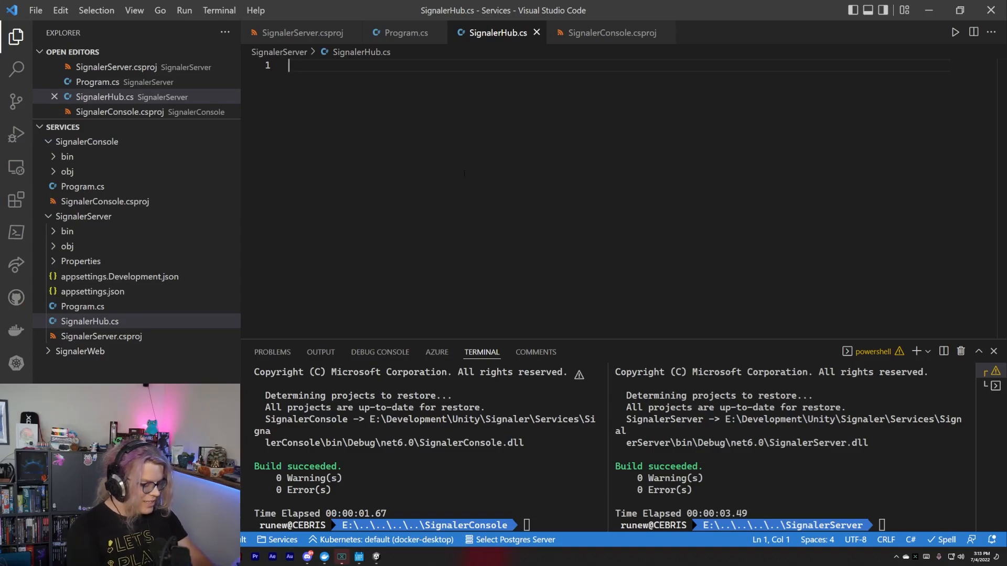
text(public class)
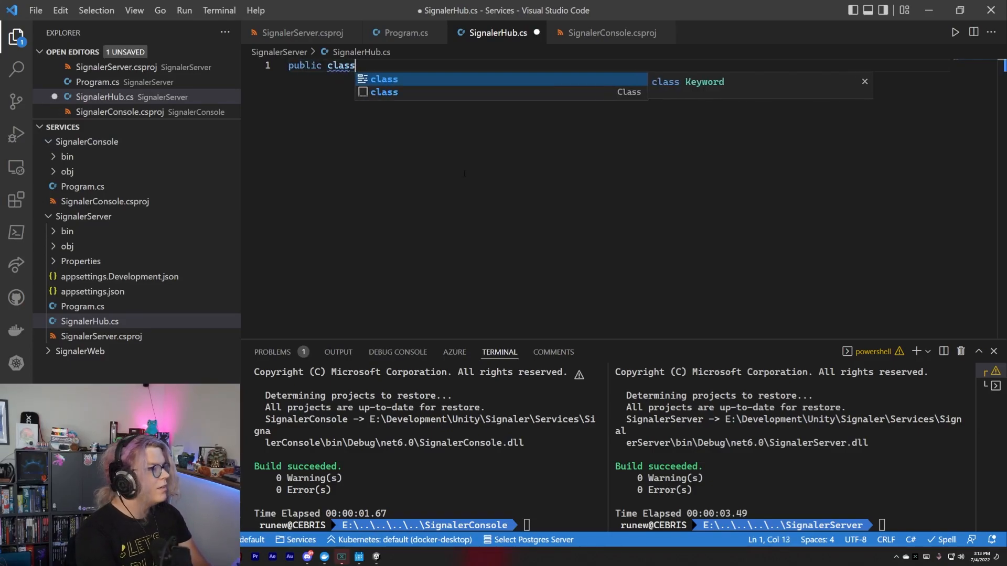
text(Sig)
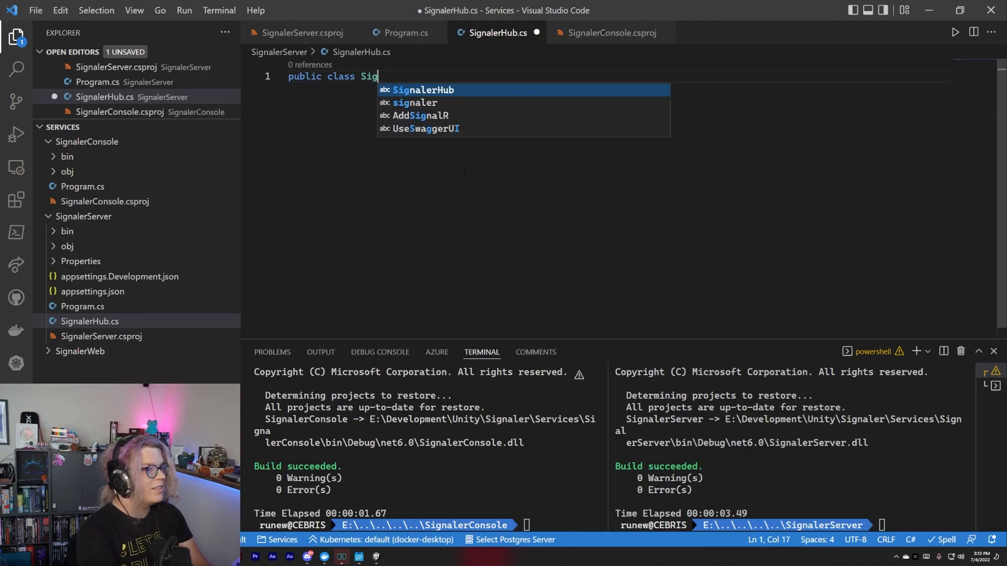
text(nalerHub:)
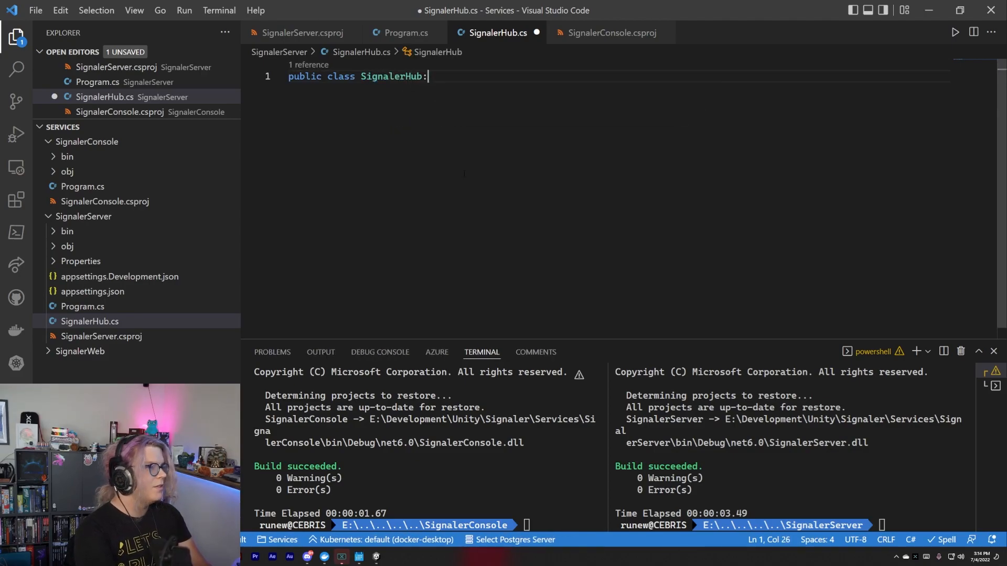
text(Hub)
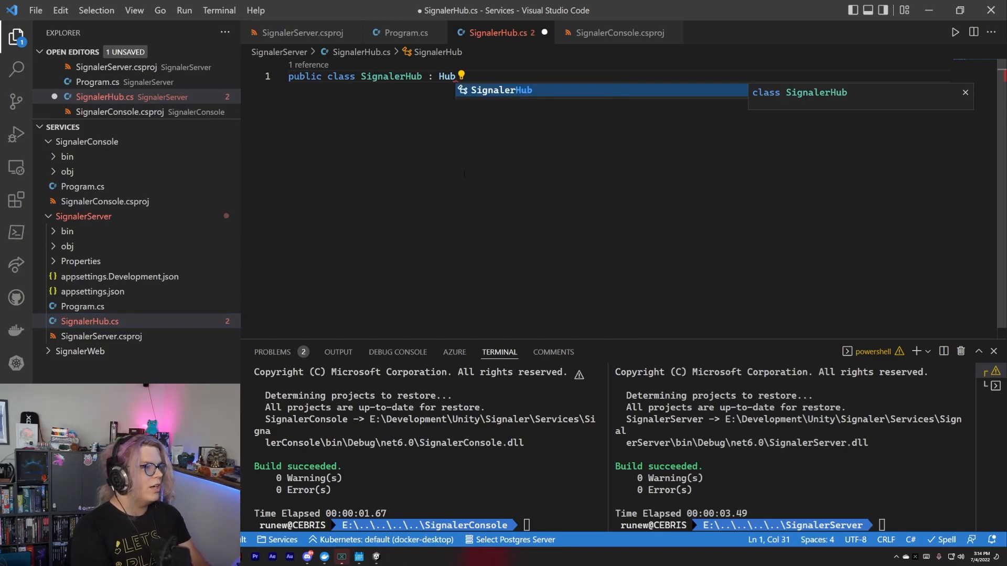
key(enter)
text({)
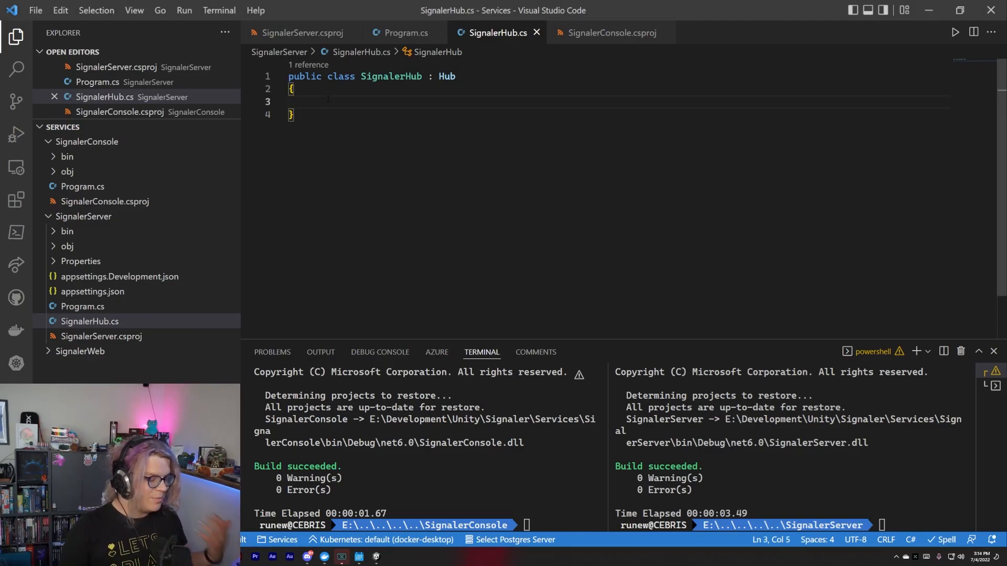
- Declare public async Task ChangeName(string name) inside SignalerHub
text(public async)
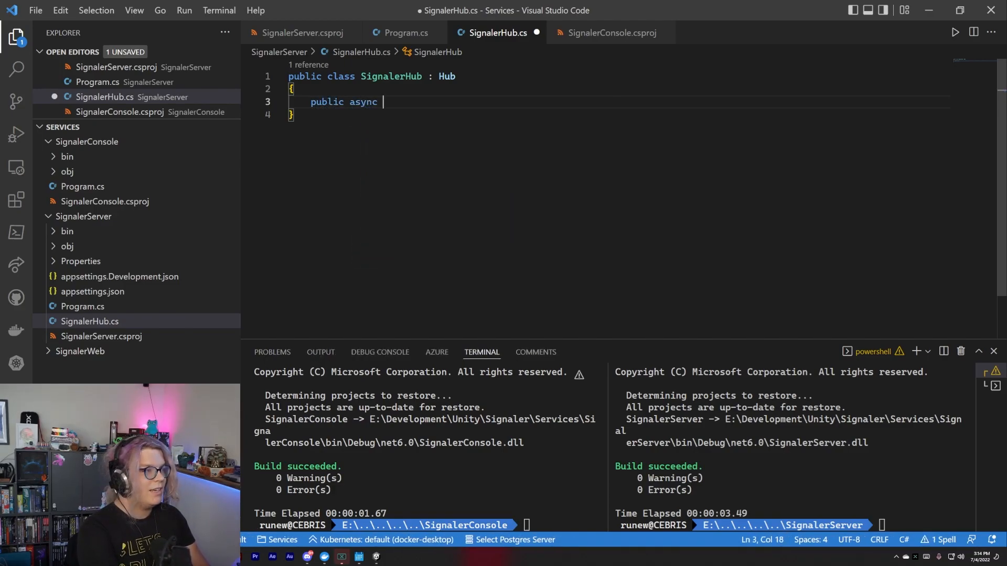
text(Task Pi)
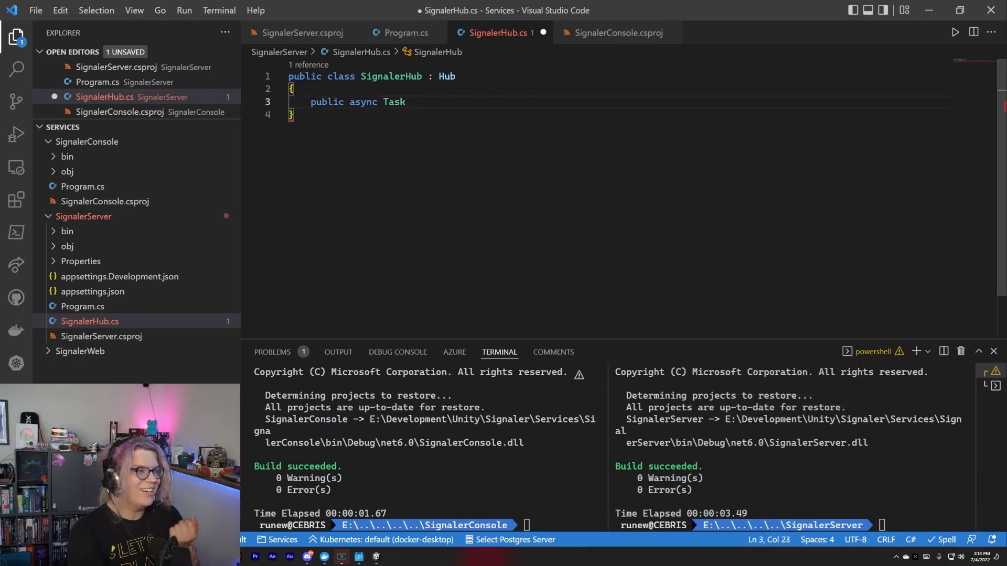
text(C)
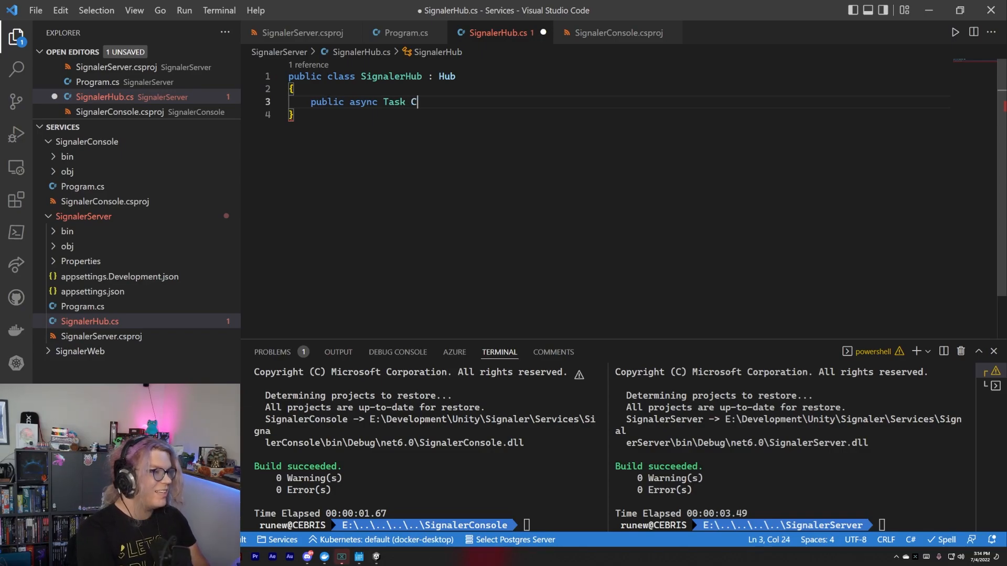
text(hangeName)
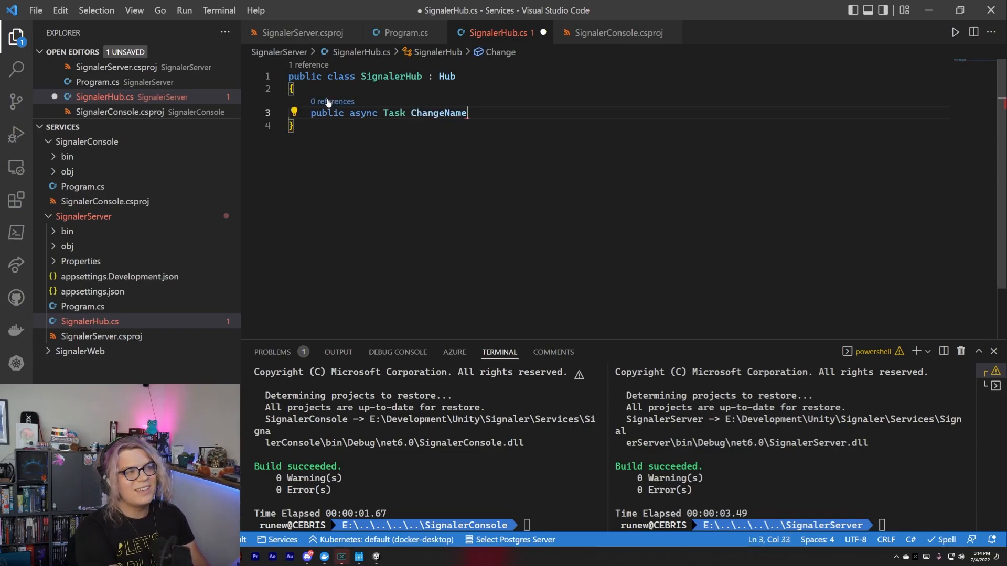
text(())
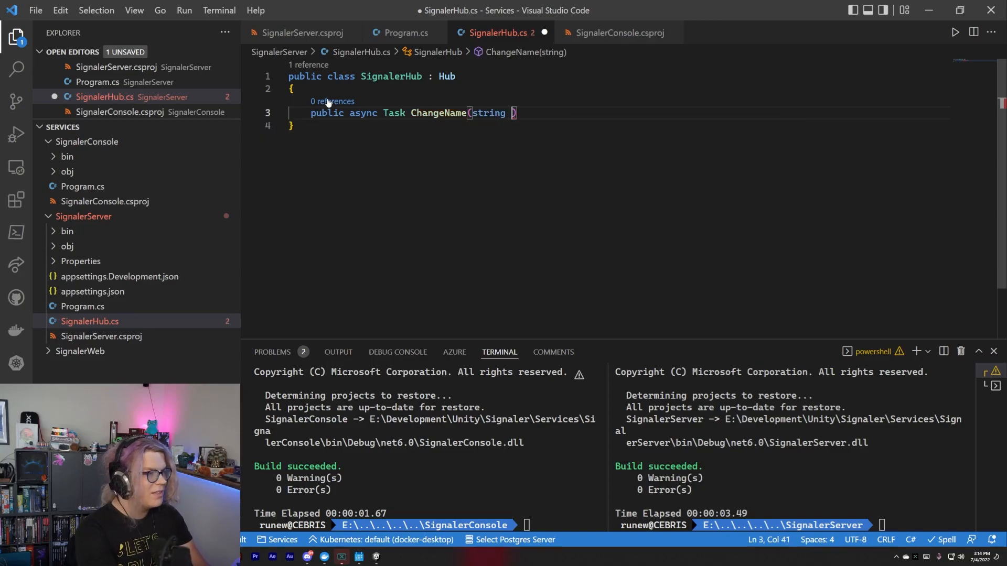
text(name)
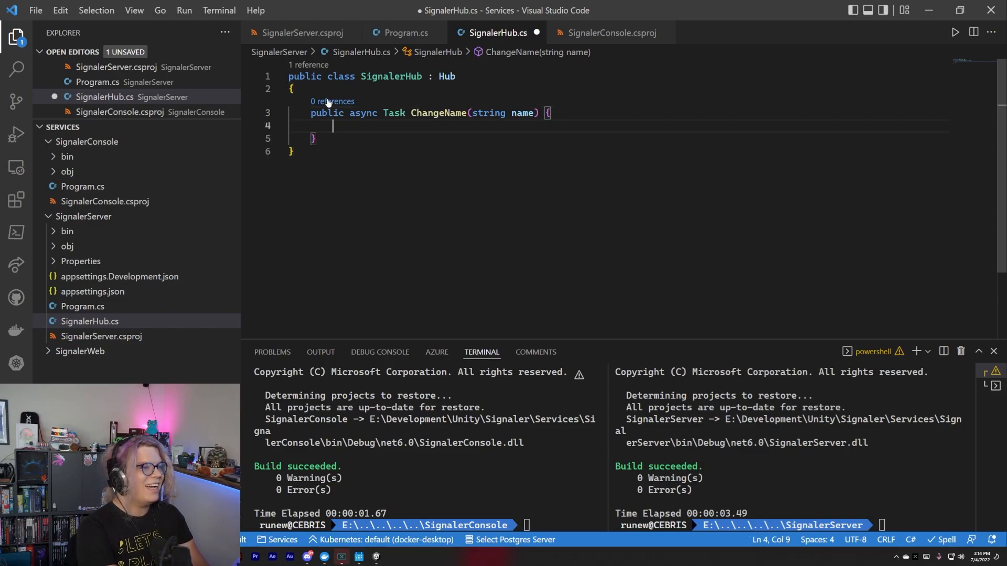
- Make ChangeName await Clients.All.SendAsync("UpdatePlayerName", name)
text(await)
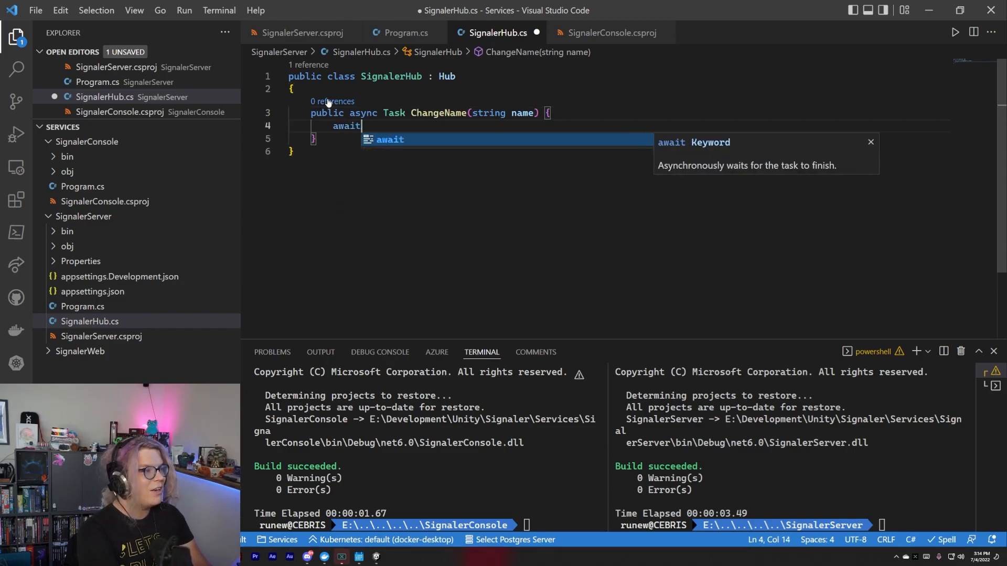
text(Clk)
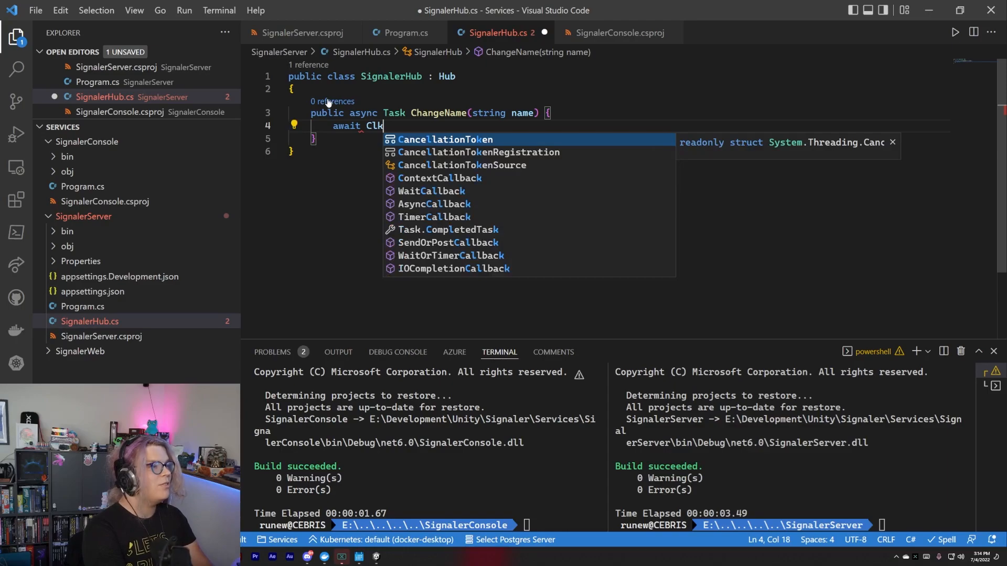
text(Clients)
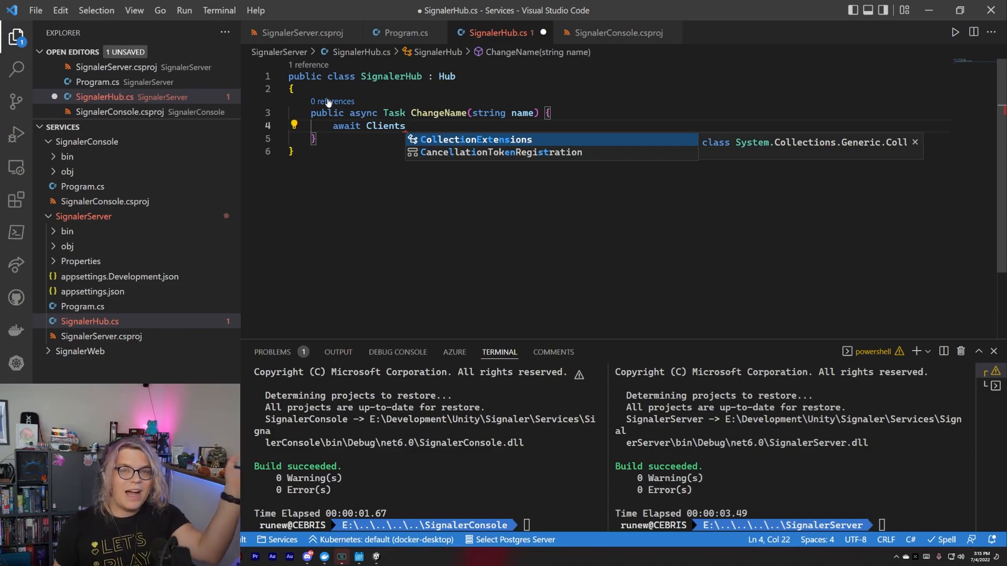
text(CollectionExtensions.)
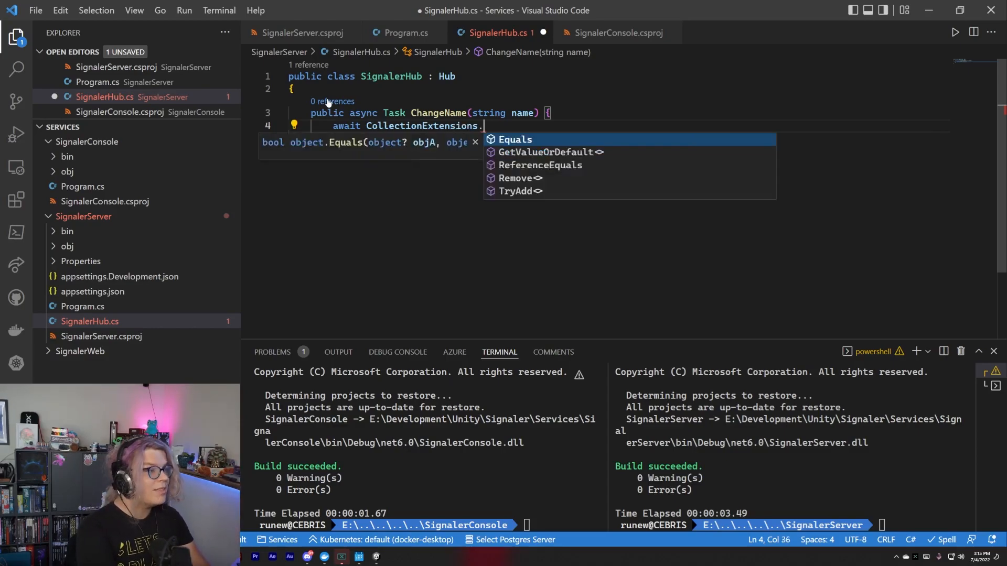
text(Clients.Al)
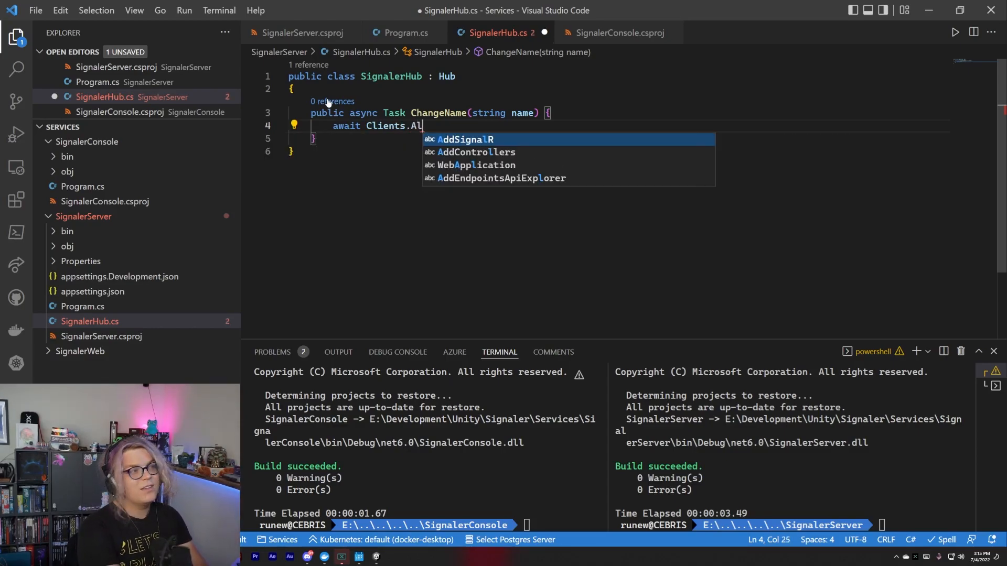
text(l.)
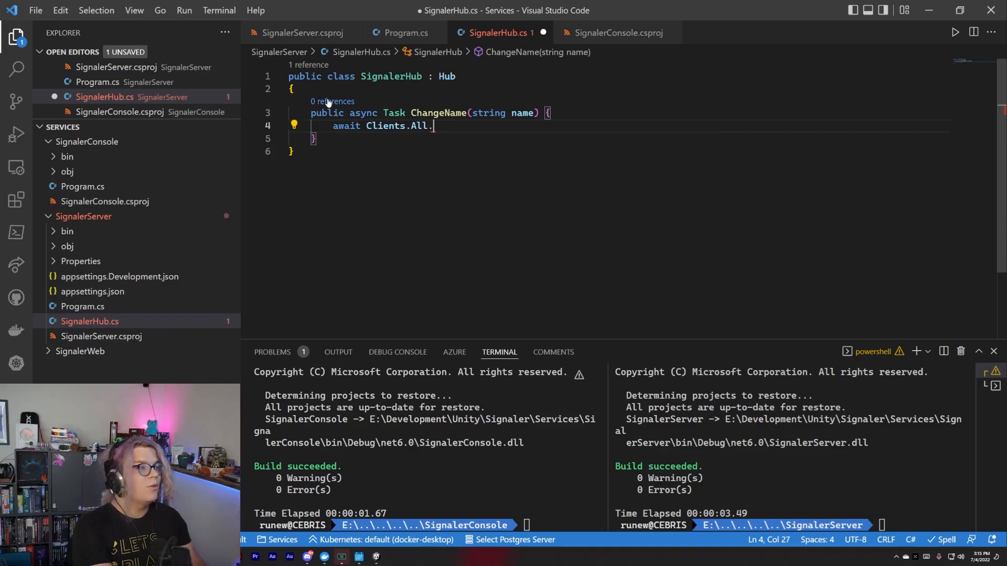
text(SD)
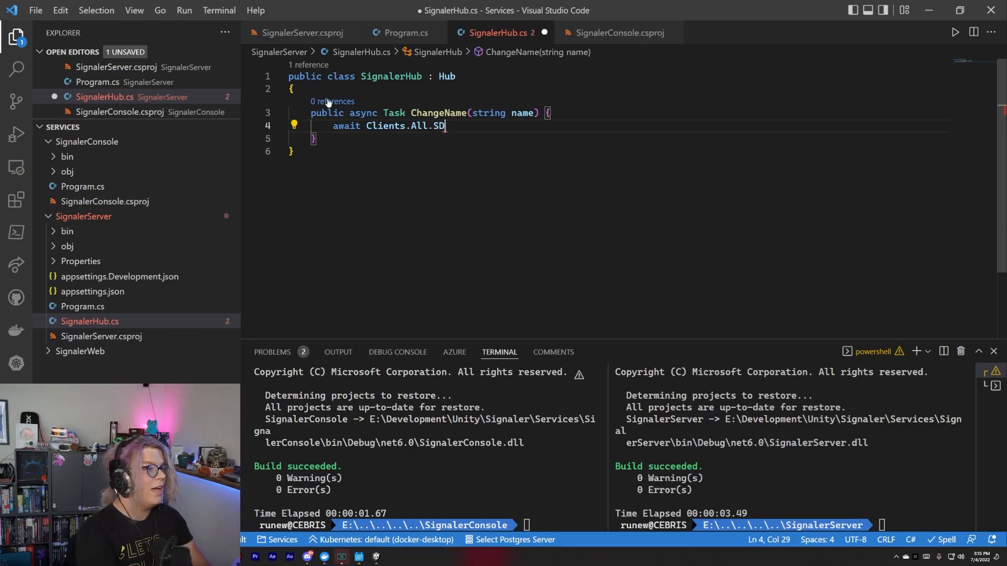
text(endAsync)
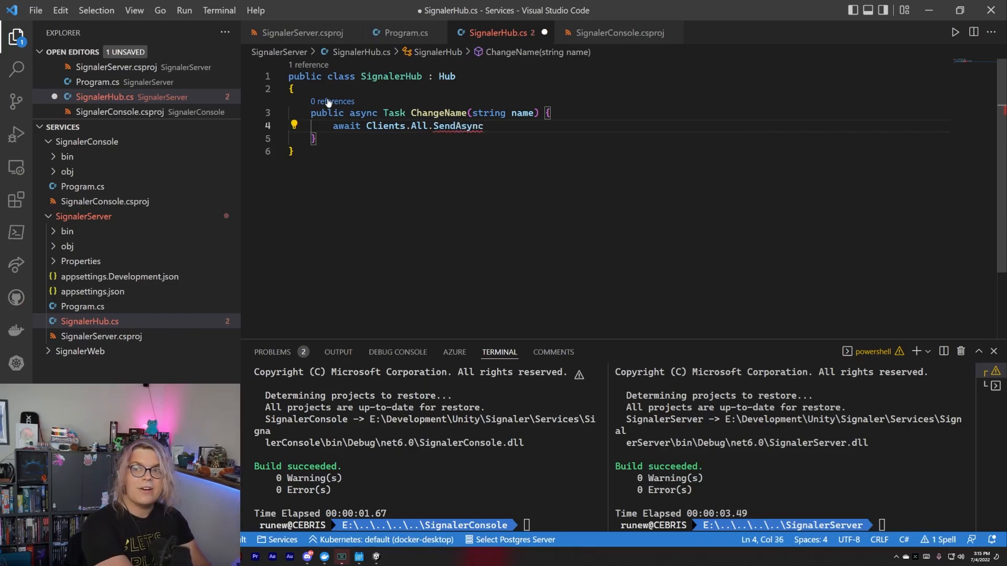
text((""))
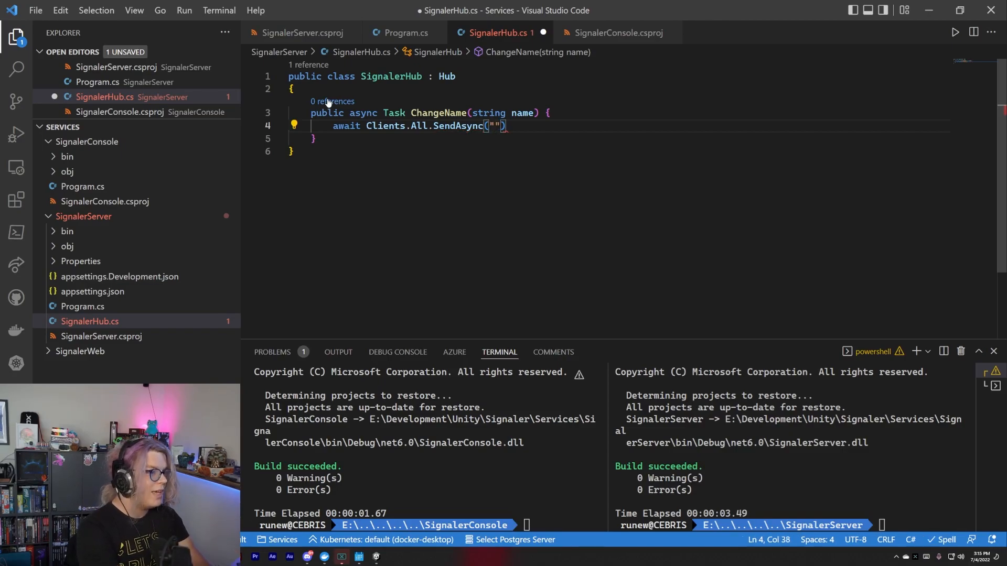
text(UpdatePlayerName)
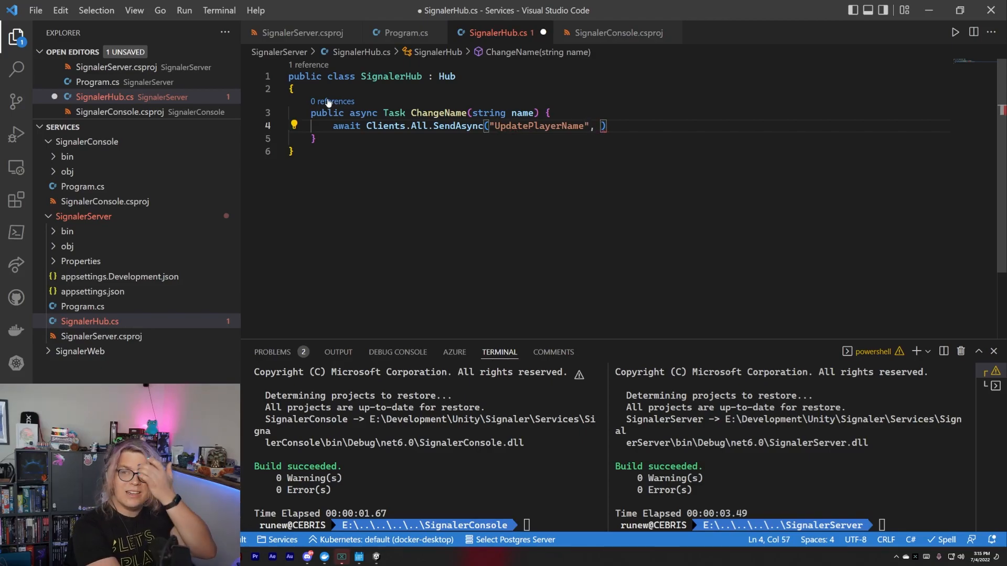
text(name)
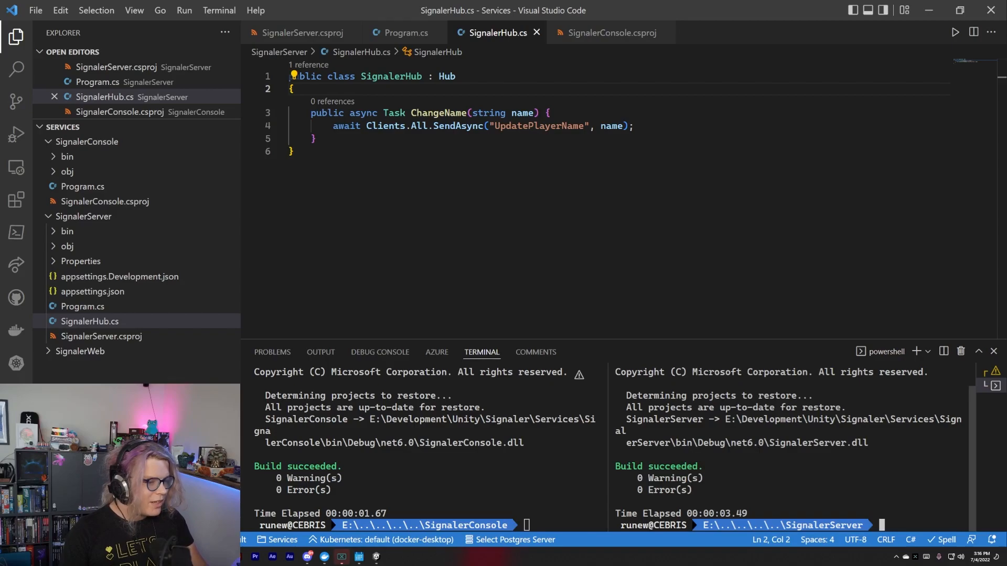
- Add using Microsoft.AspNetCore.SignalR; at the top of SignalerHub.cs
text(dotnet run)
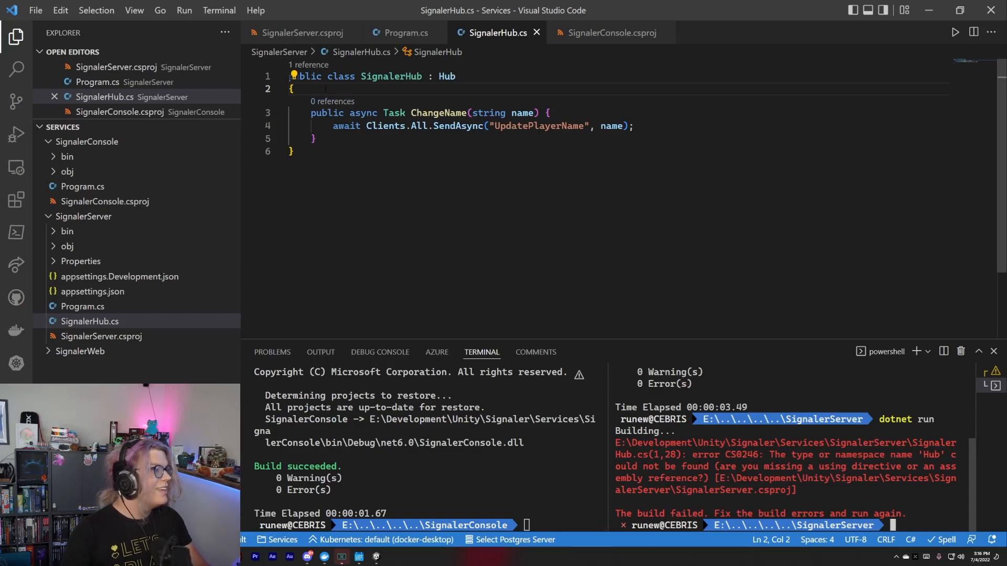
click(295, 75)
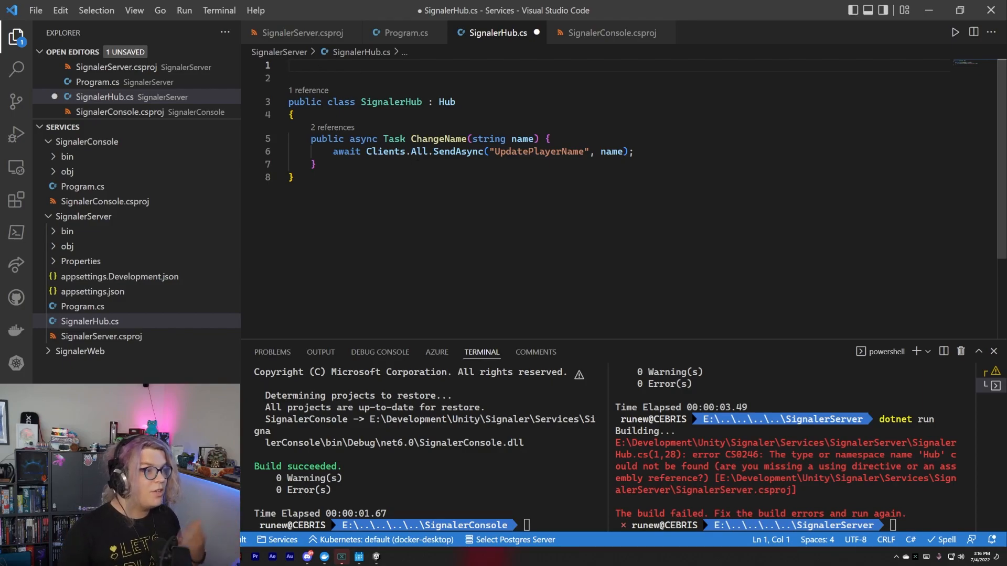
drag(310, 139, 314, 166)
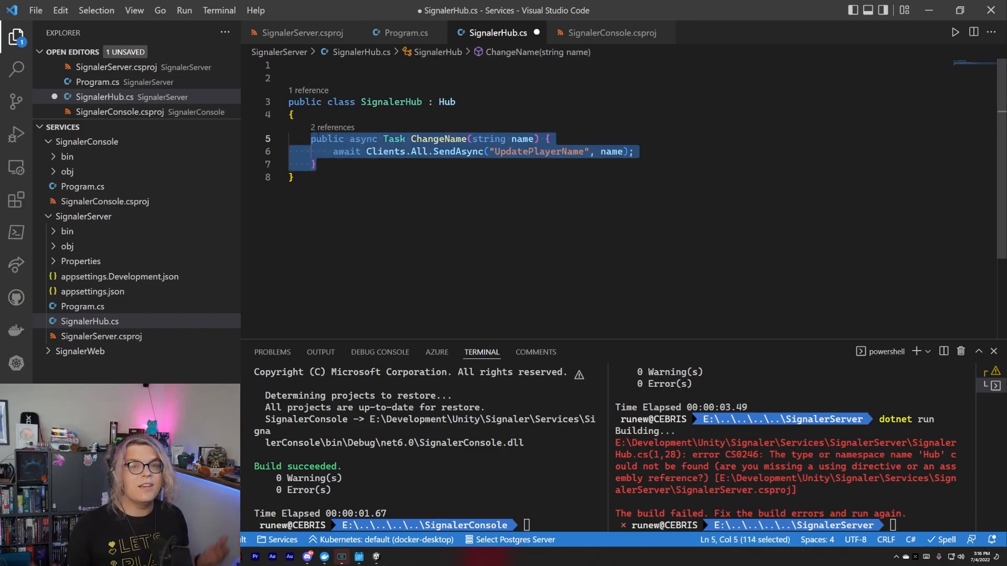
click(522, 139)
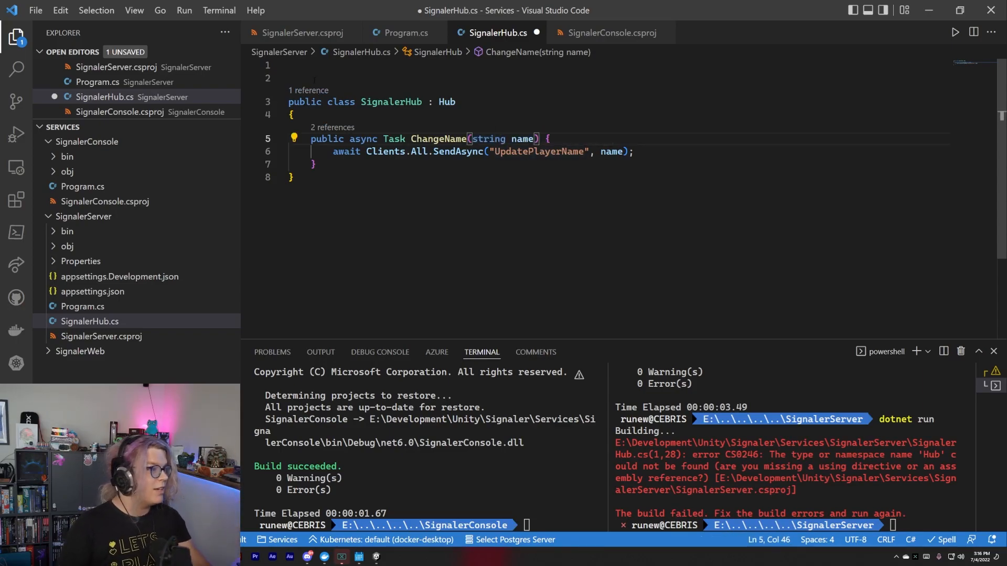
text(using)
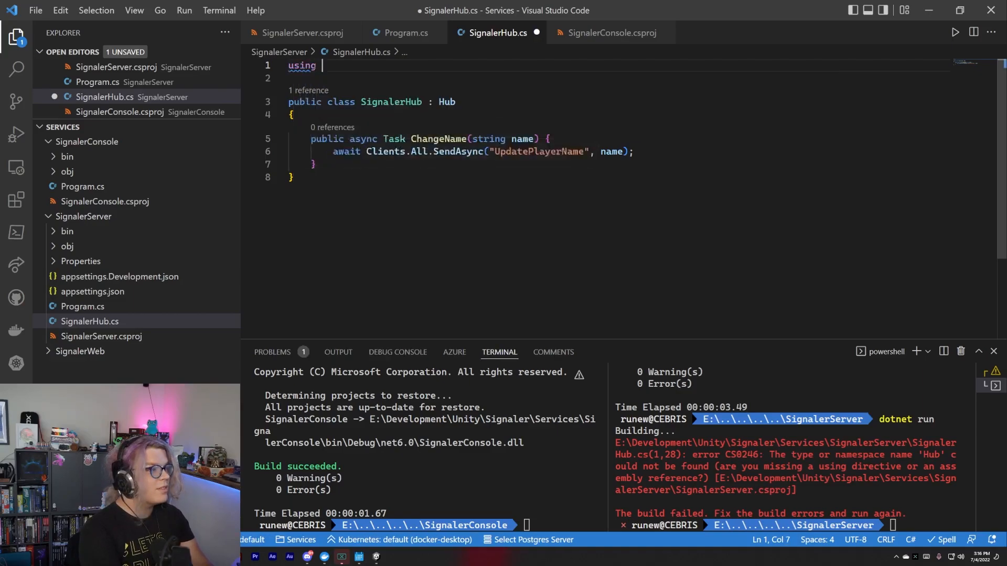
text(Microsoft.)
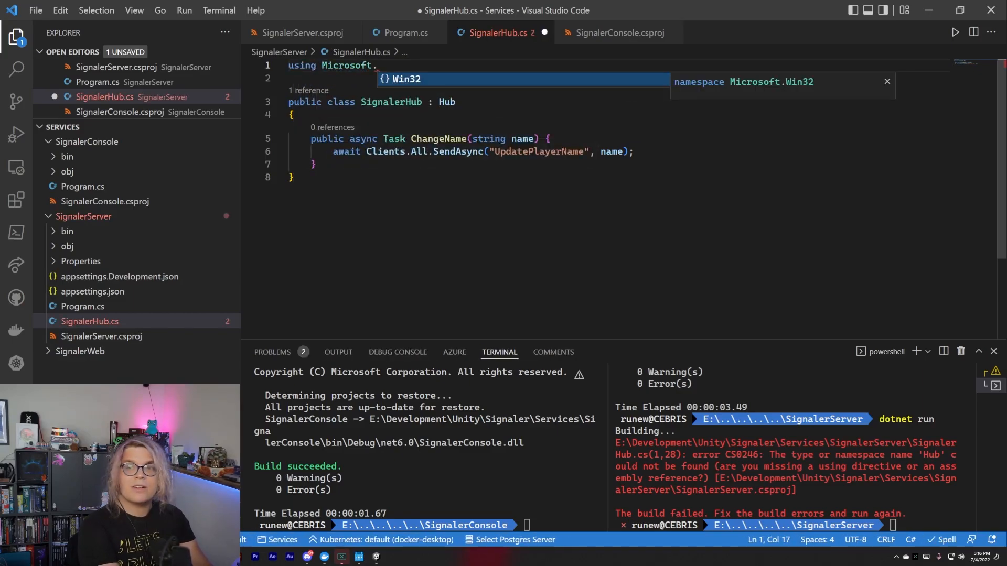
text(AspNetCopre.SignalR;)
click(924, 526)
text(dotnet run)
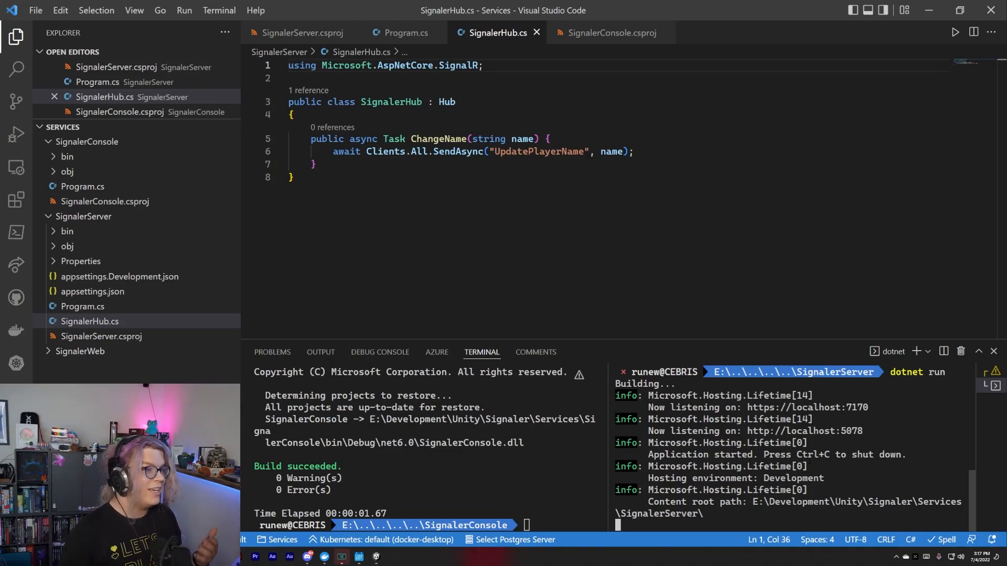
- Review app.MapHub in the server's Program.cs, then open SignalerConsole's Program.cs
click(406, 33)
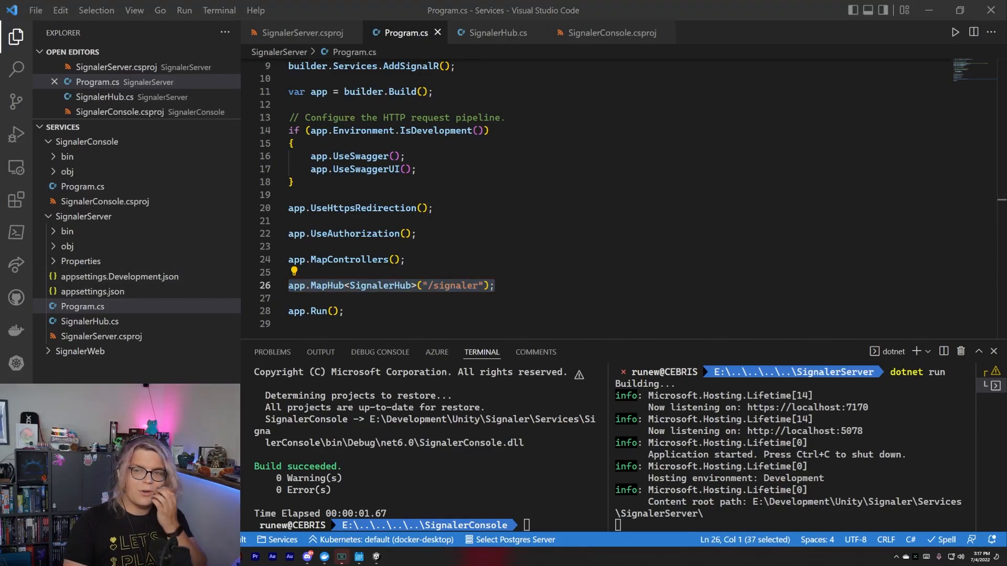
click(418, 233)
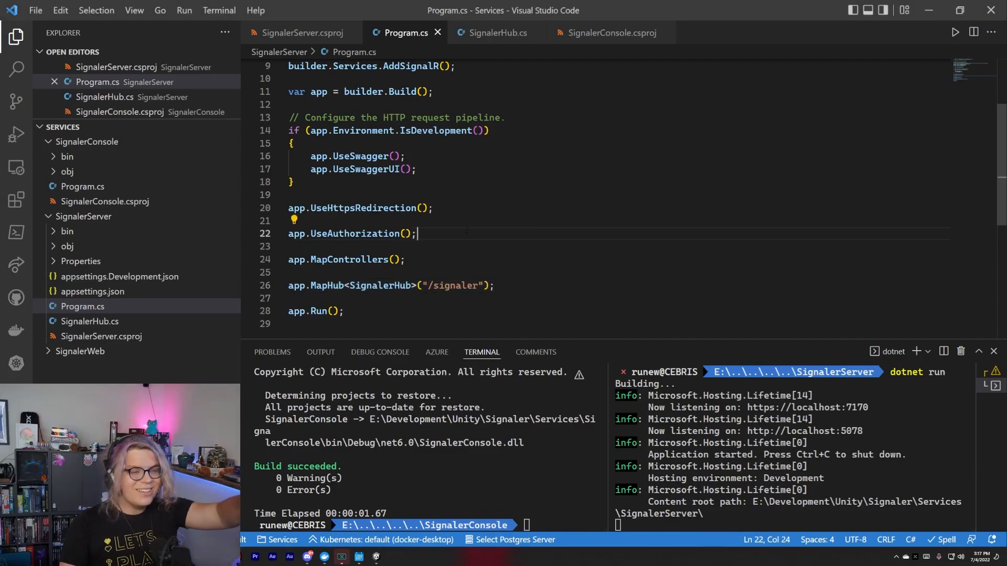
double_click(82, 186)
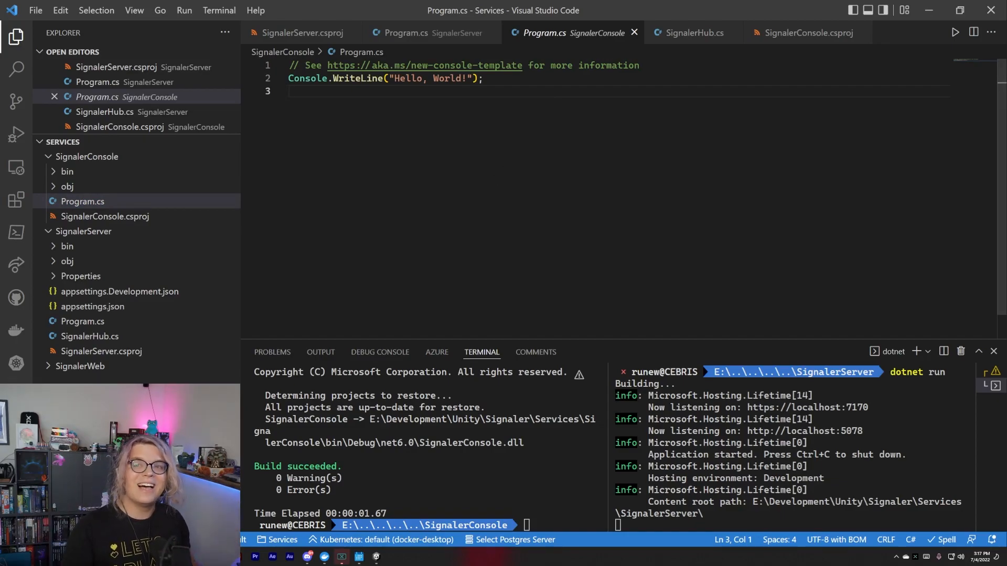
mouse_move(196, 180)
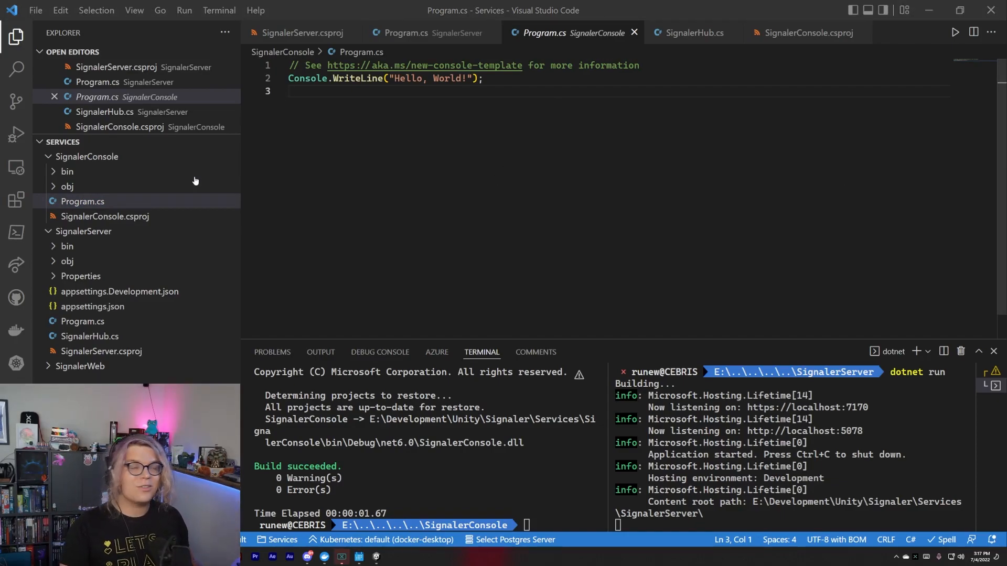
- Add using Microsoft.AspNetCore.SignalR.Client; above the Hello World line
key(enter)
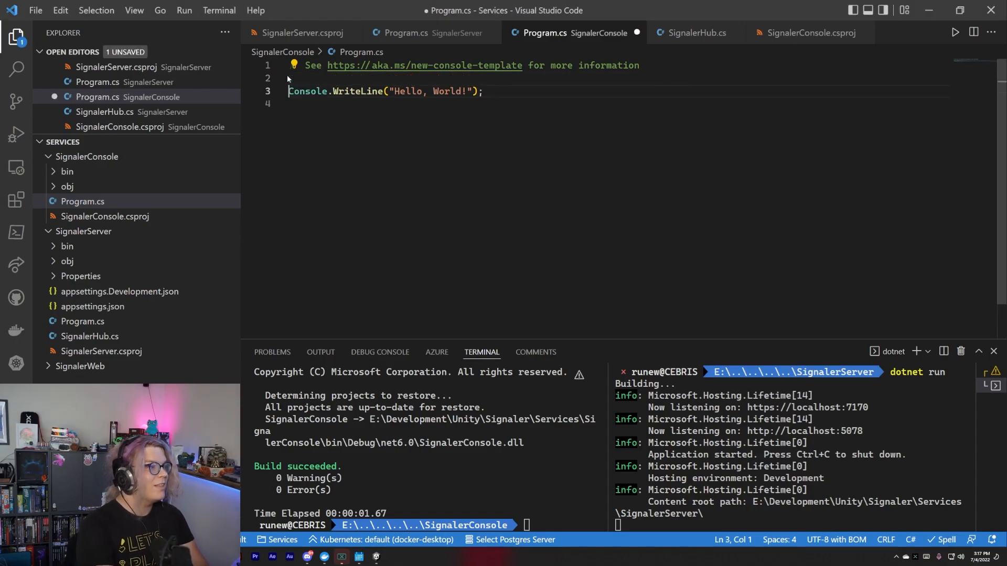
text(using Micros)
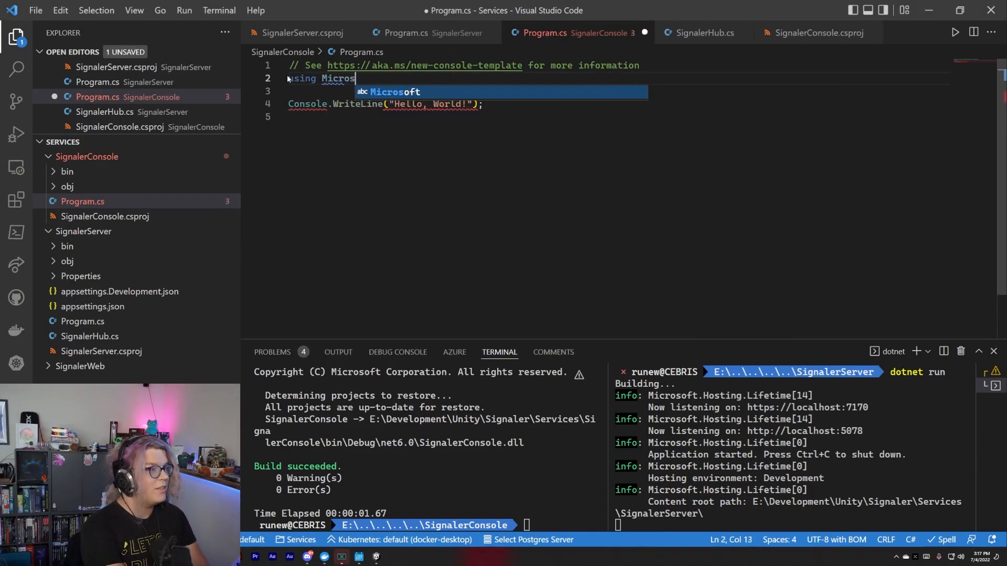
text(.AspNetCore)
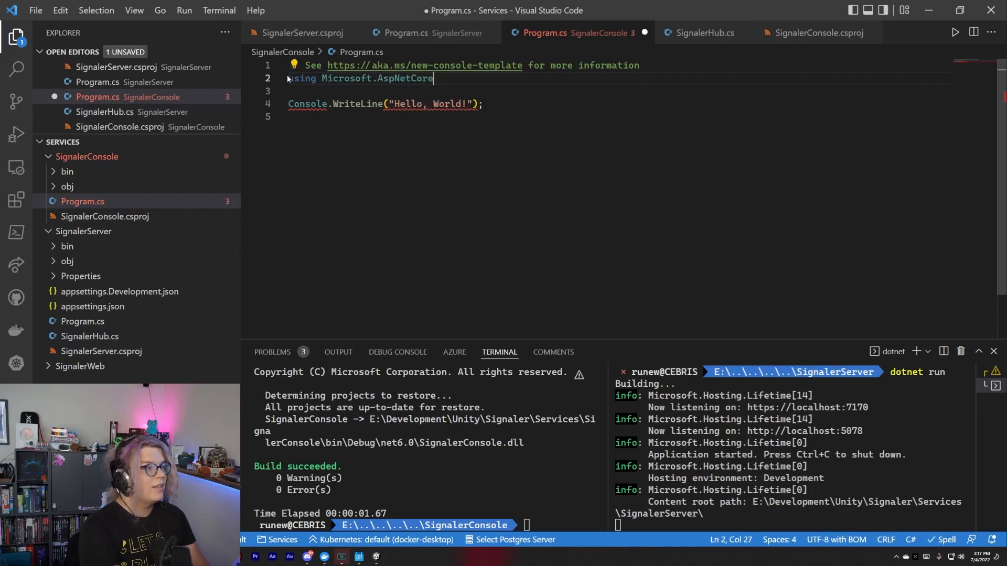
text(.)
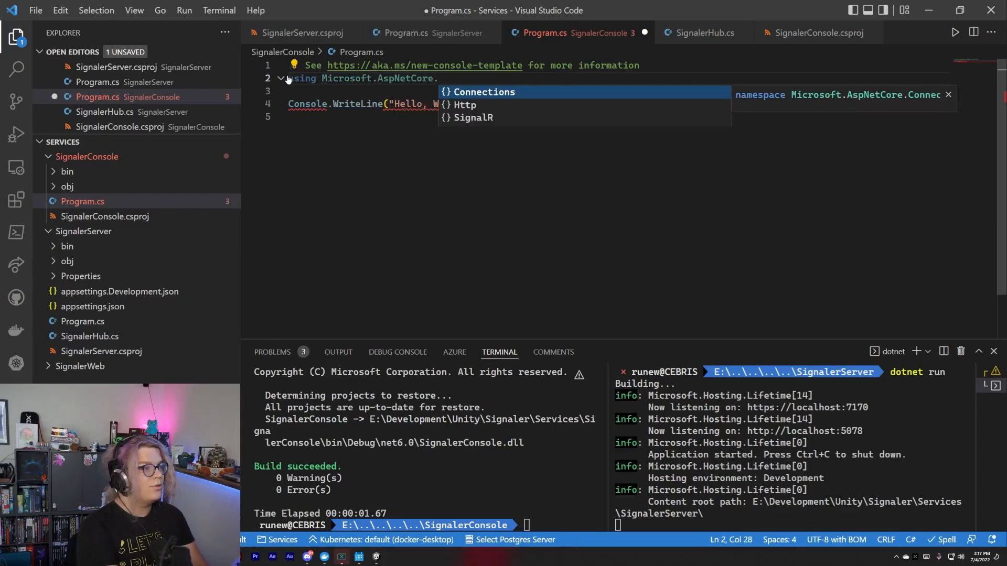
text(SignalR.Client;)
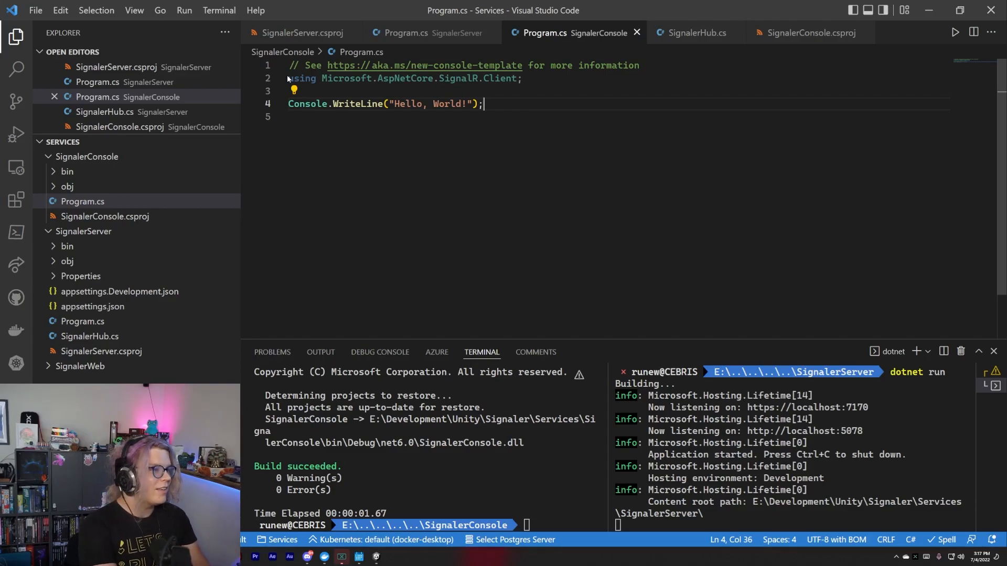
key(Enter)
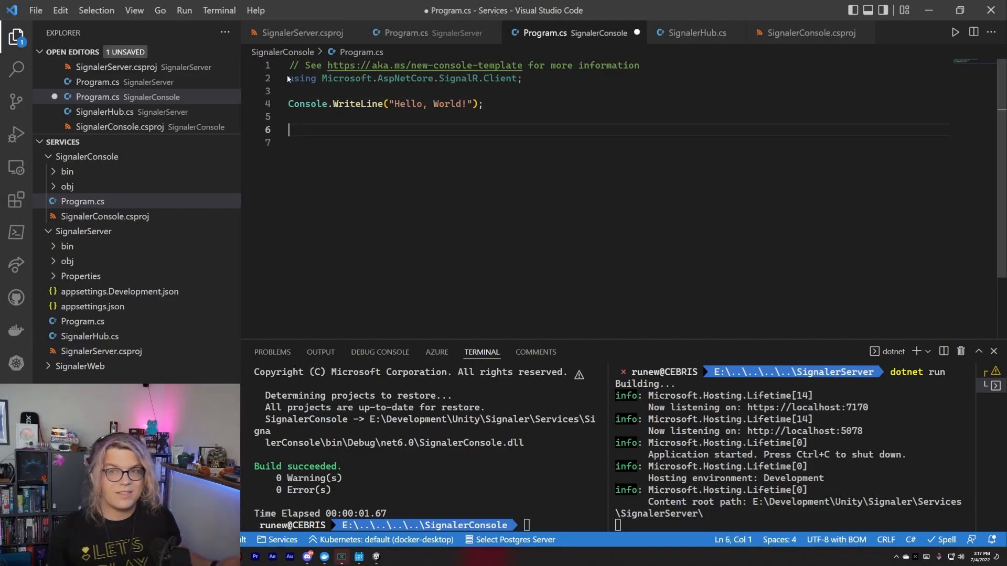
text(var)
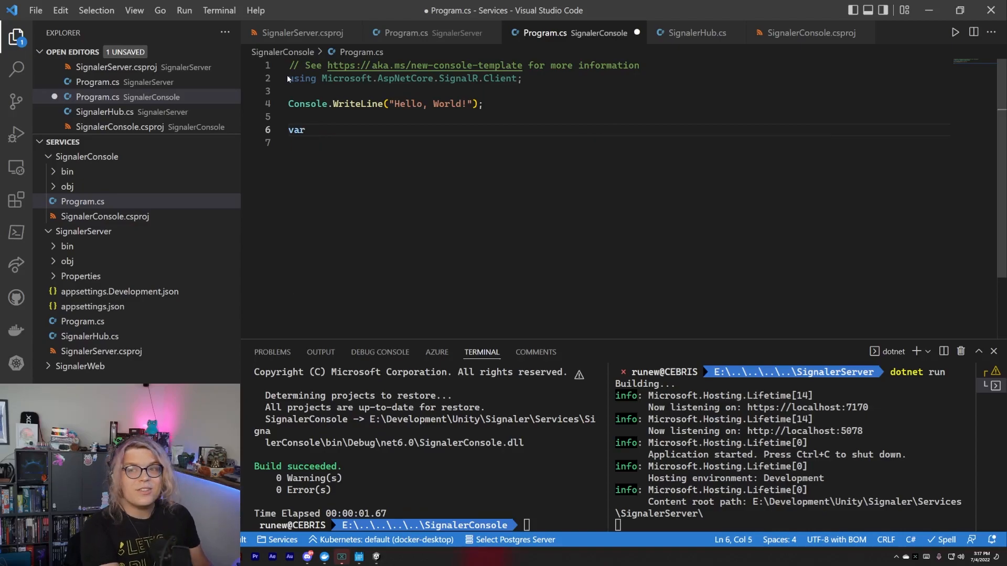
text(hu)
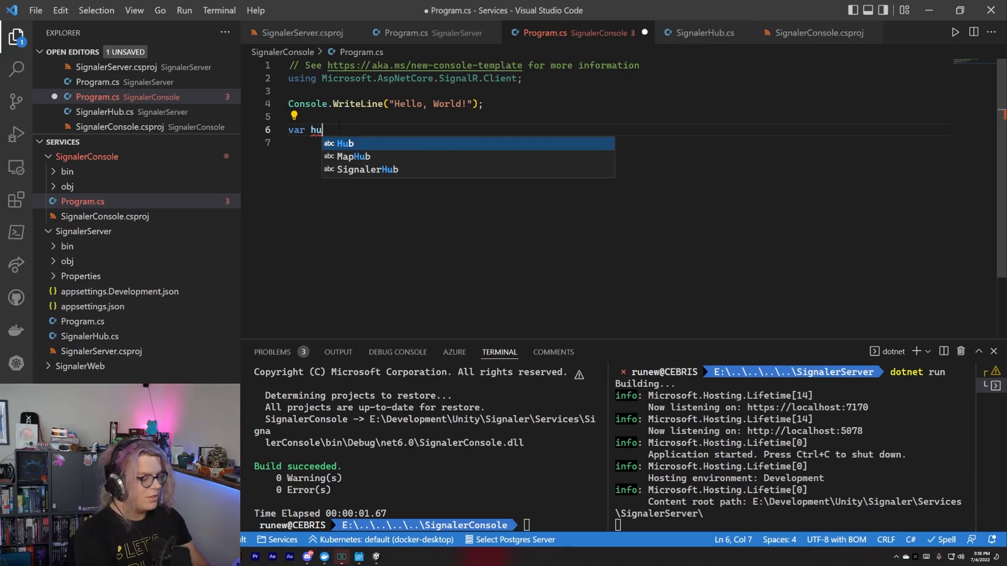
text(bCibb)
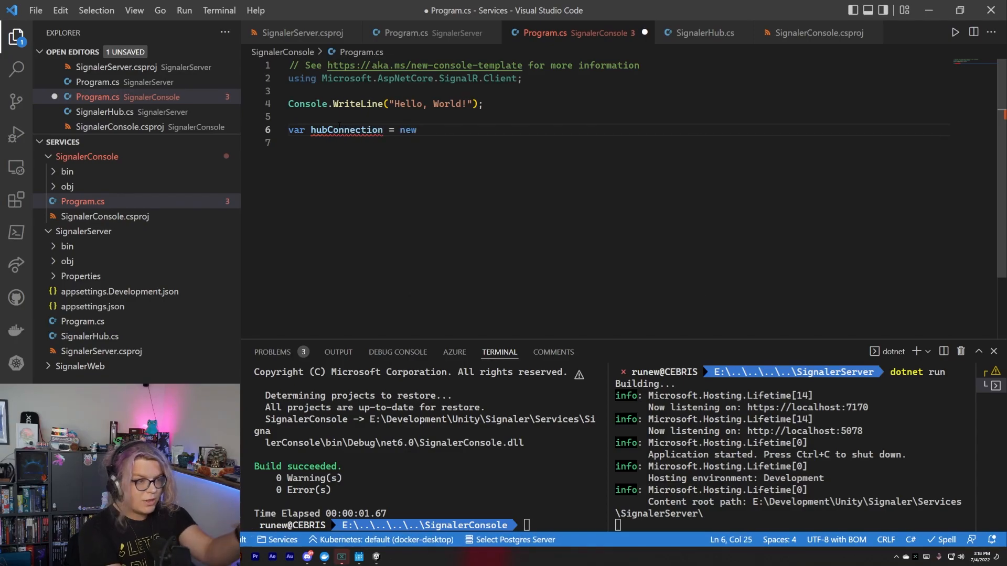
text(H)
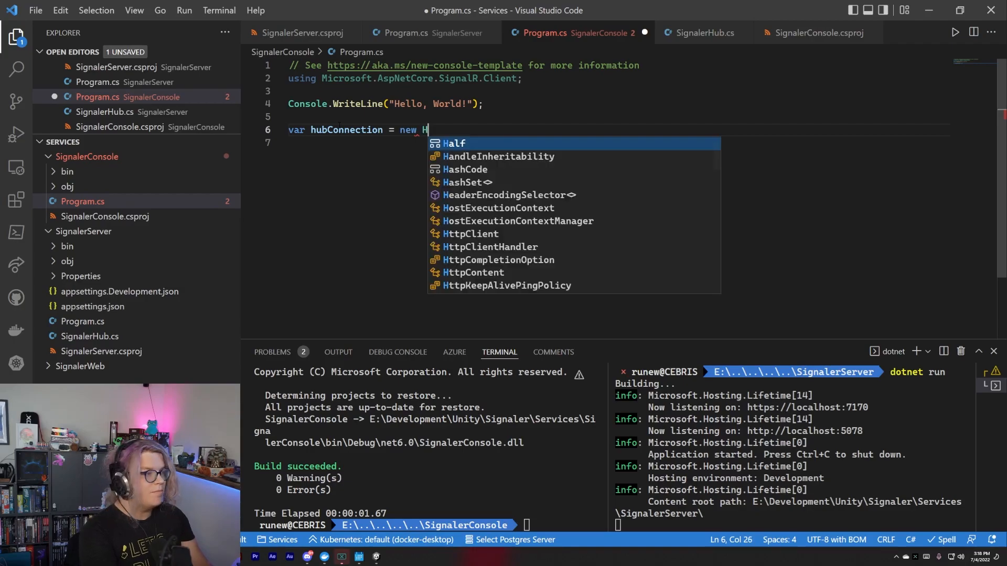
text(HubConnectionBuilder())
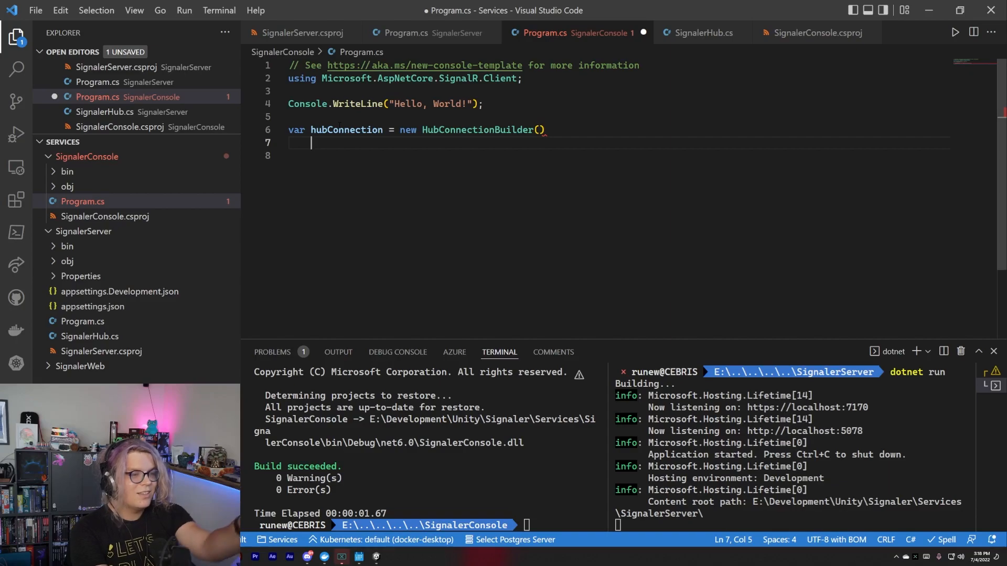
text(.W)
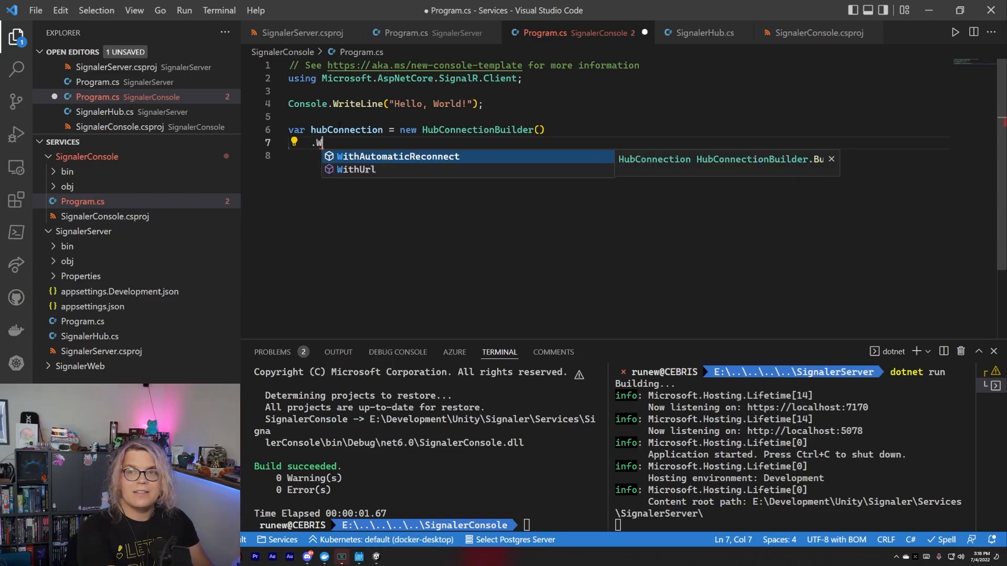
text(ithUrl("http)
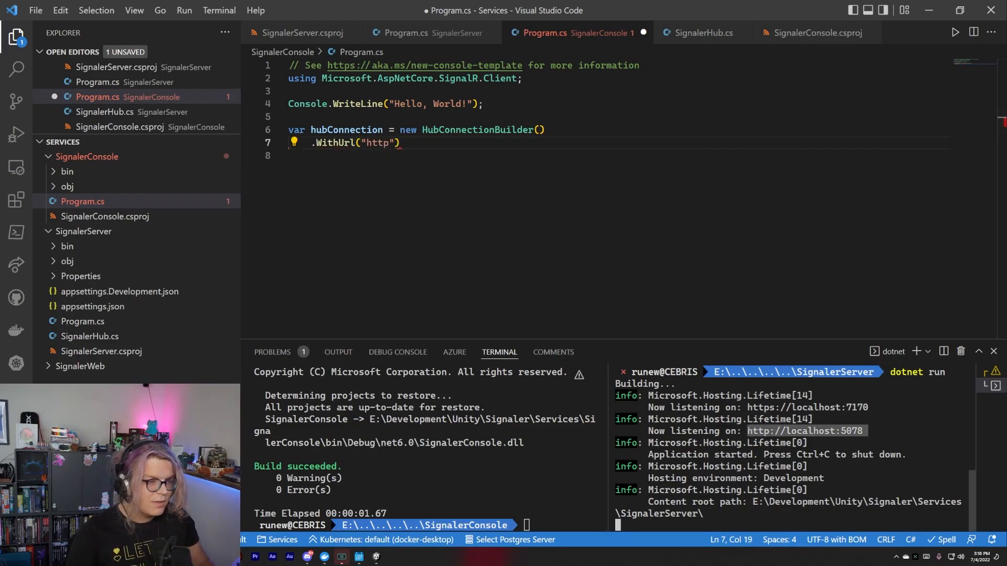
double_click(375, 142)
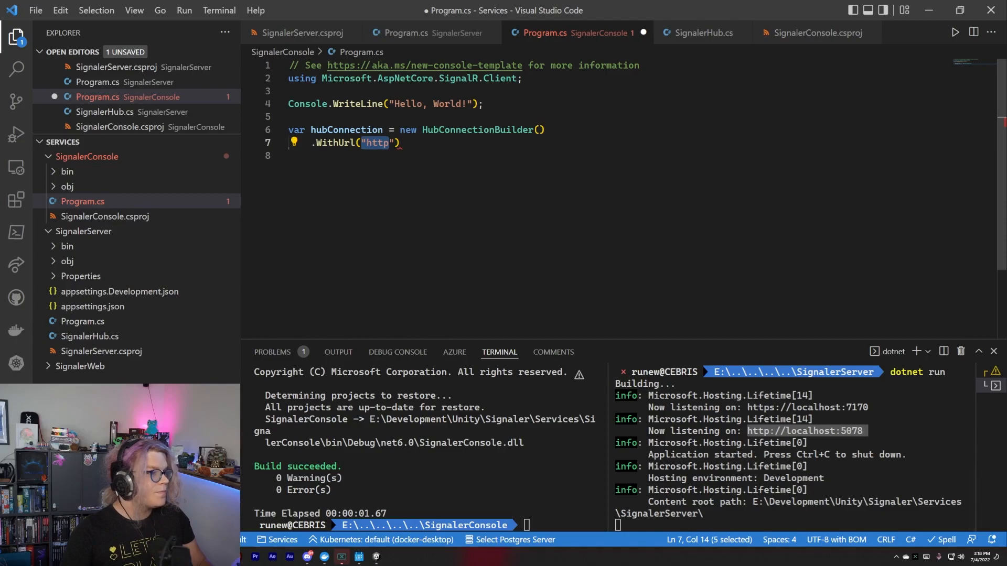
text(://localhost:5078)
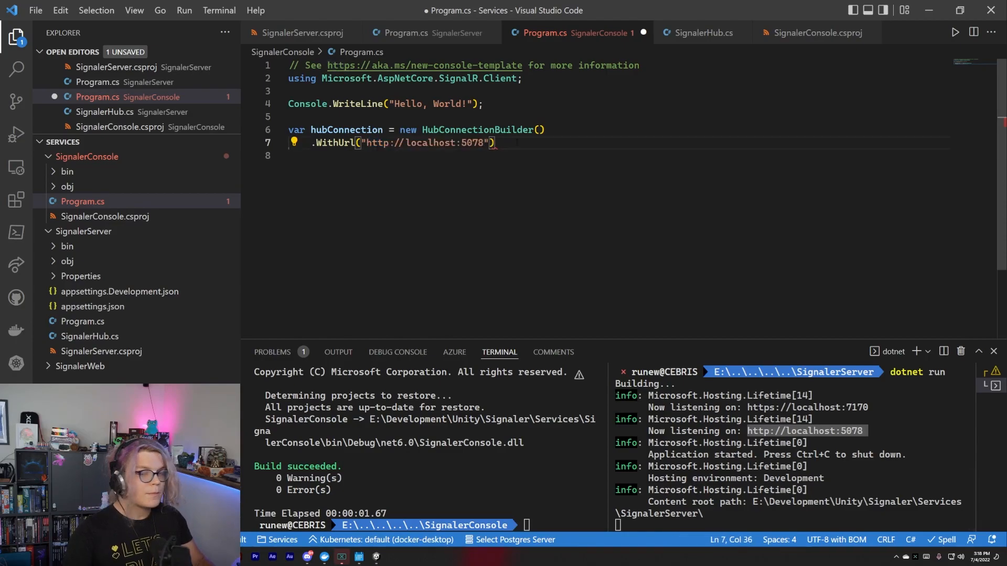
text(/)
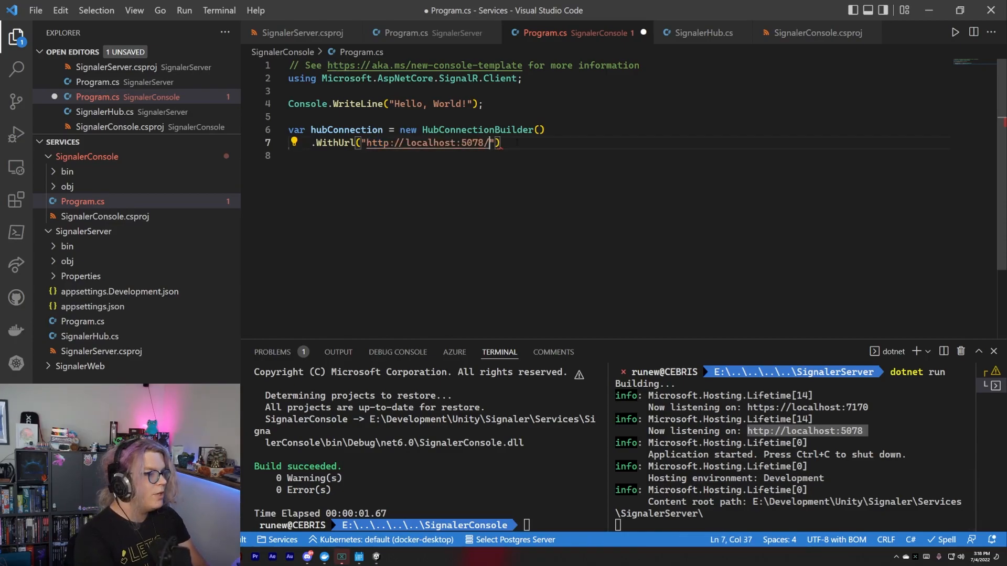
text(signaler)
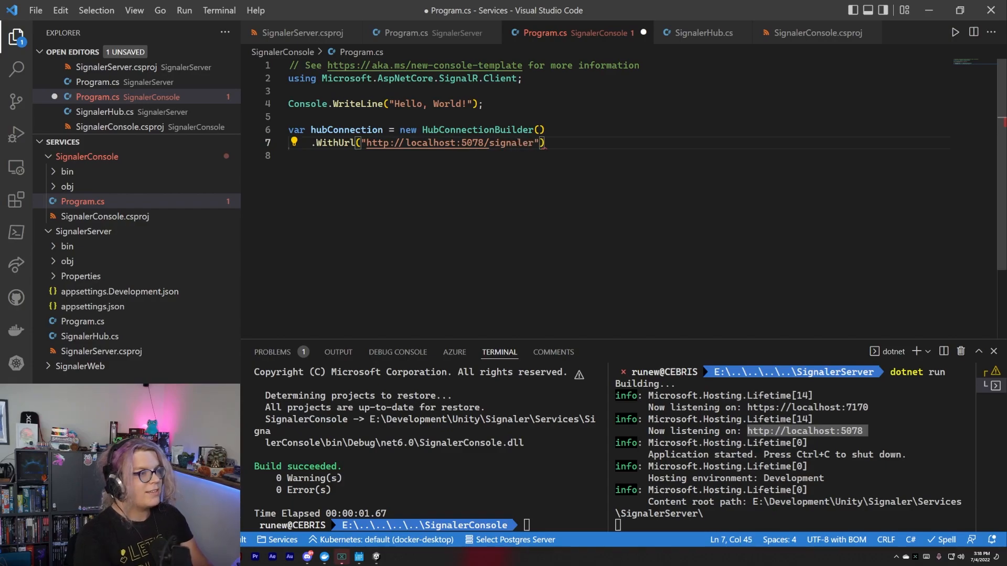
key(ctrl+s)
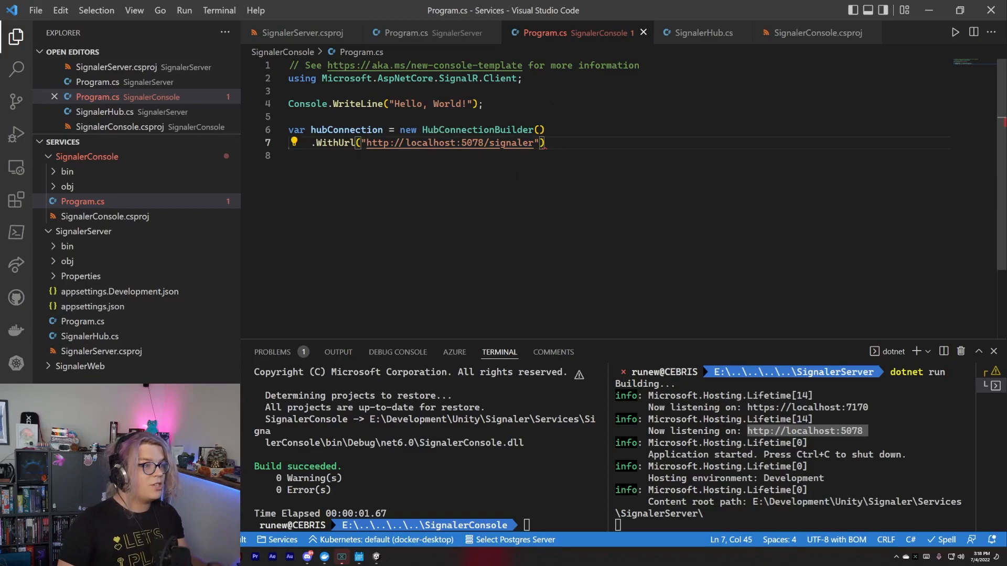
- Check the /signaler route in the server's Program.cs, then finish the builder with .Build()
double_click(508, 143)
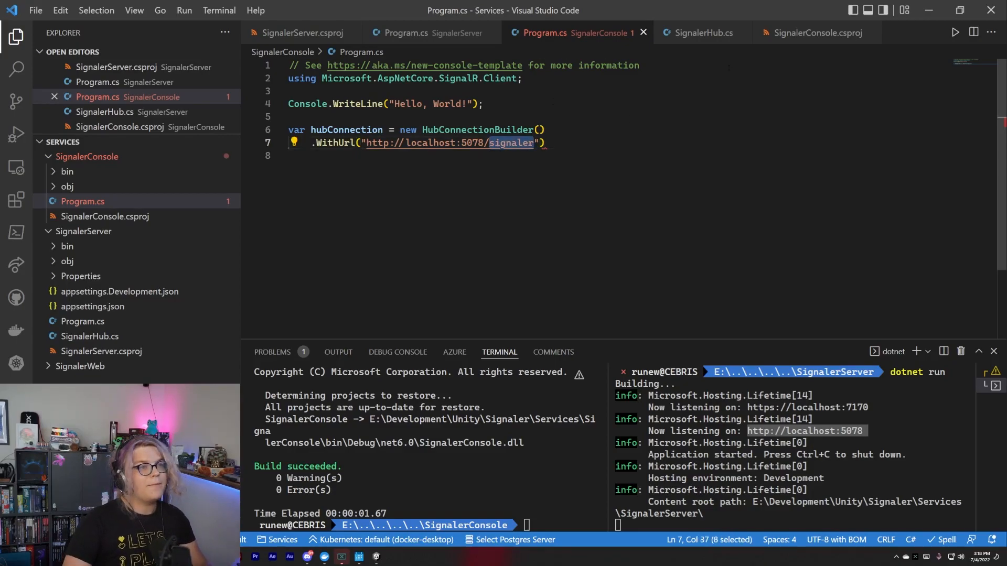
click(406, 33)
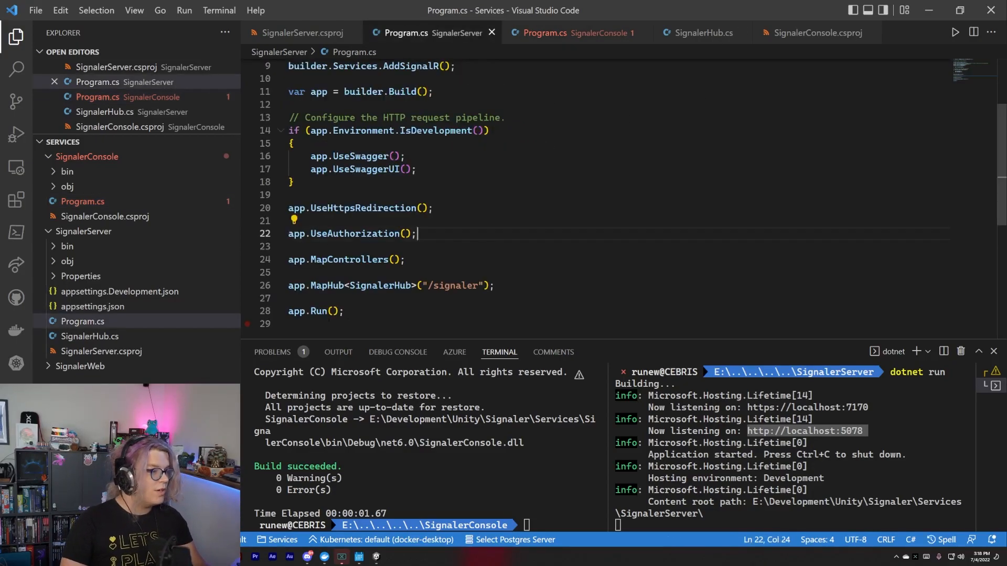
double_click(451, 285)
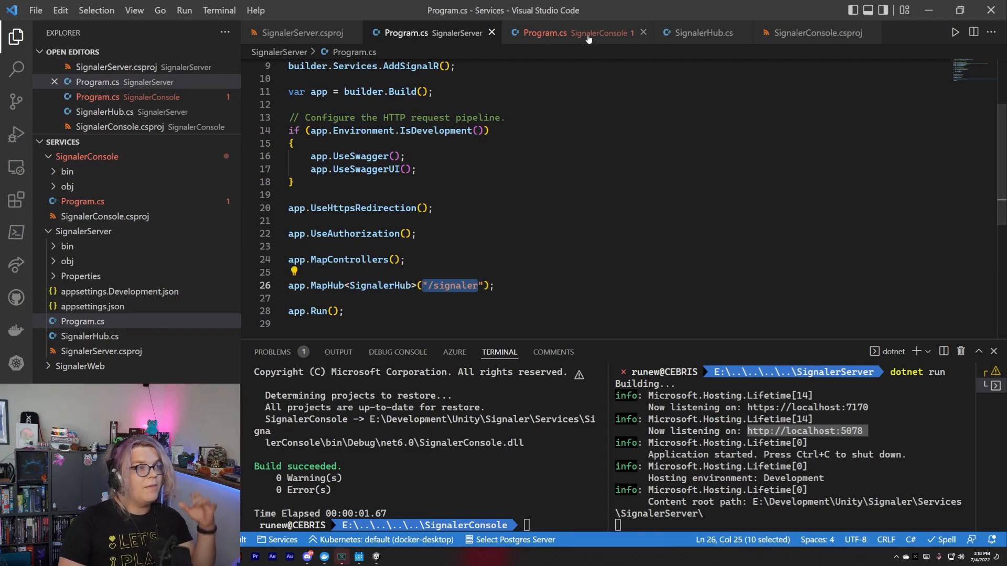
click(571, 32)
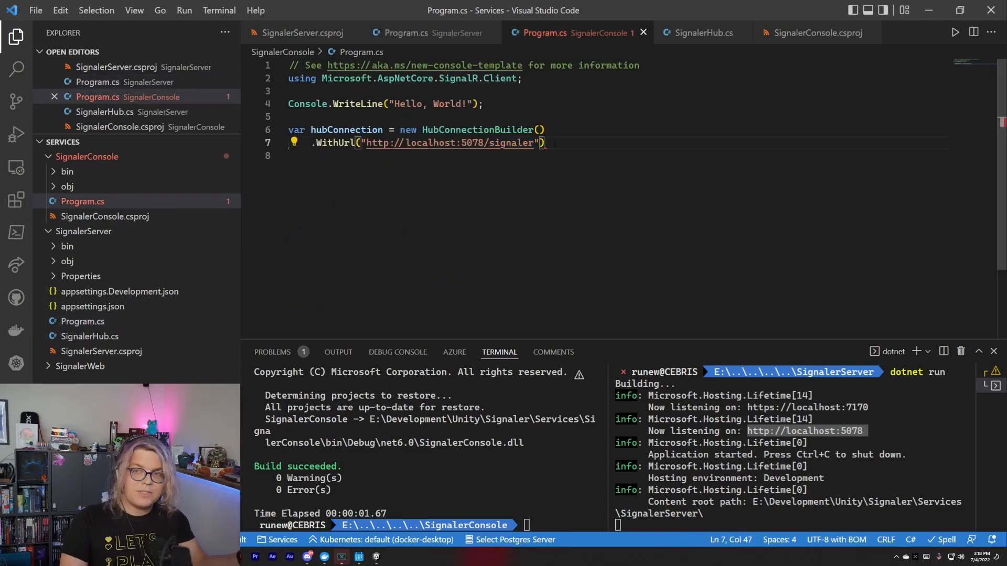
text(.Build();)
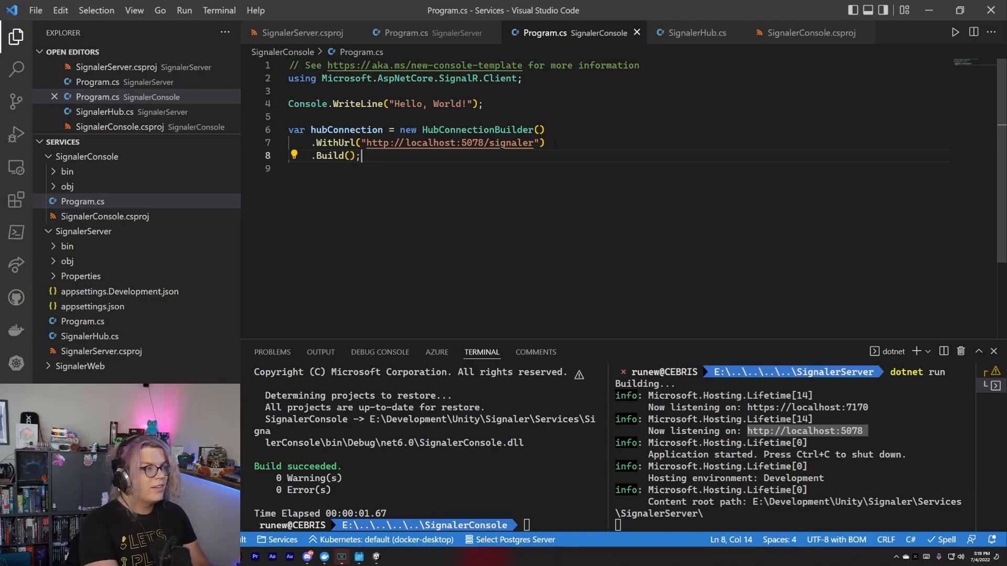
key(Enter)
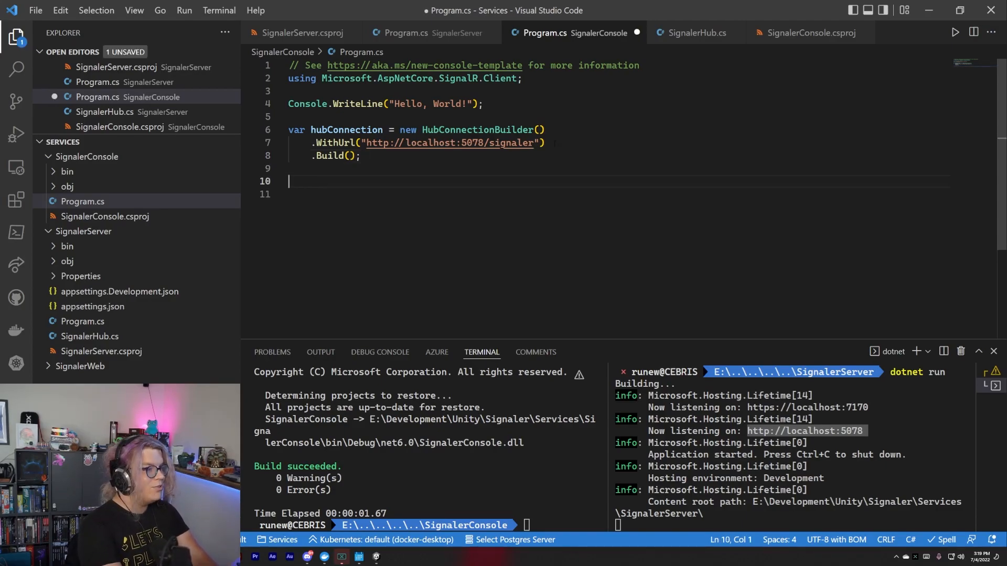
- Begin hubConnection.On<string>, copying the UpdatePlayerName event name from SignalerHub.cs
text(hubConnection.)
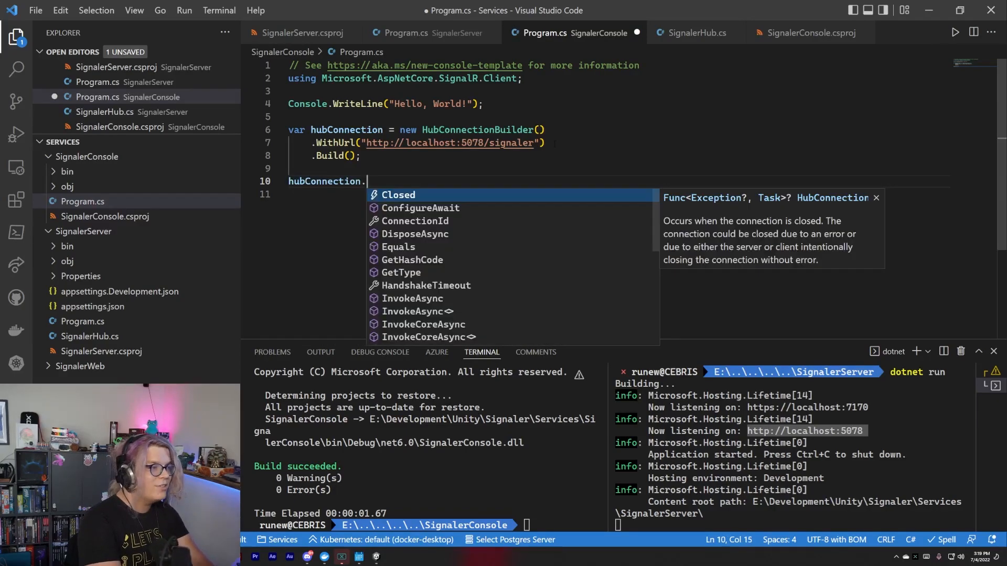
text(On<)
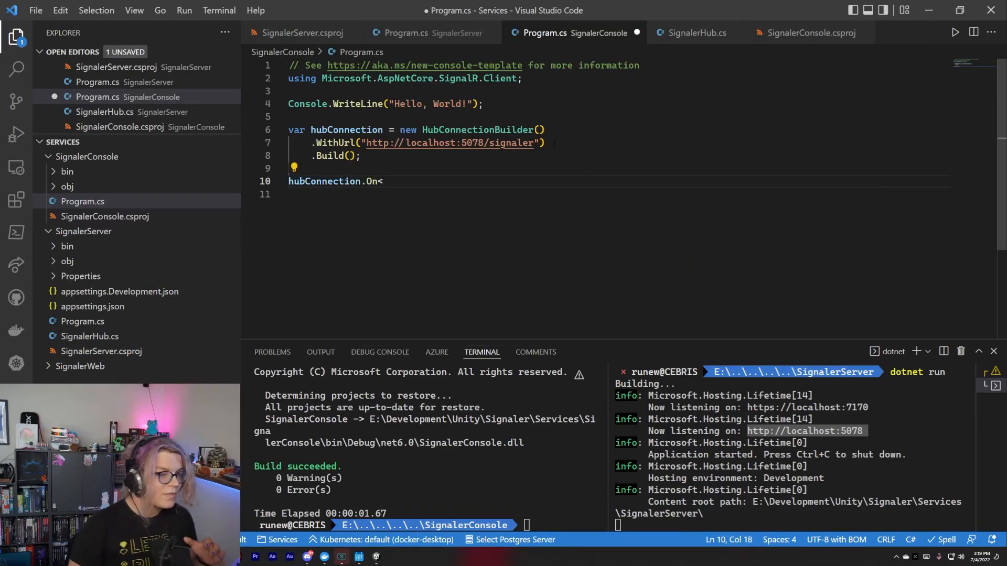
text(string>)
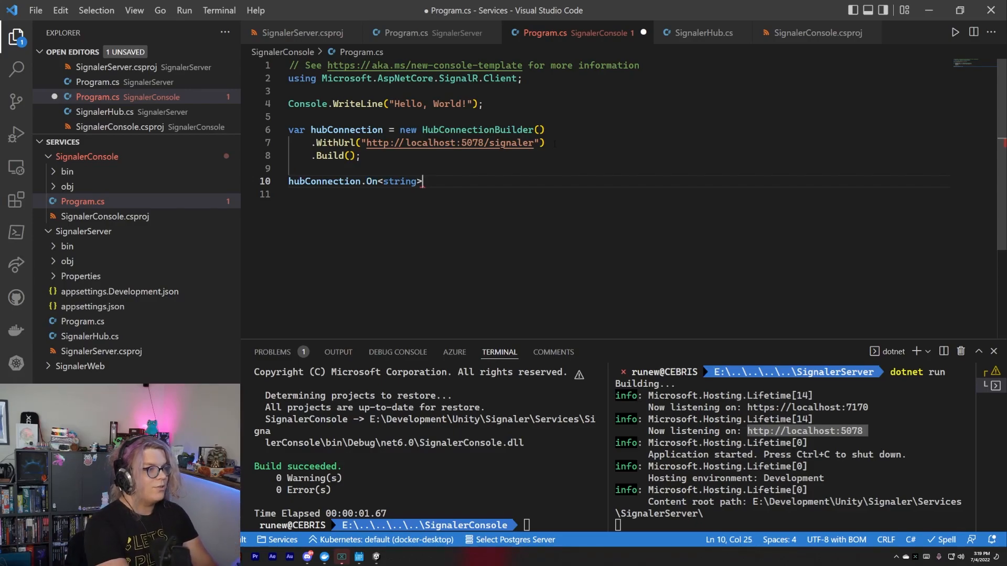
text(()
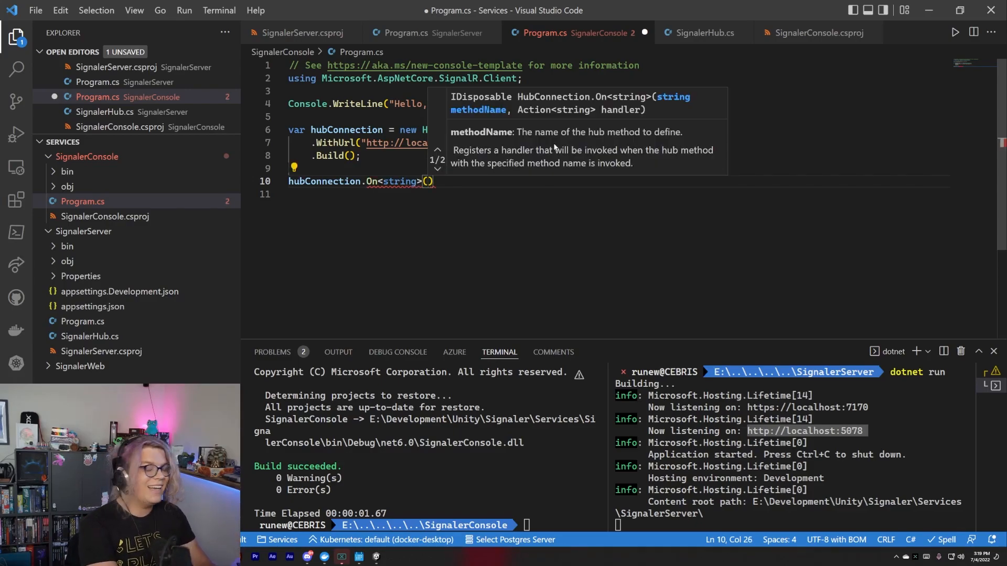
text(")
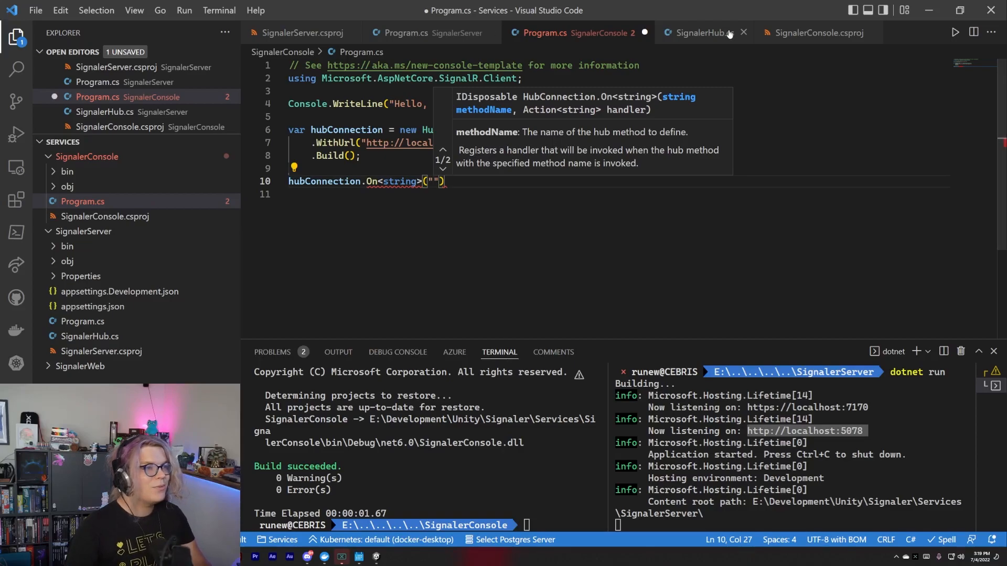
click(699, 32)
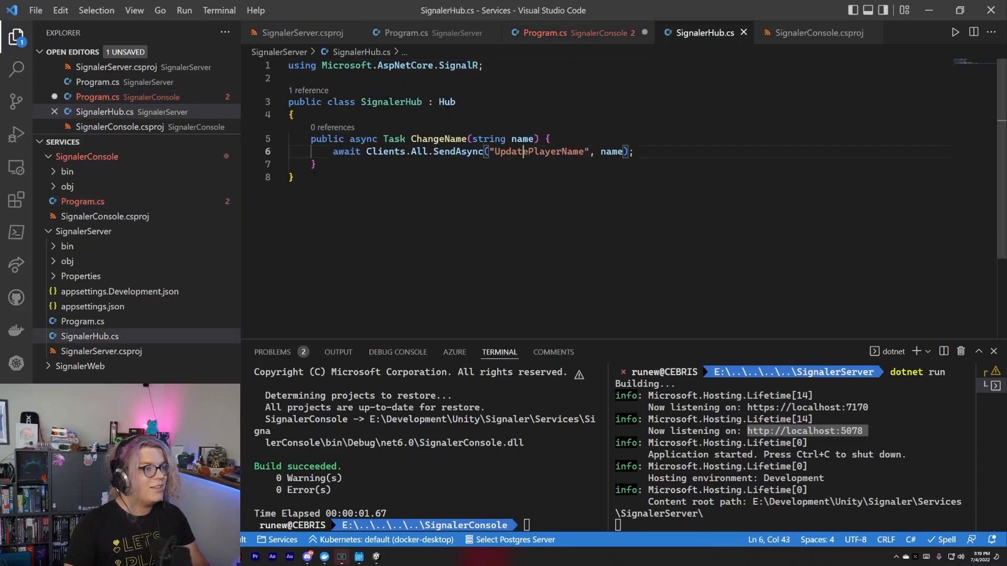
double_click(538, 152)
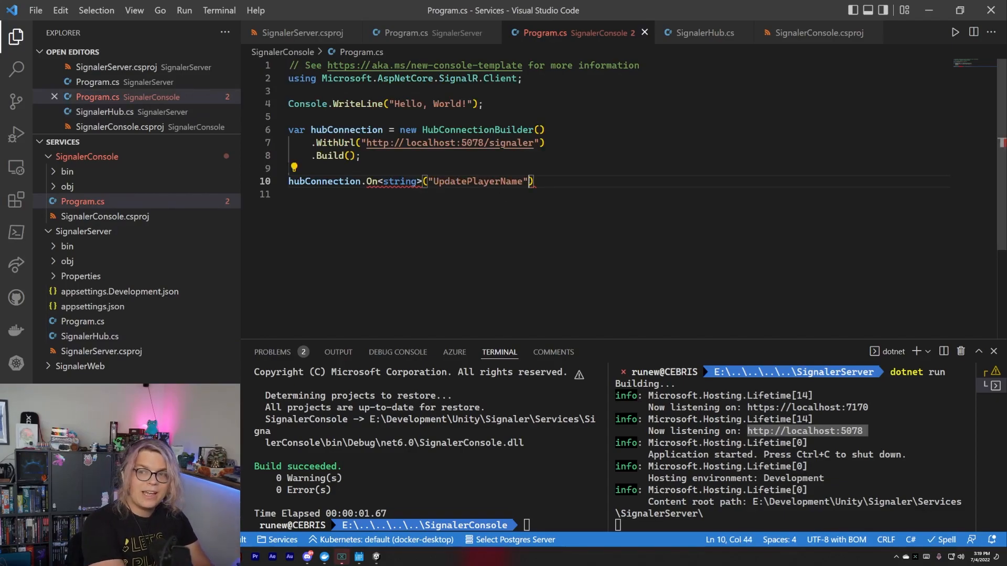
- Write the handler lambda printing $"Name Updated: {name}" to the console
text(, (na)
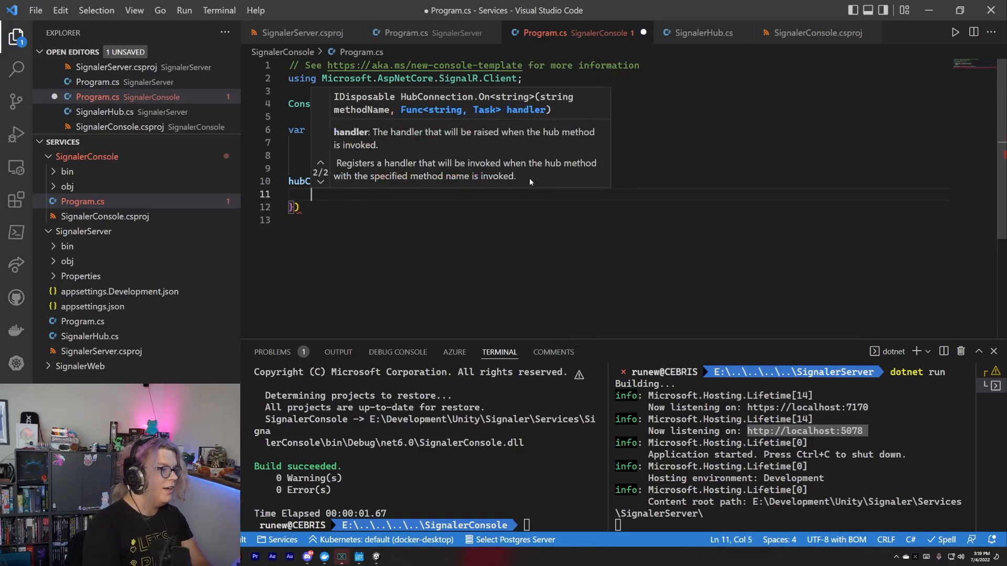
text(Console.WriteLine(")
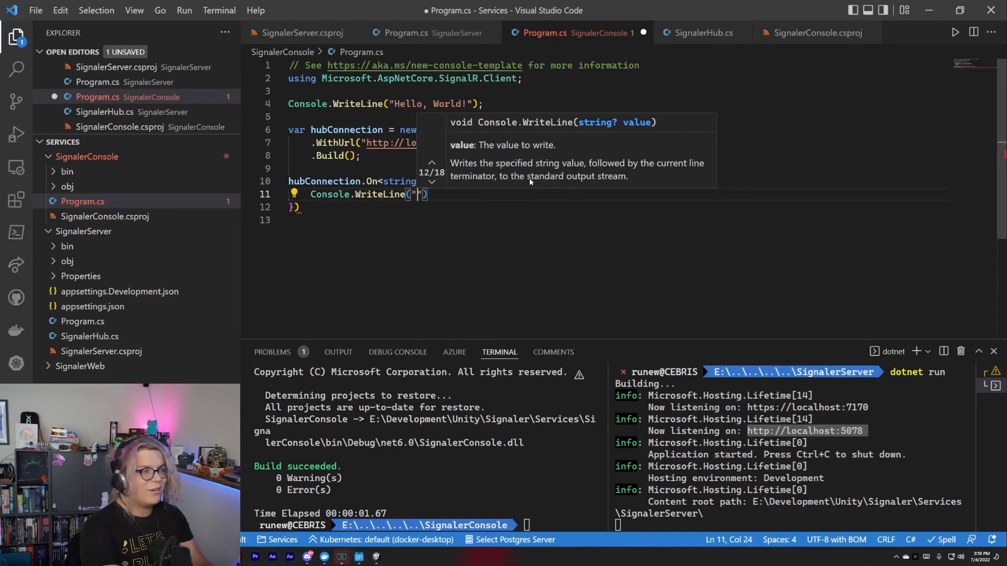
text(name))
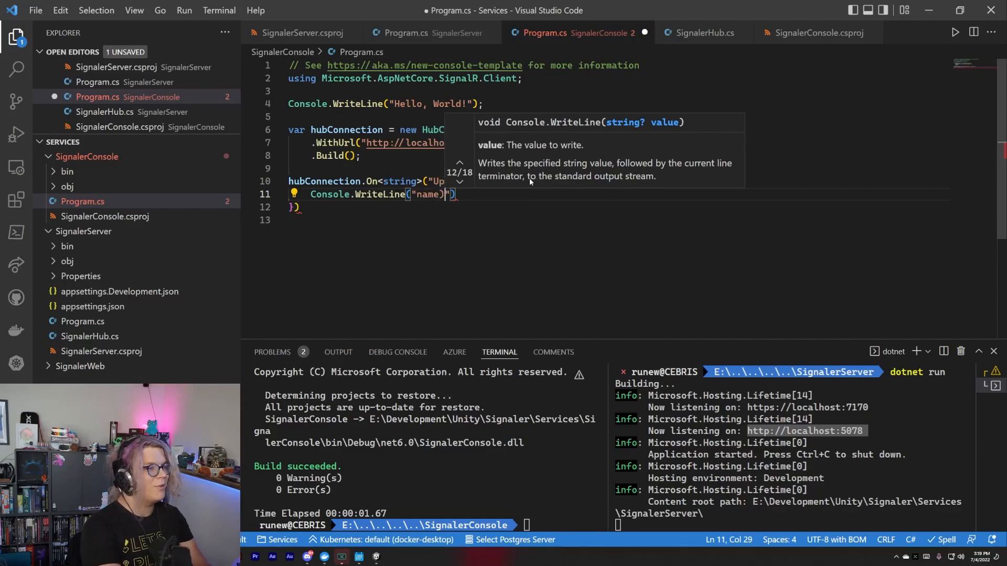
key(Backspace)
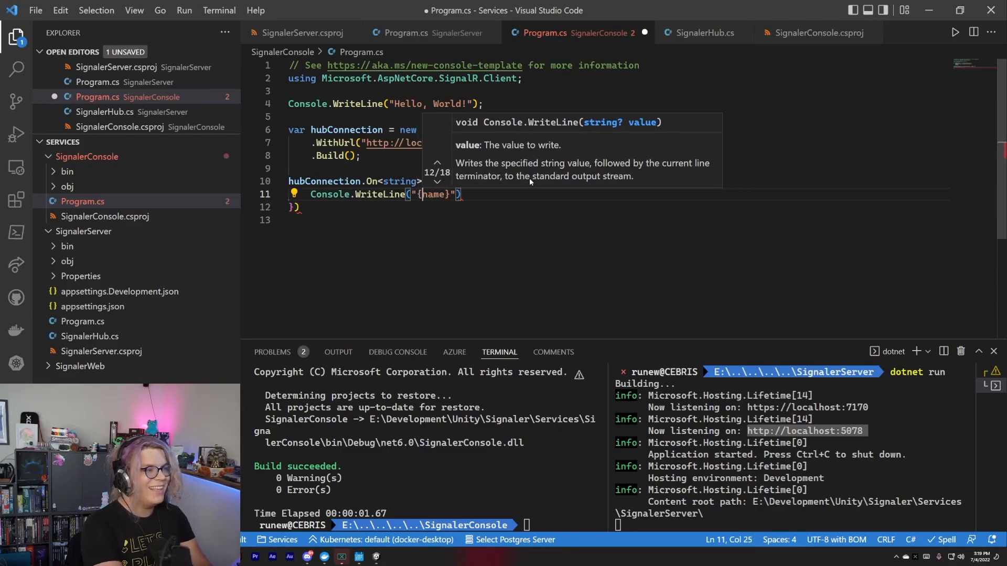
text($)
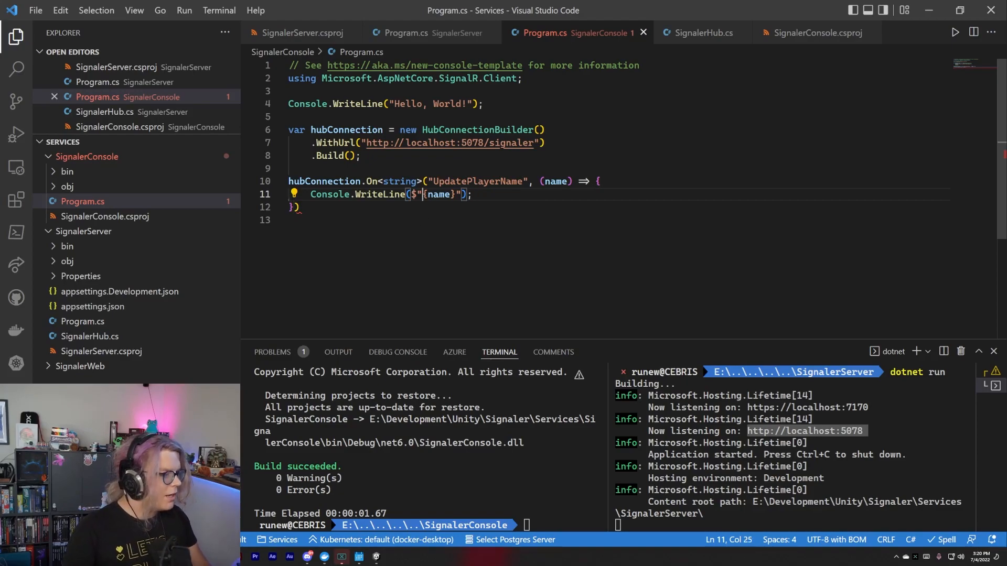
text(Name Updated:)
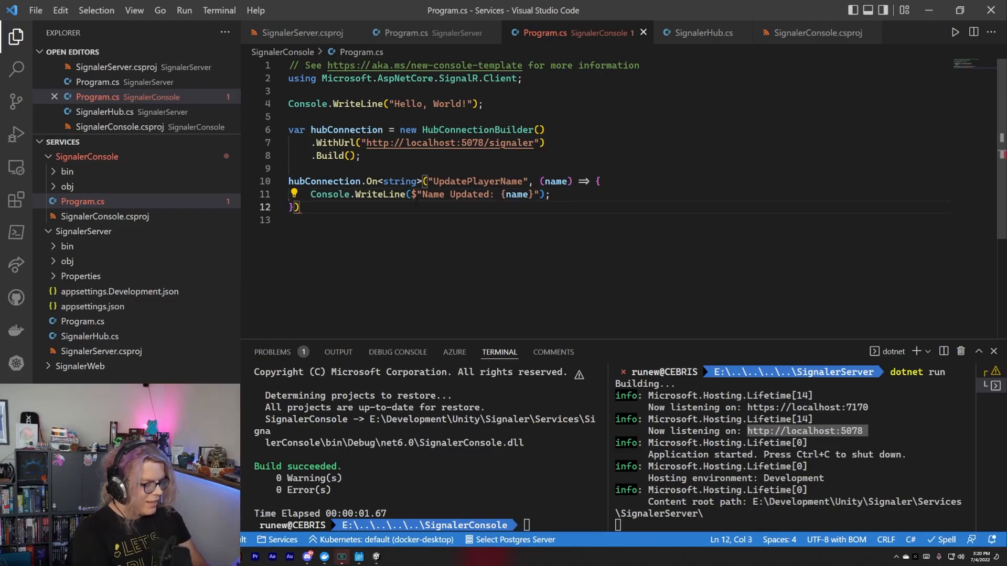
text(;)
key(enter)
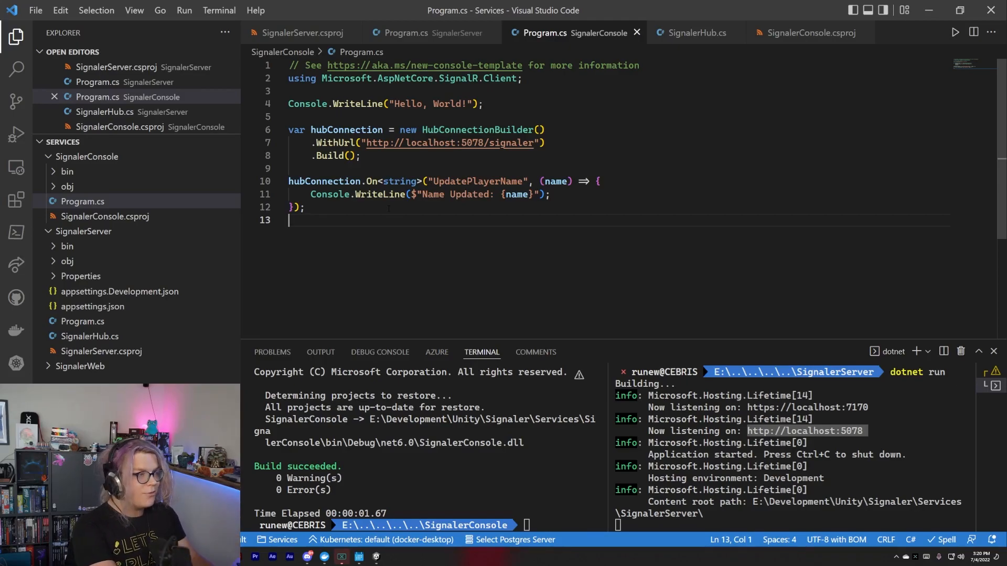
- Add await hubConnection.StartAsync(); followed by Console.WriteLine("Connected ...") in Program.cs
text(await h)
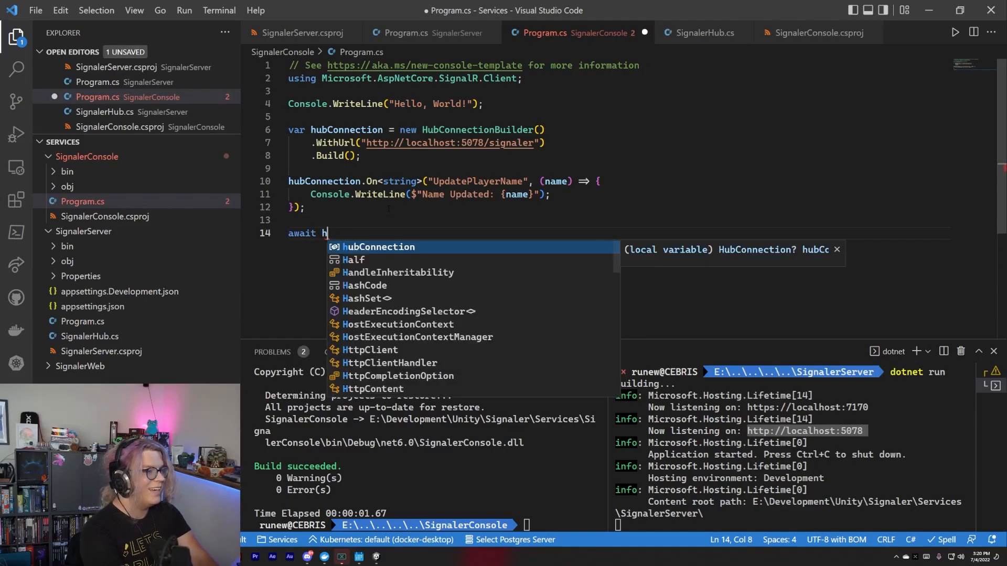
text(ubConnection.)
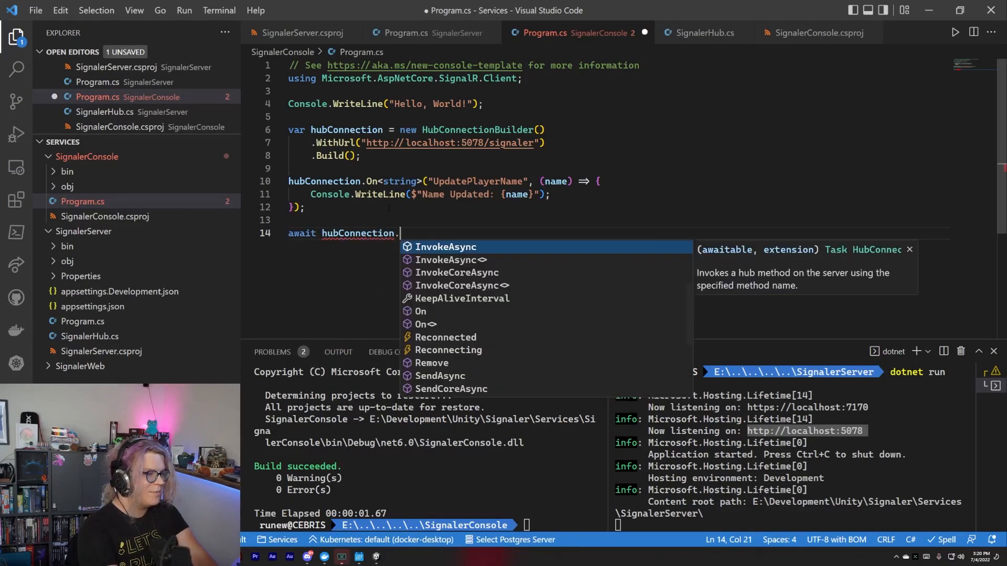
text(StartAsync();)
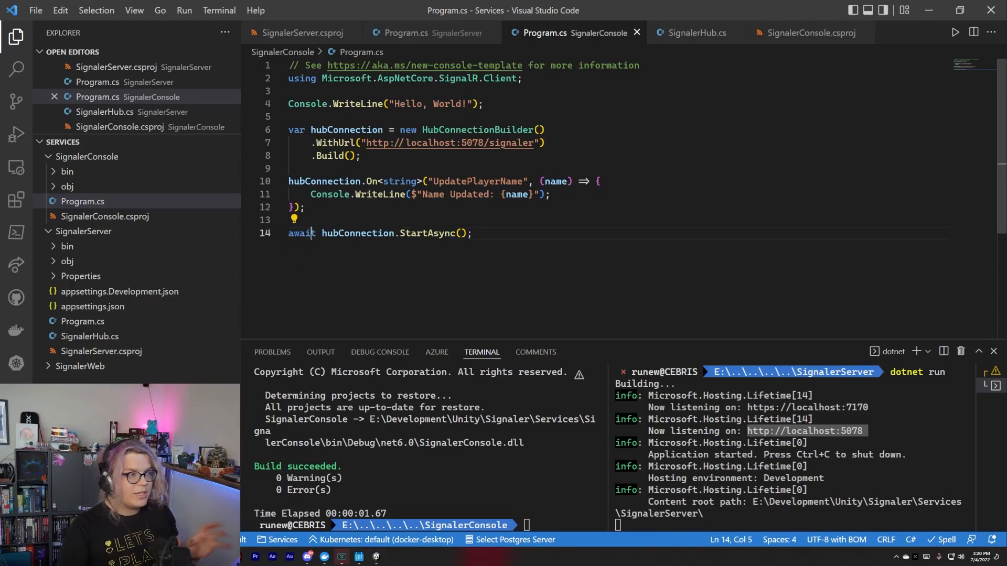
click(473, 233)
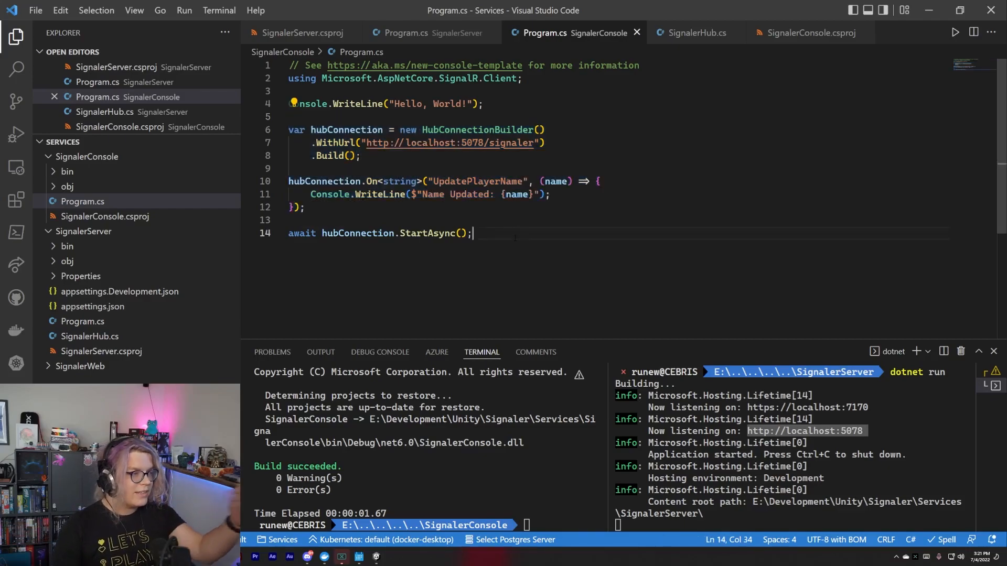
key(enter)
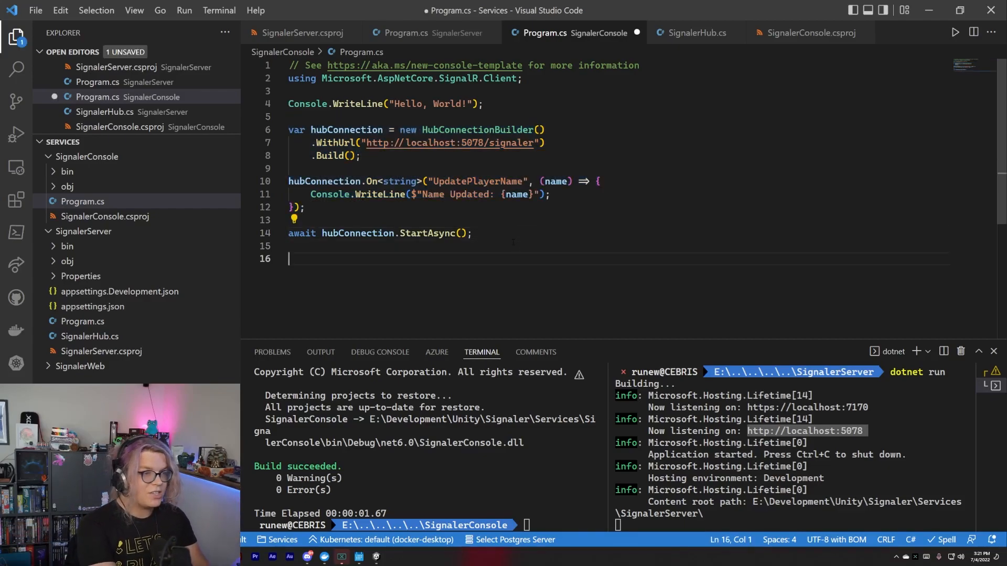
text(Console.WriteLine(")
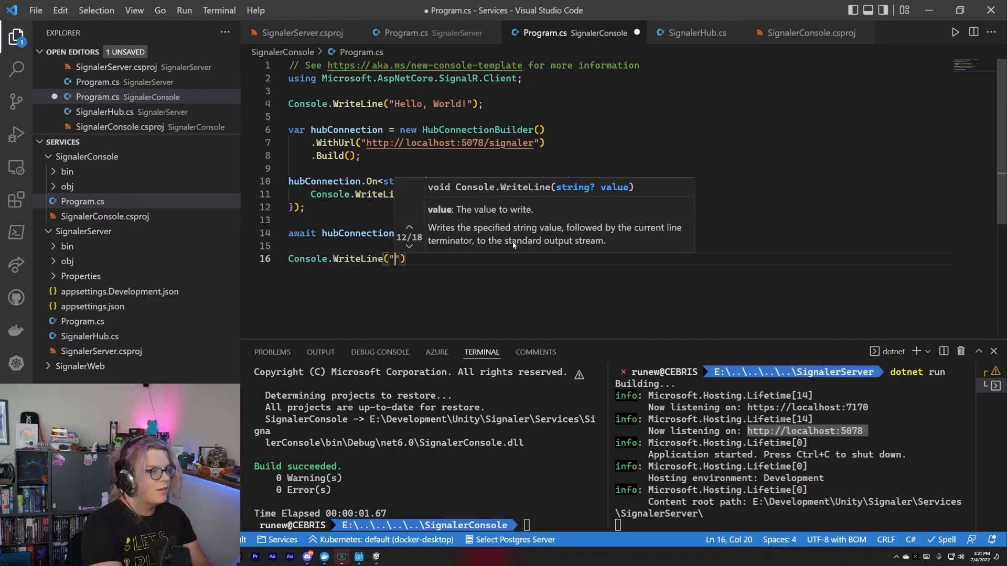
text(Connected ...)
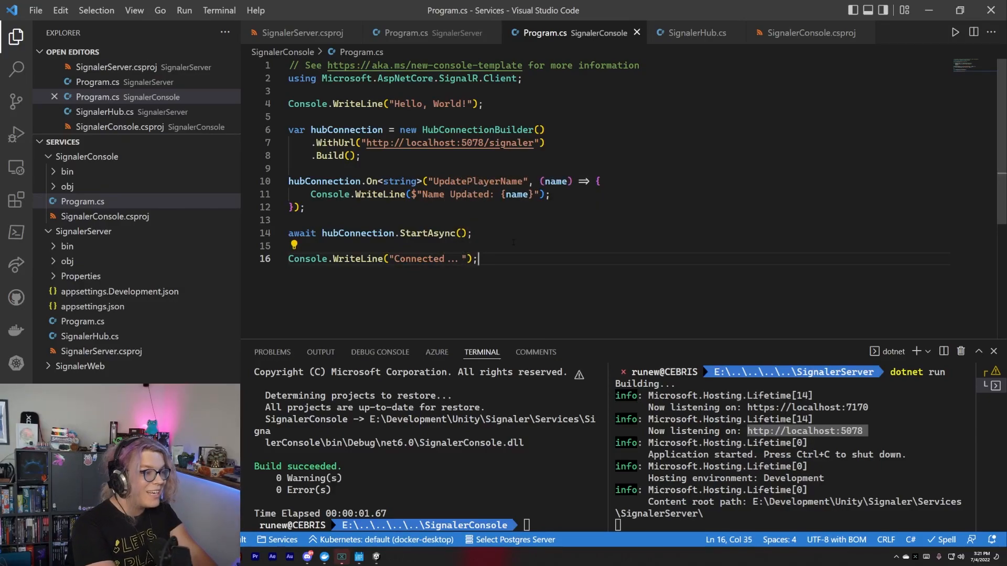
- Add await hubConnection.InvokeAsync<string>("ChangeName", "World of Zero"), checking the name in SignalerHub.cs
key(Enter)
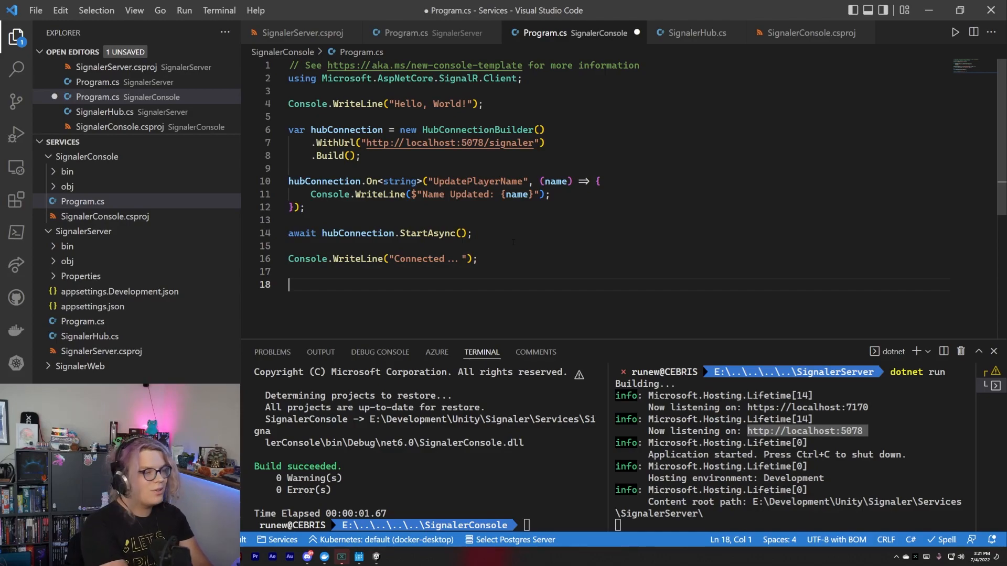
text(aw)
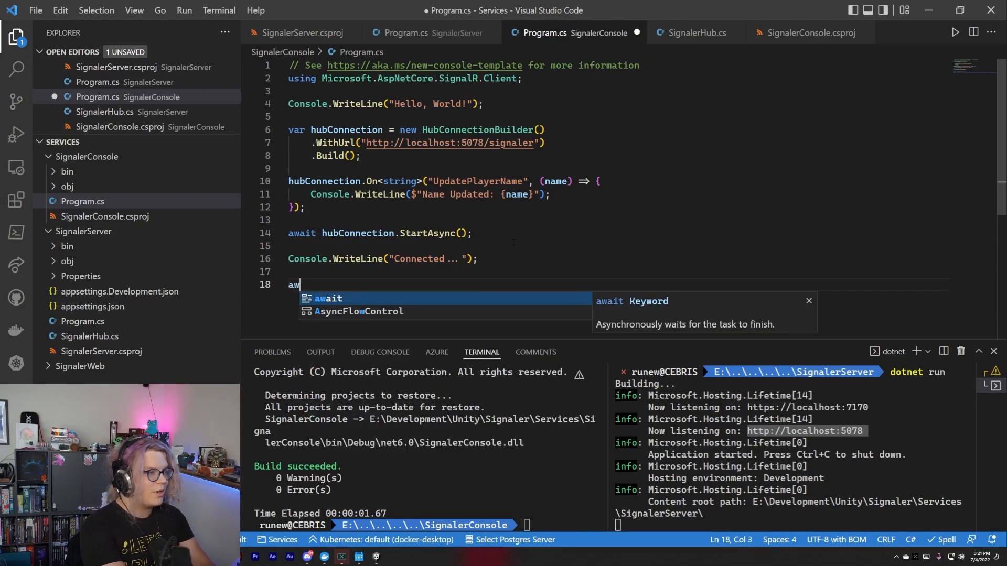
key(Tab)
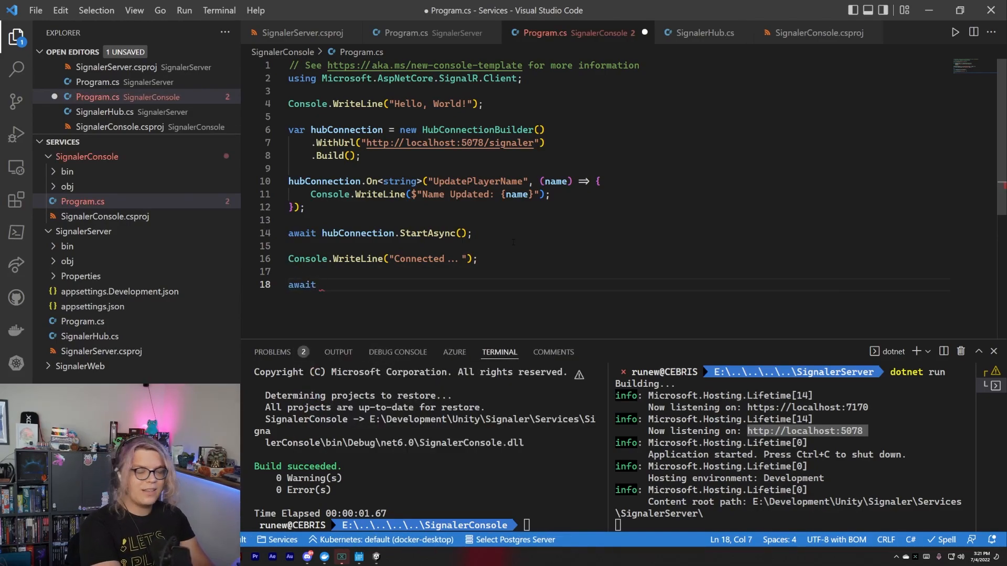
text(hubConnection.InvokeAsync<string>(")
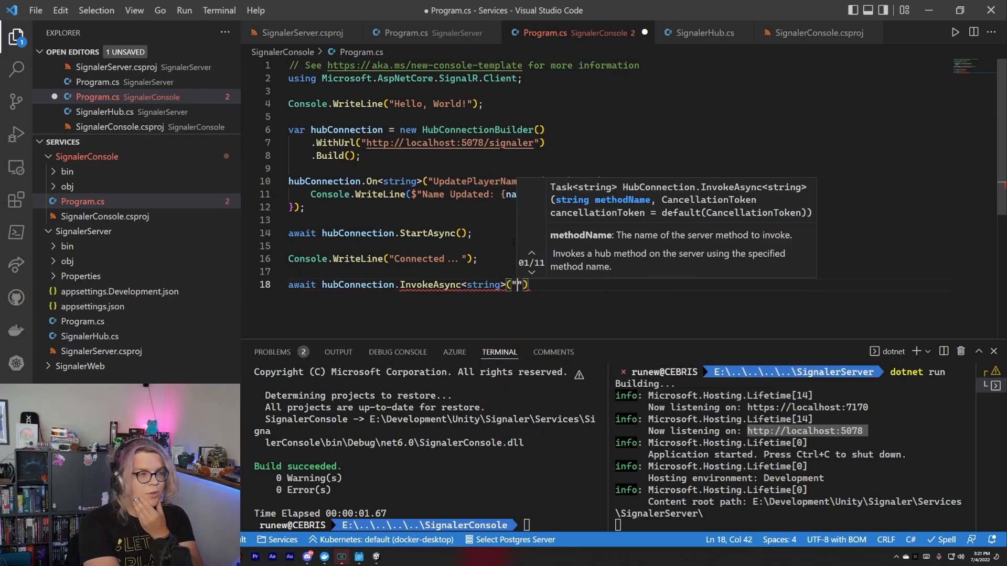
click(700, 33)
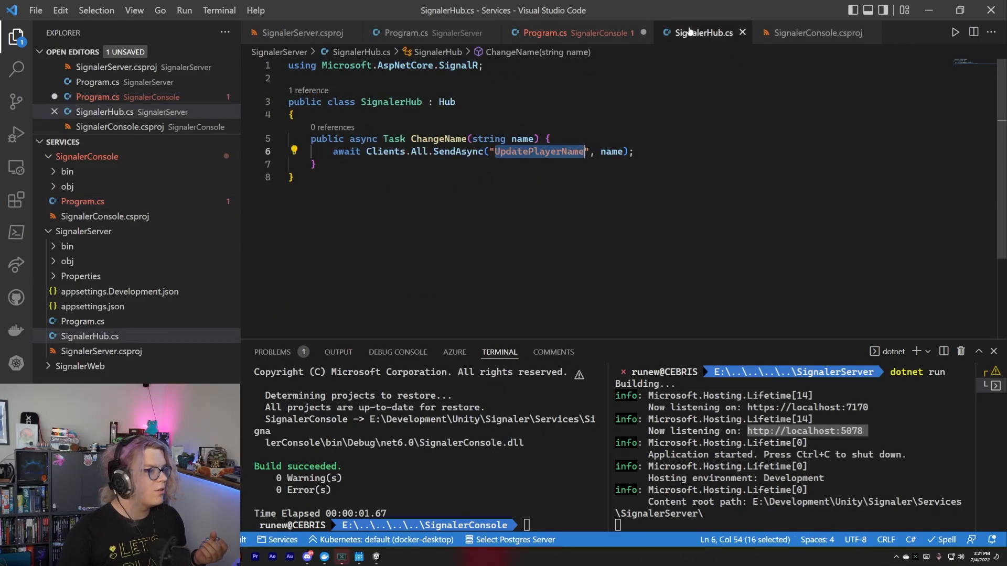
double_click(439, 139)
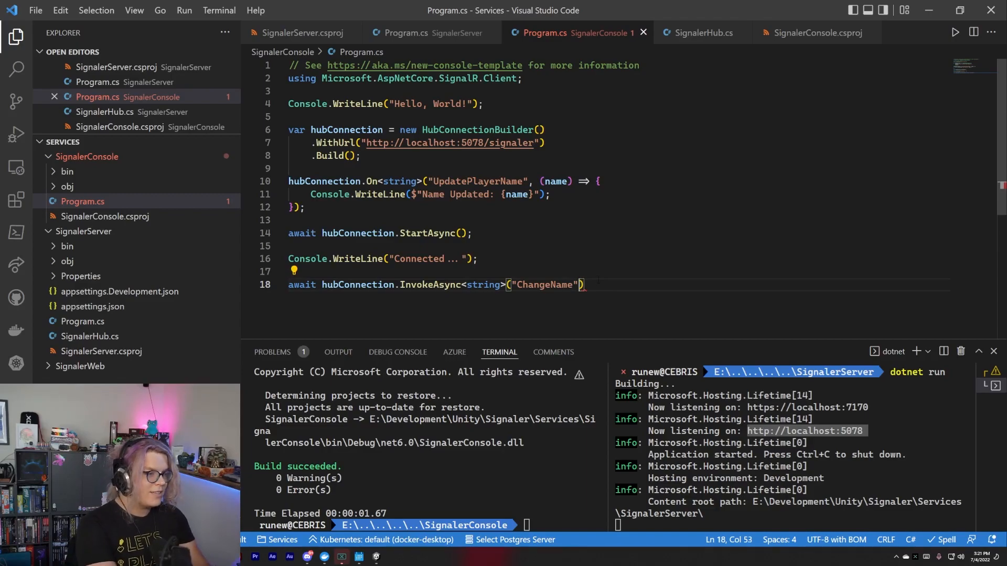
text(,)
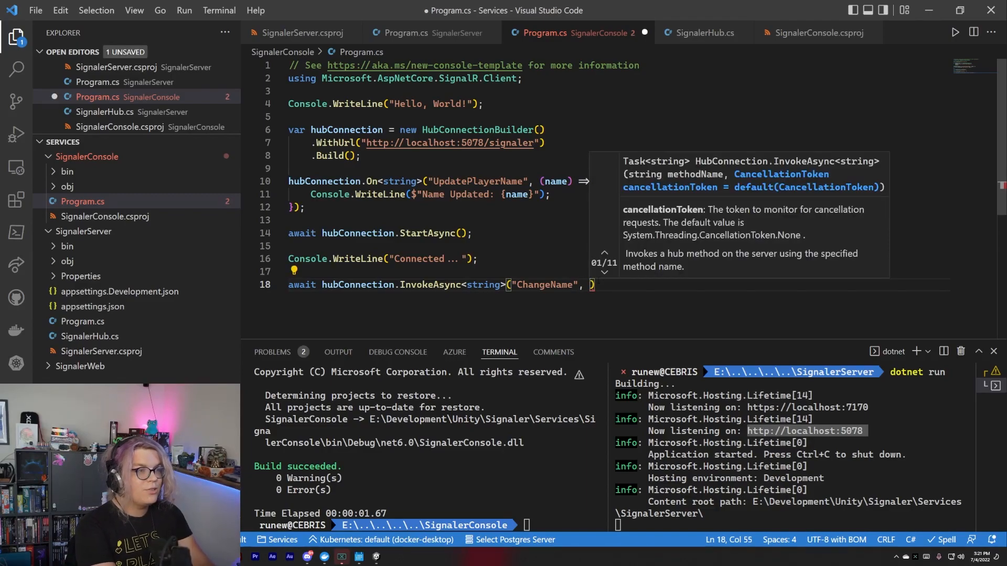
text(")
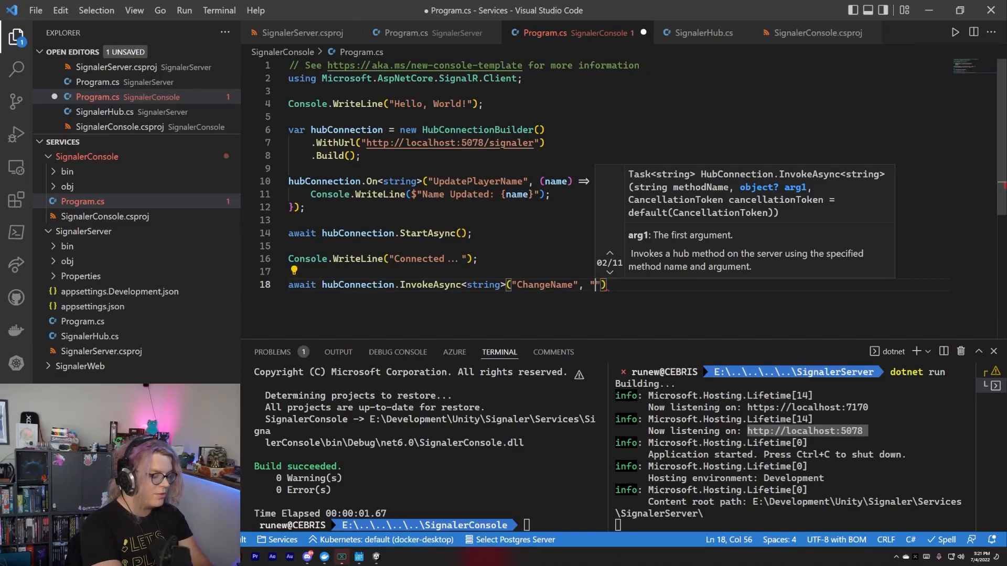
text(World of Zero)
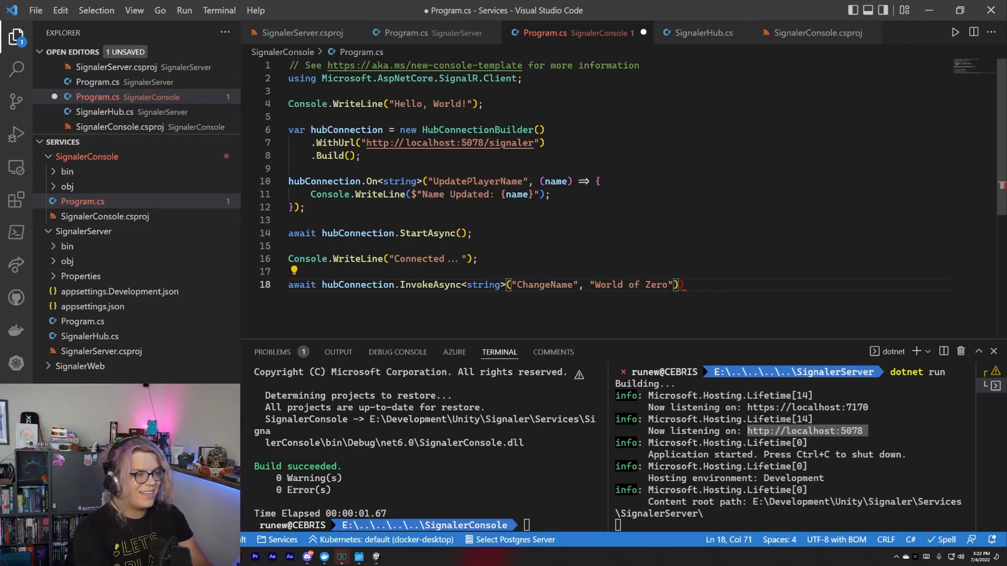
text(;)
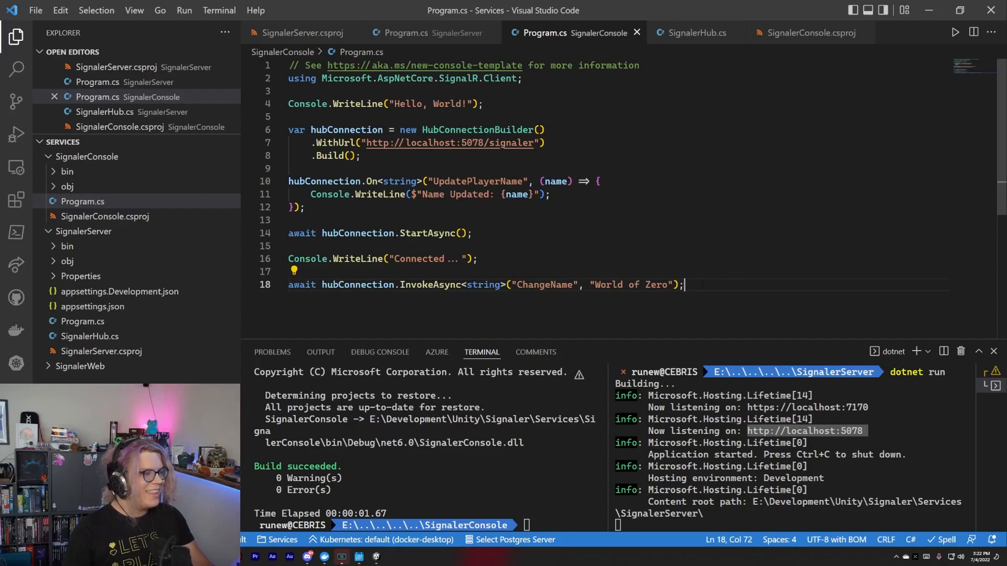
key(Enter)
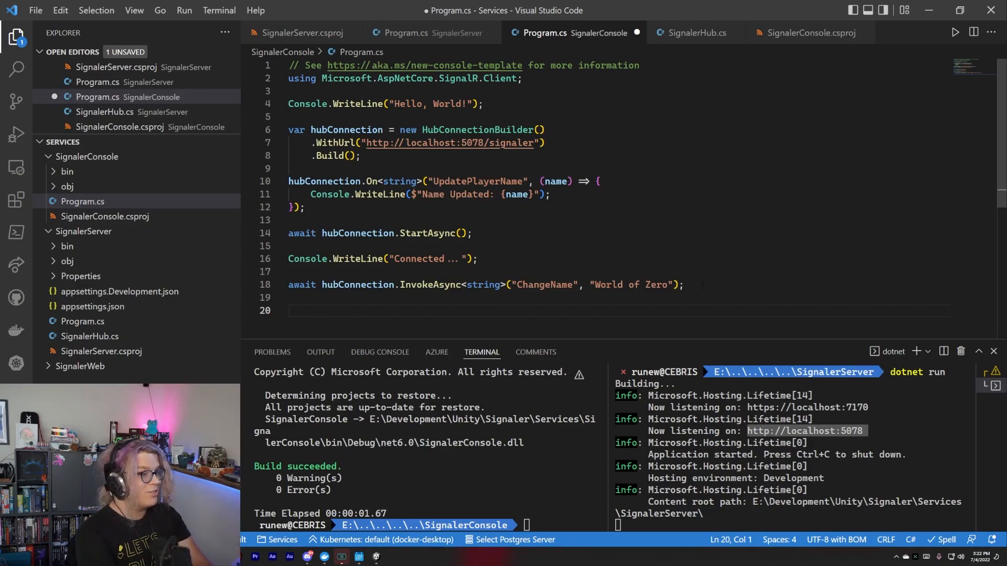
- End Program.cs with Console.Read() so the client waits for a keypress
text(c)
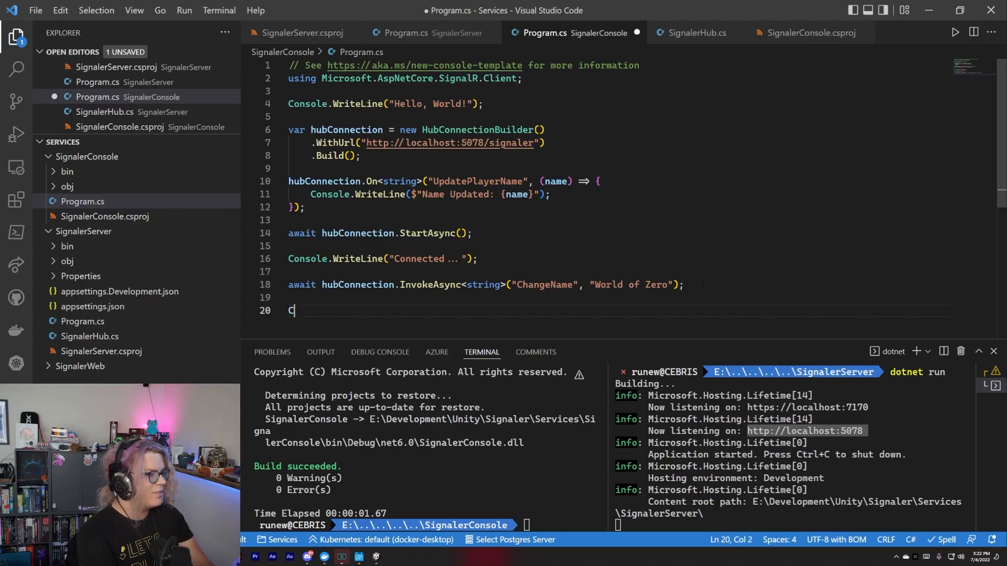
text(onsole.Read();)
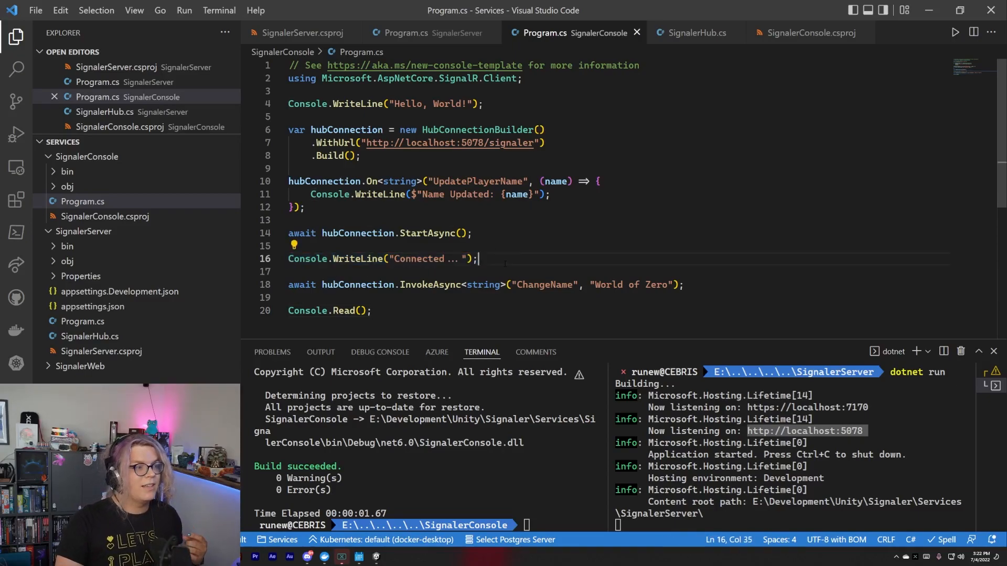
mouse_move(483, 284)
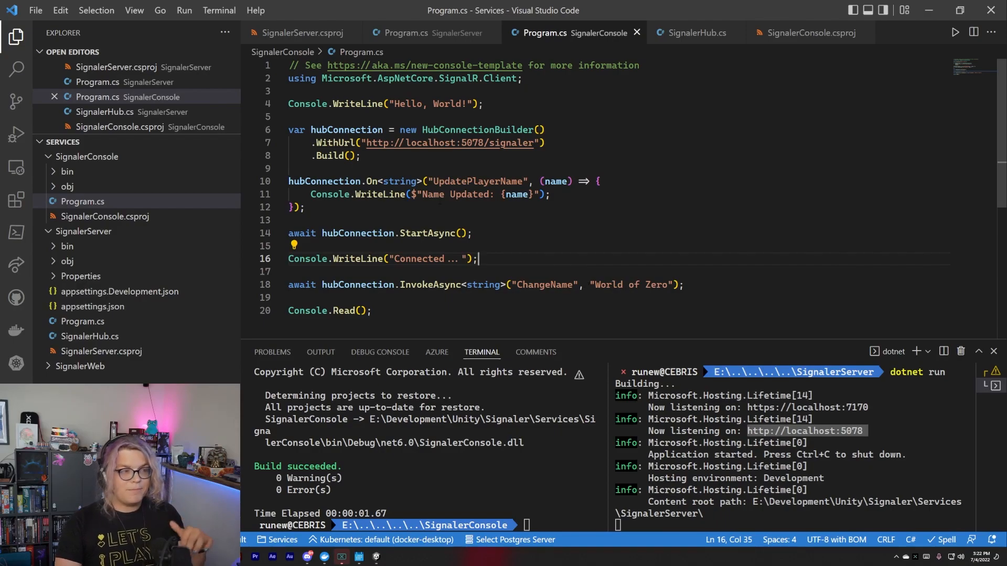
mouse_move(399, 181)
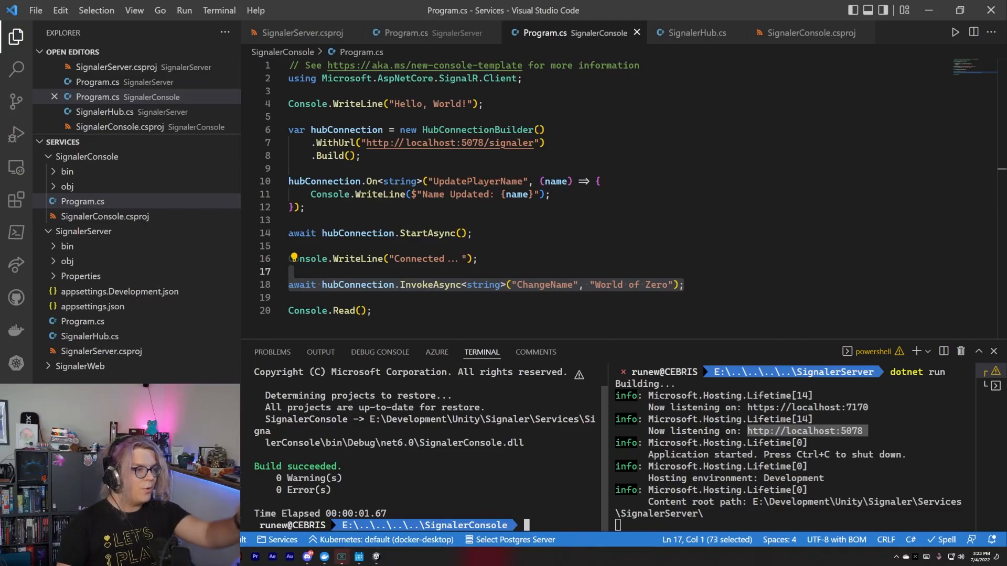
- Run the console client and watch it print Name Updated: World of Zero
double_click(478, 181)
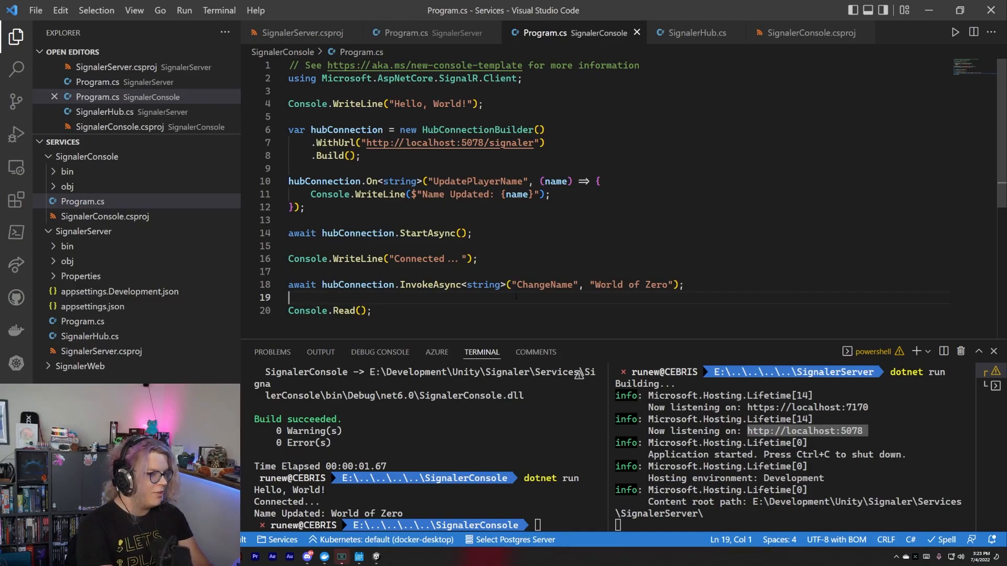
- Add await hubConnection.StopAsync() and begin declaring a string input variable
text(await)
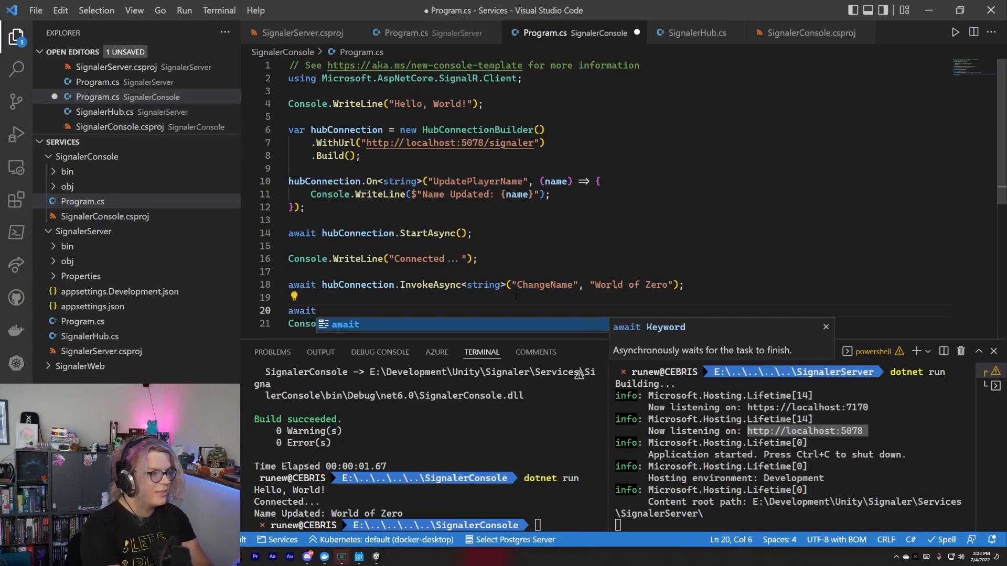
text(hubConnection.StopAsync();)
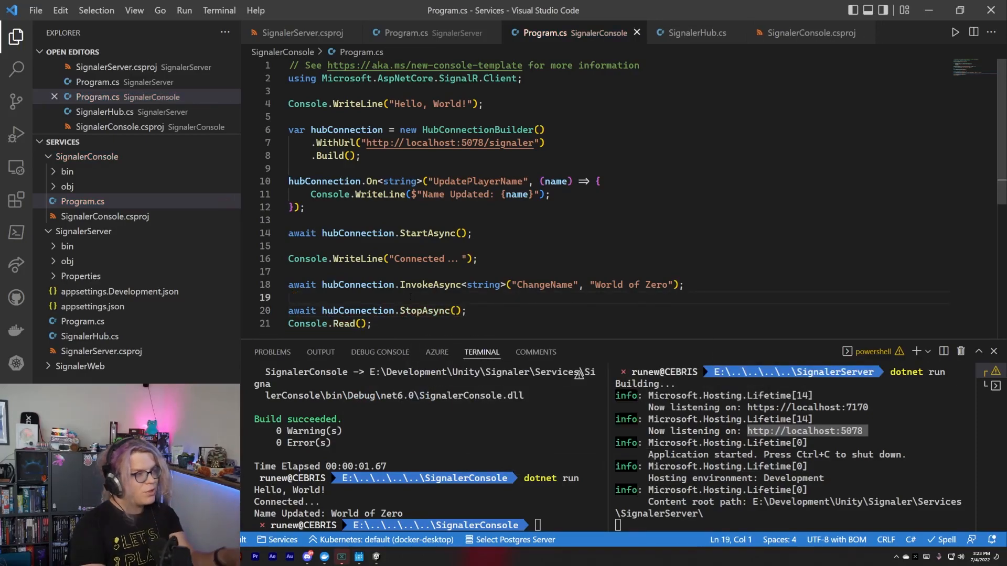
text(w)
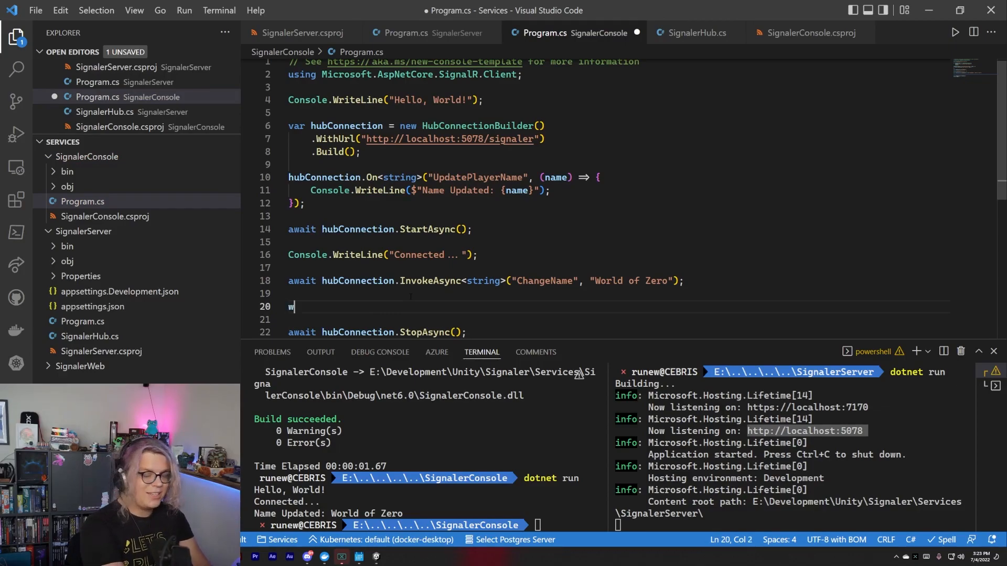
text(hile())
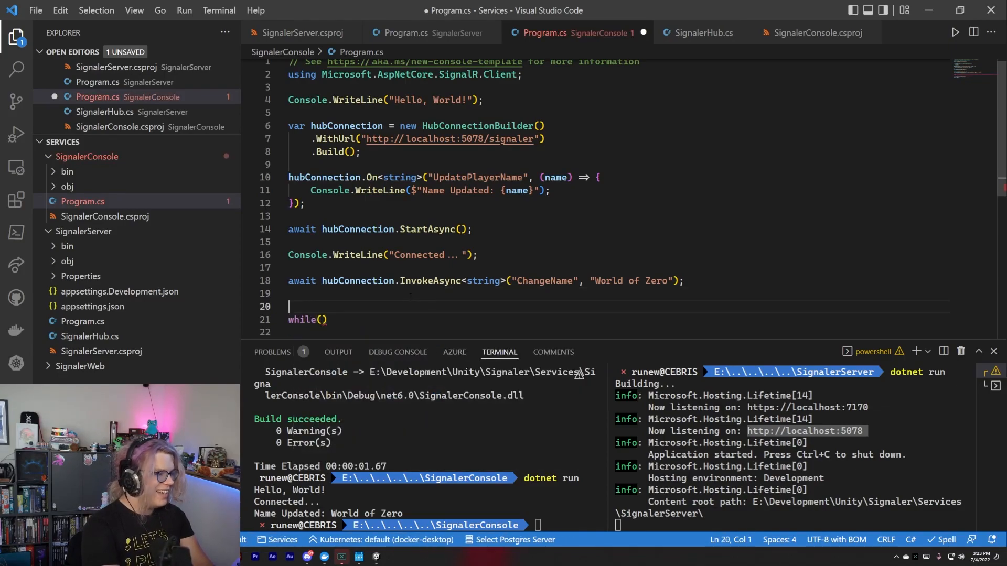
text(string)
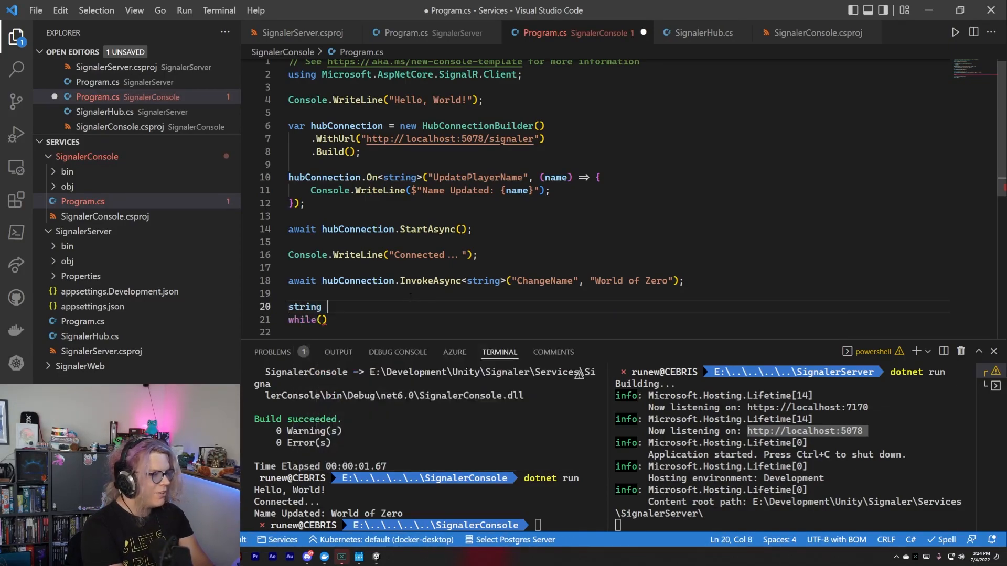
text(input =)
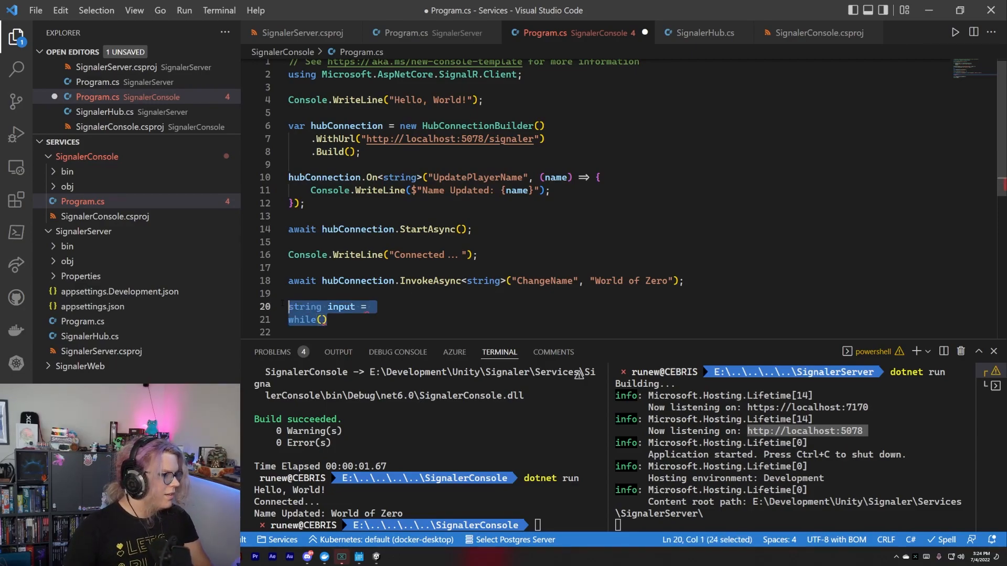
- Declare string input = String.Empty and a do-while loop on String.IsNullOrWhiteSpace(input)
text(do)
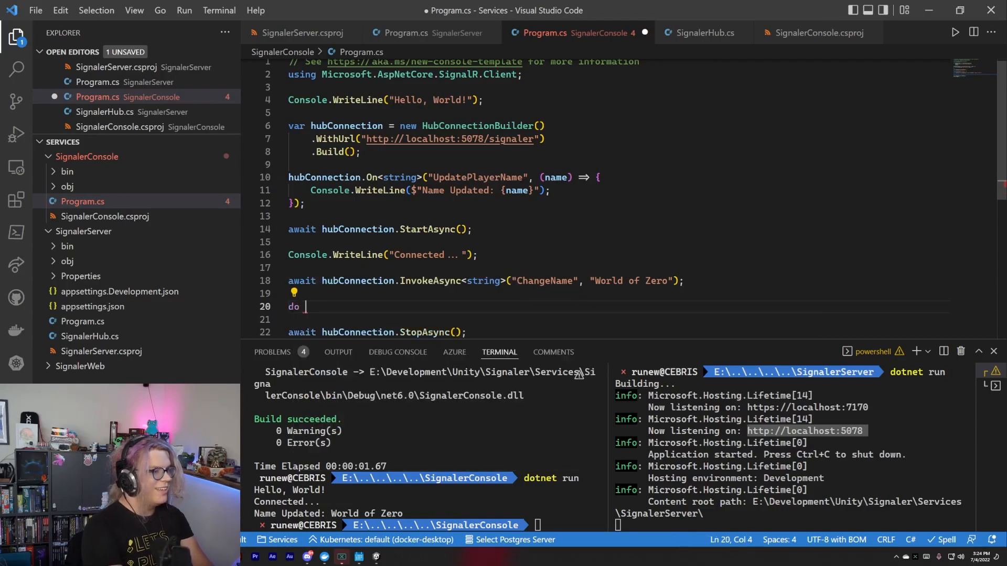
text({)
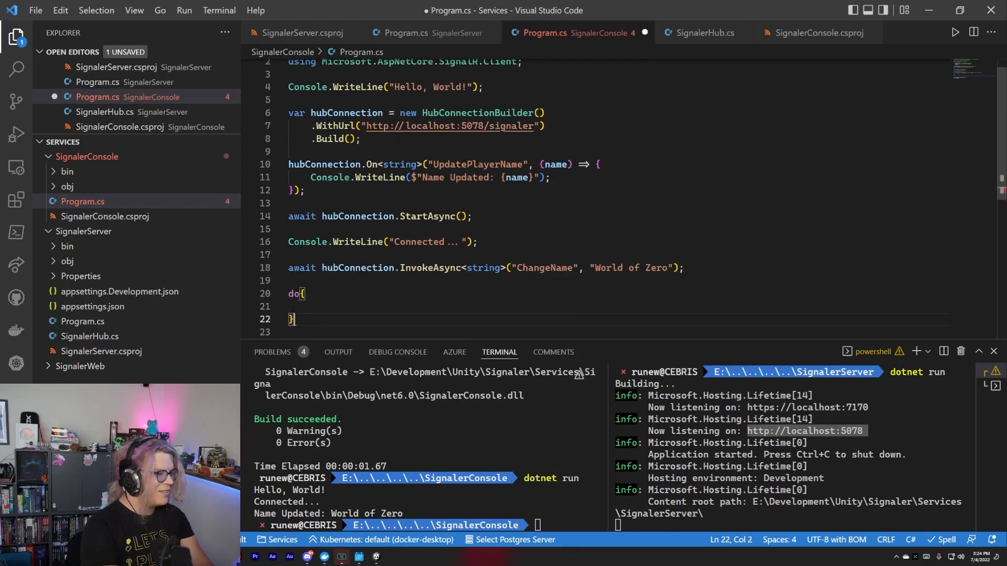
text(while()
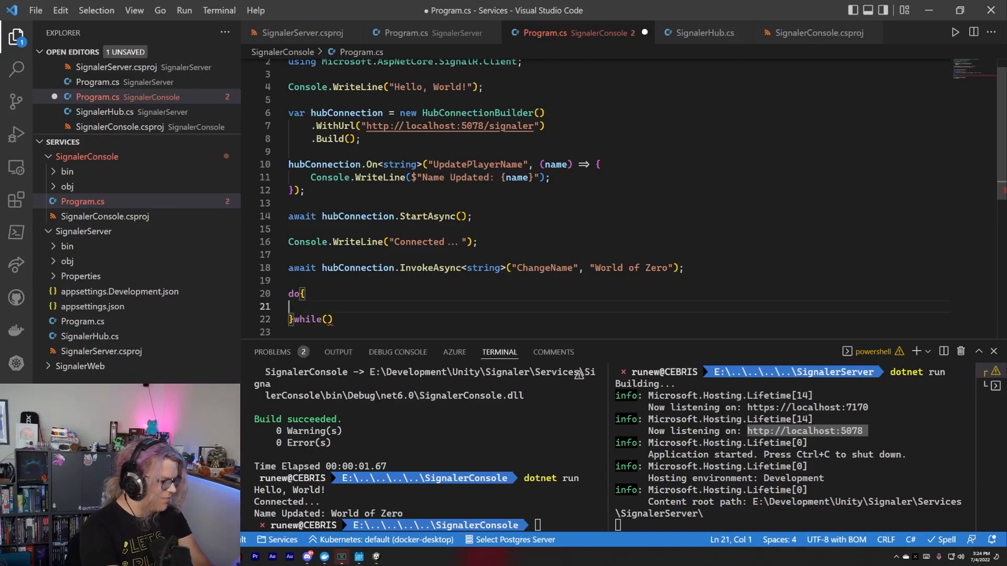
text(s)
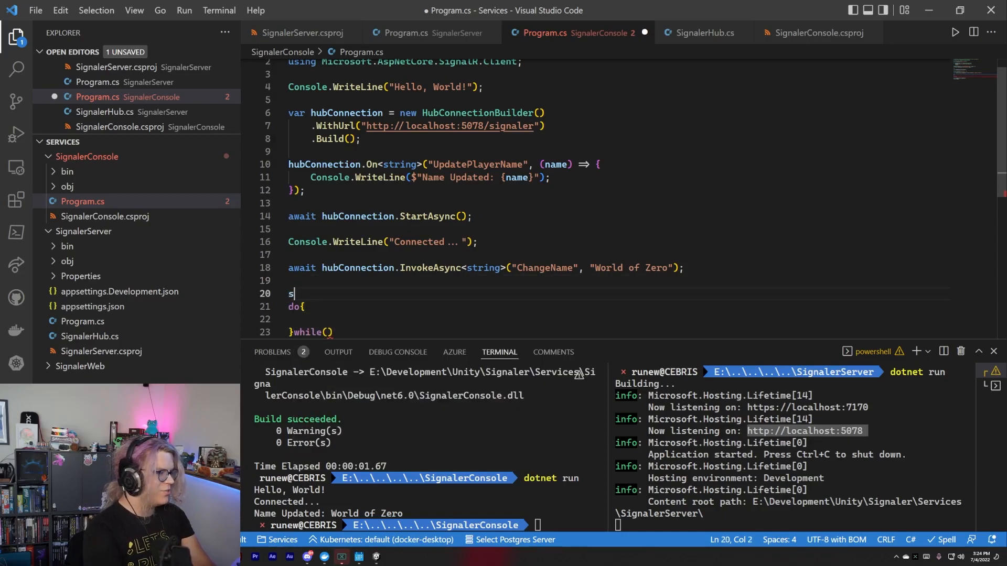
text(tring input.)
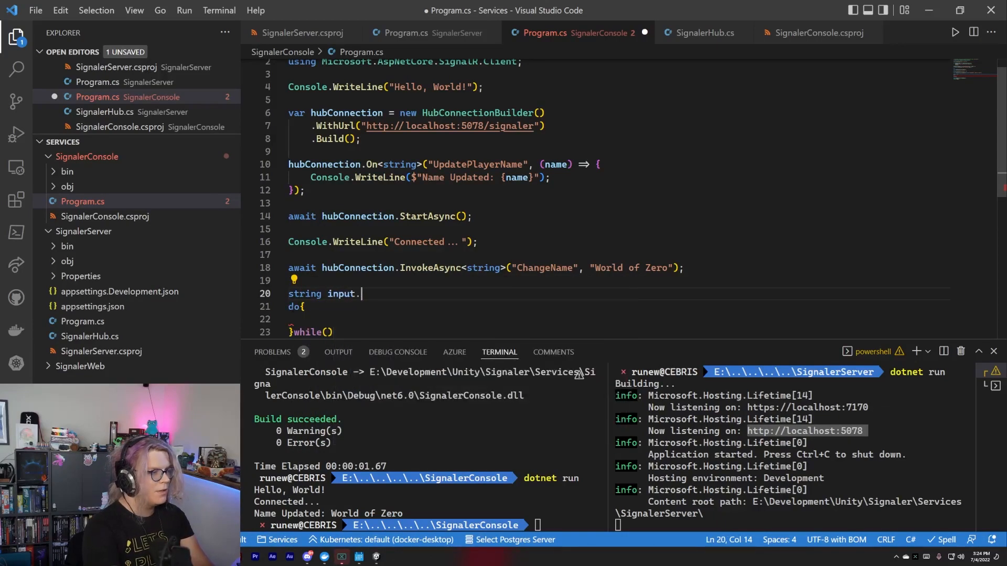
text(= String.e)
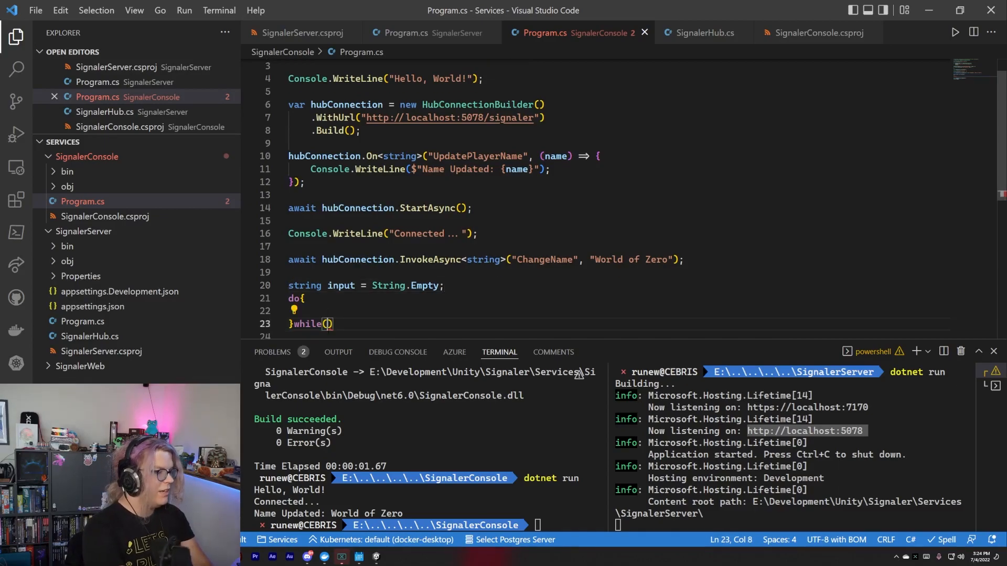
text(input)
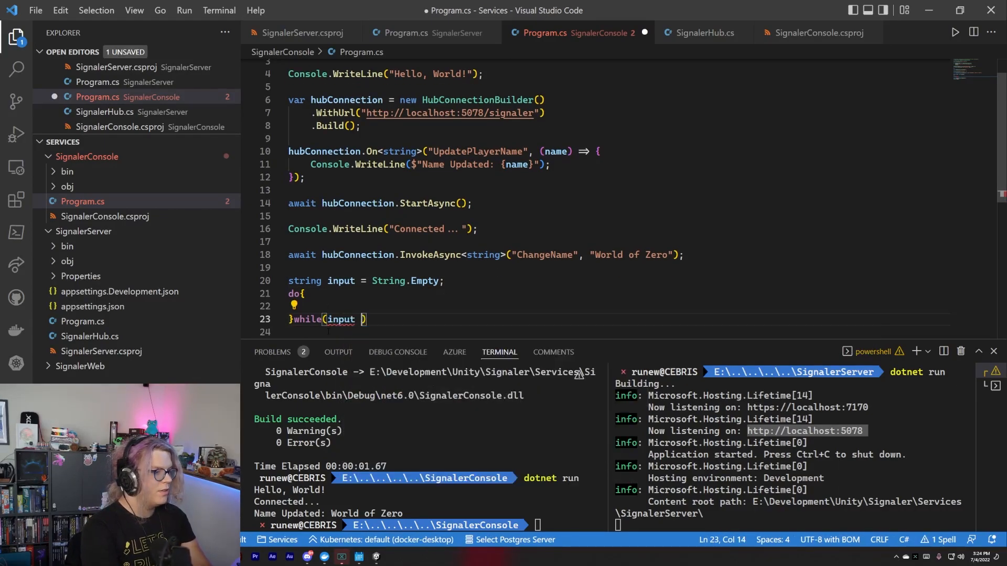
key(Backspace)
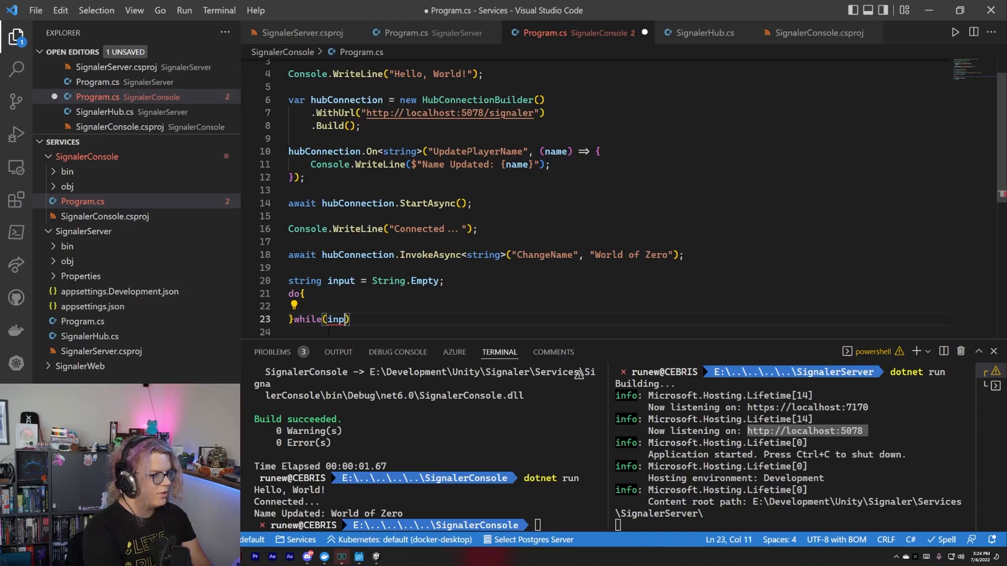
text(String.IsNullOrWhiteSpace()
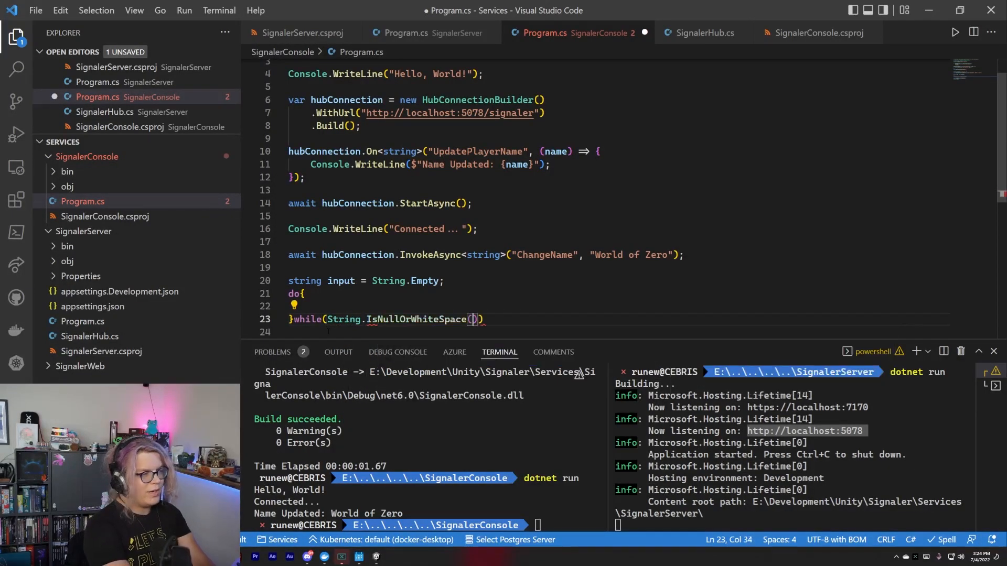
text(input)
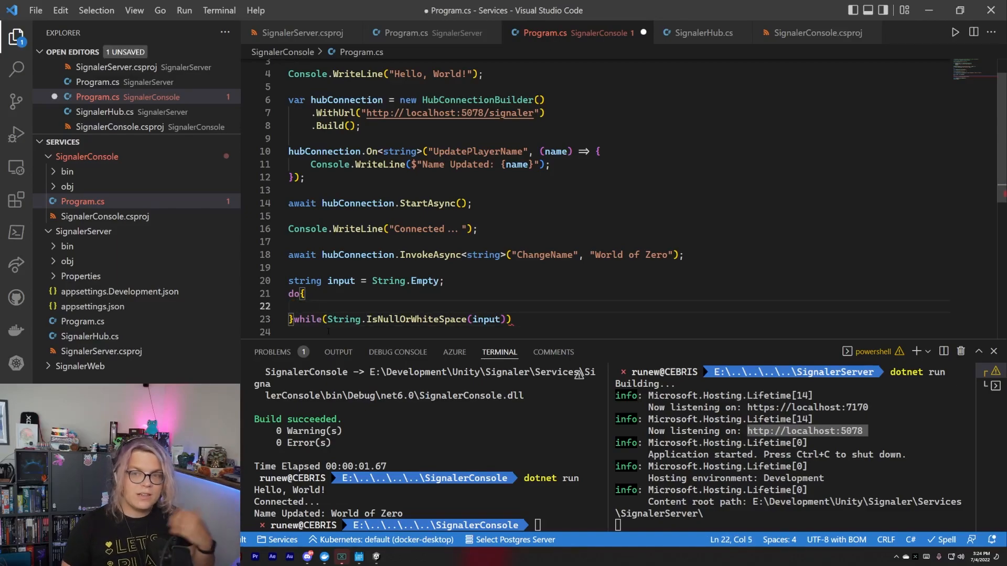
- Read input with Console.ReadLine() and send it to ChangeName inside an IsNullOrWhiteSpace check
text(inp)
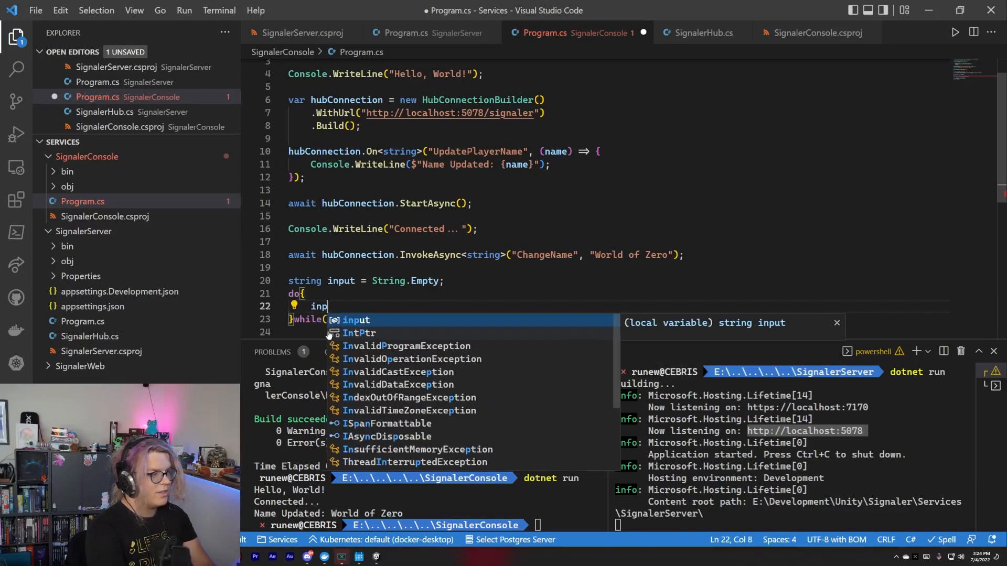
text(ut = Console.ReadLine();)
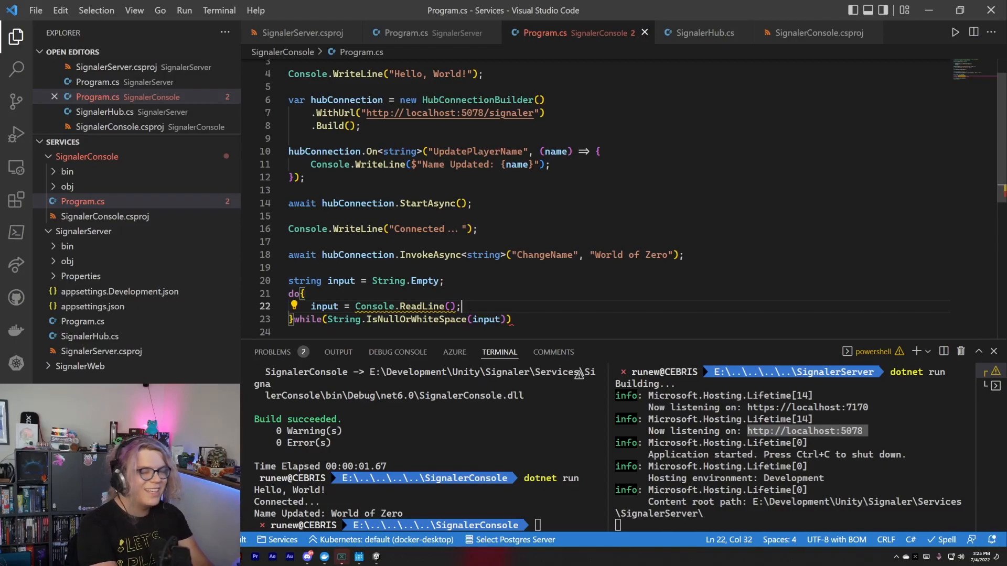
key(enter)
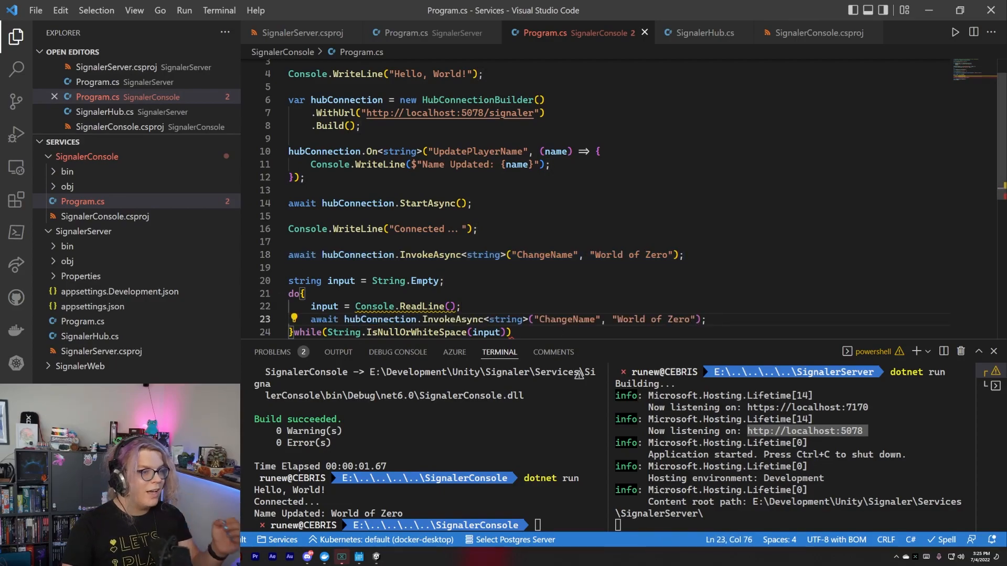
double_click(652, 319)
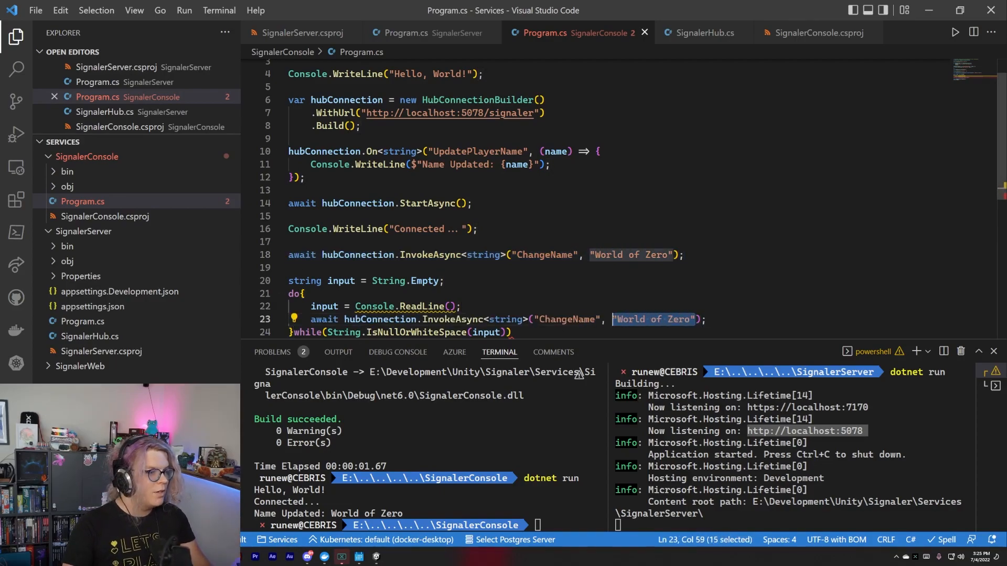
mouse_move(626, 350)
text(input)
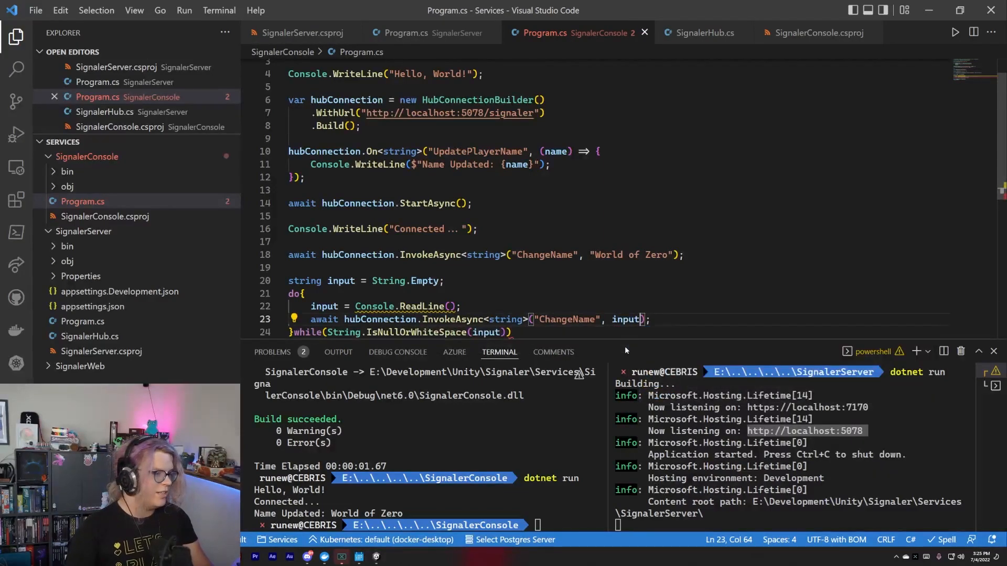
text(UriFormat)
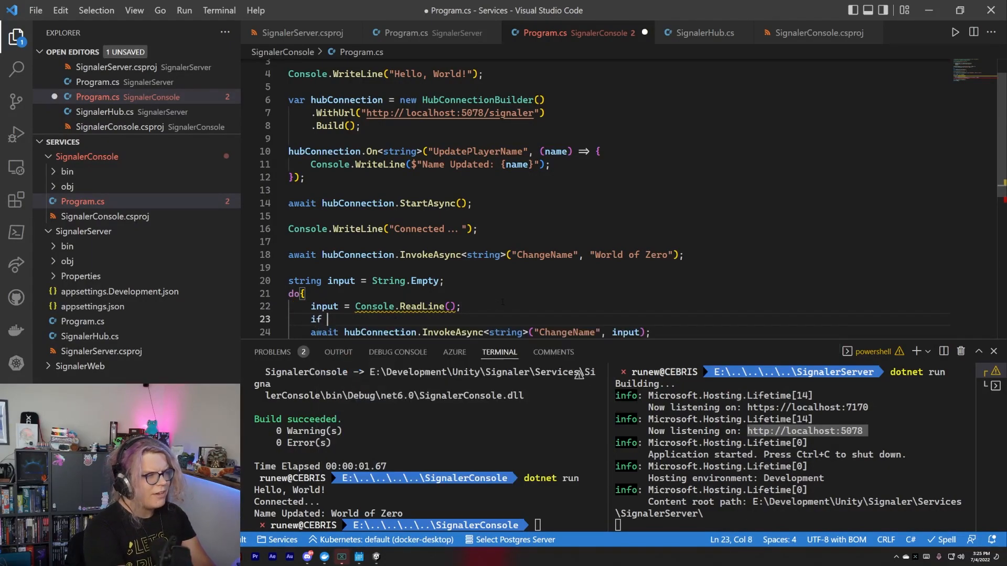
text(())
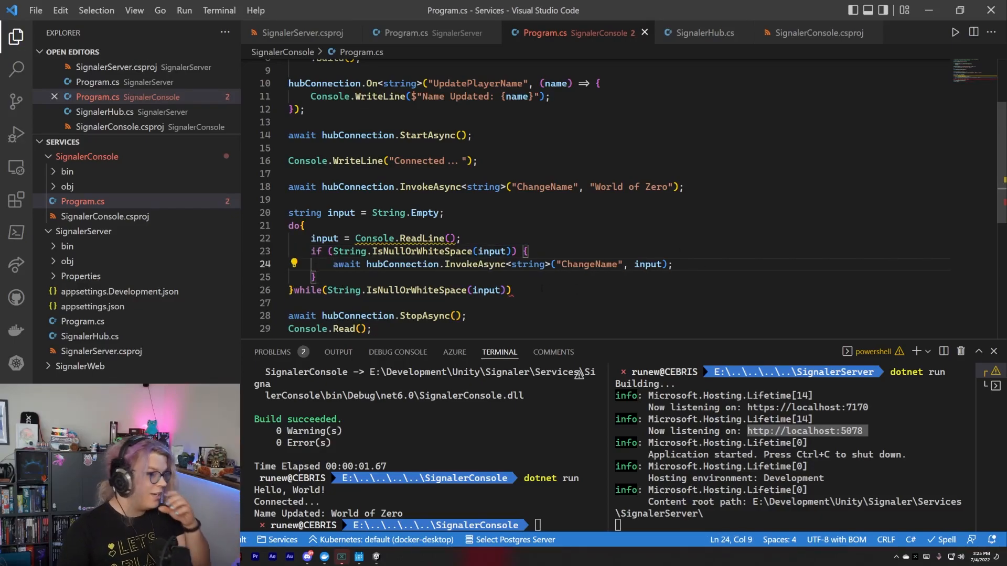
text(;)
click(429, 525)
text(clear)
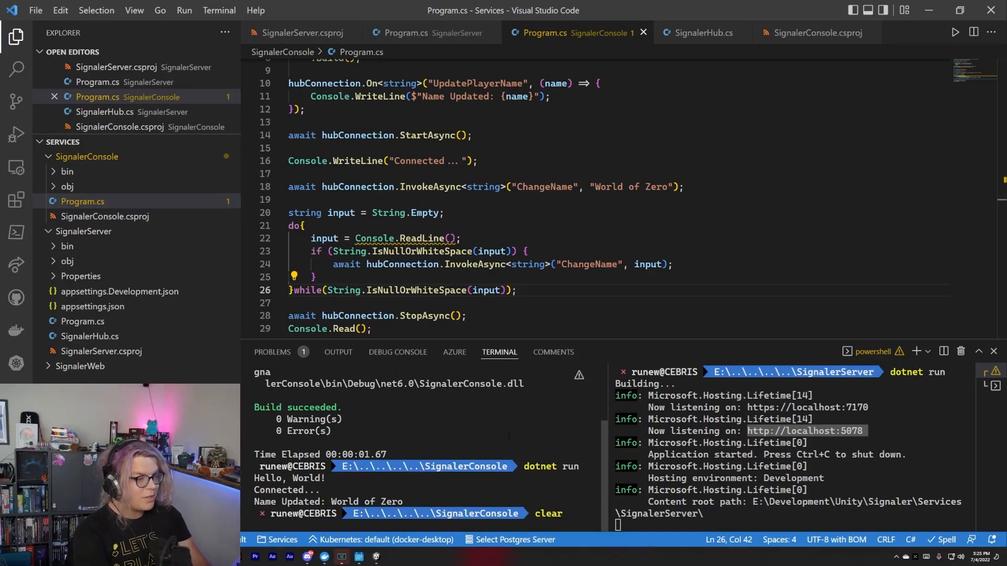
- Run the client with dotnet run, send 'test', and add ! to the IsNullOrWhiteSpace check
text(dotnet run)
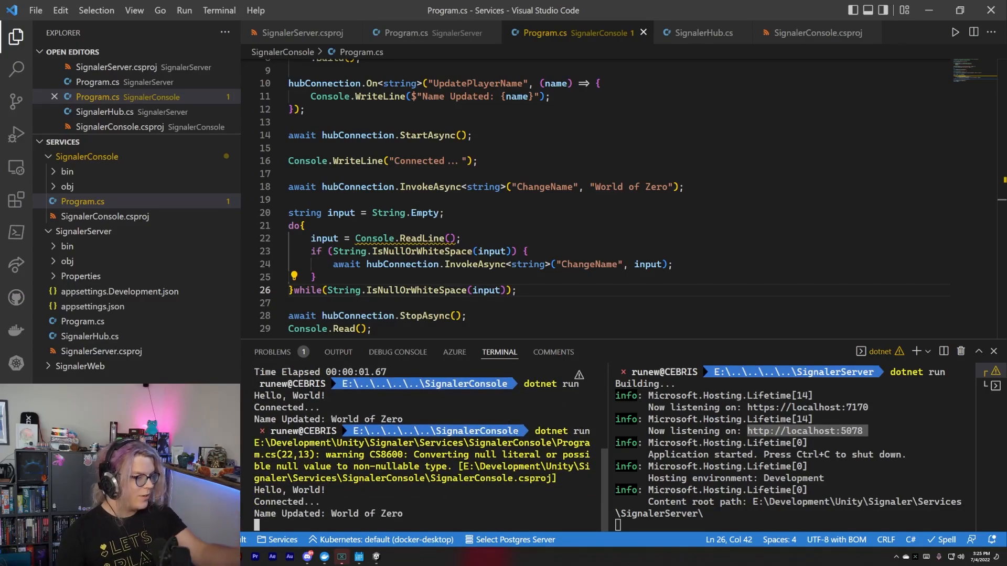
text(t)
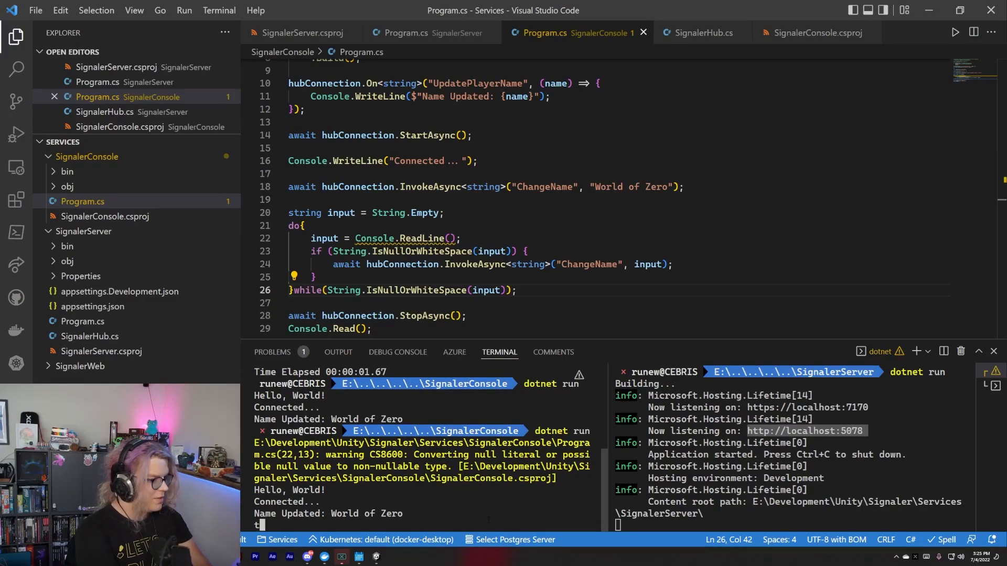
text(est)
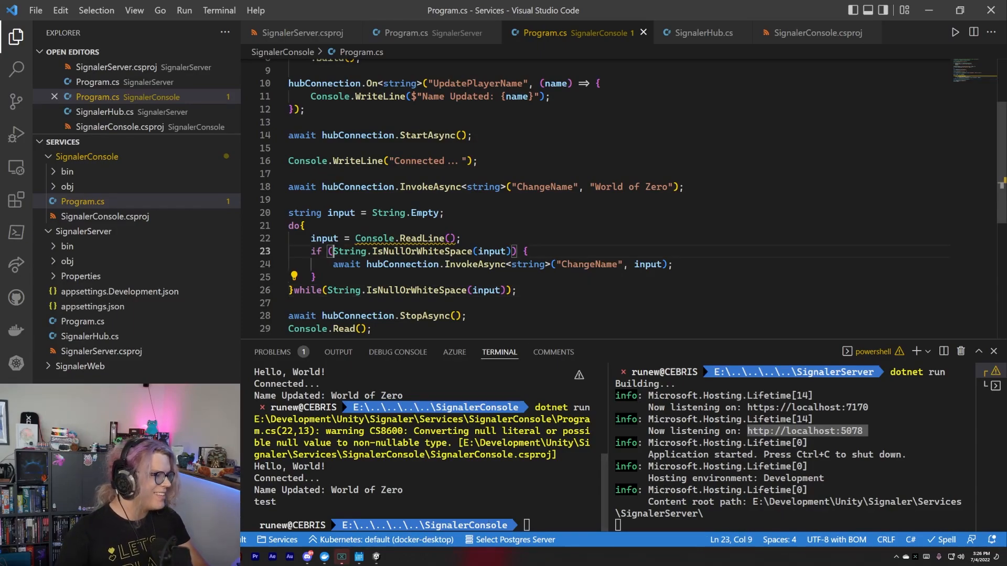
text(!)
text(cd )
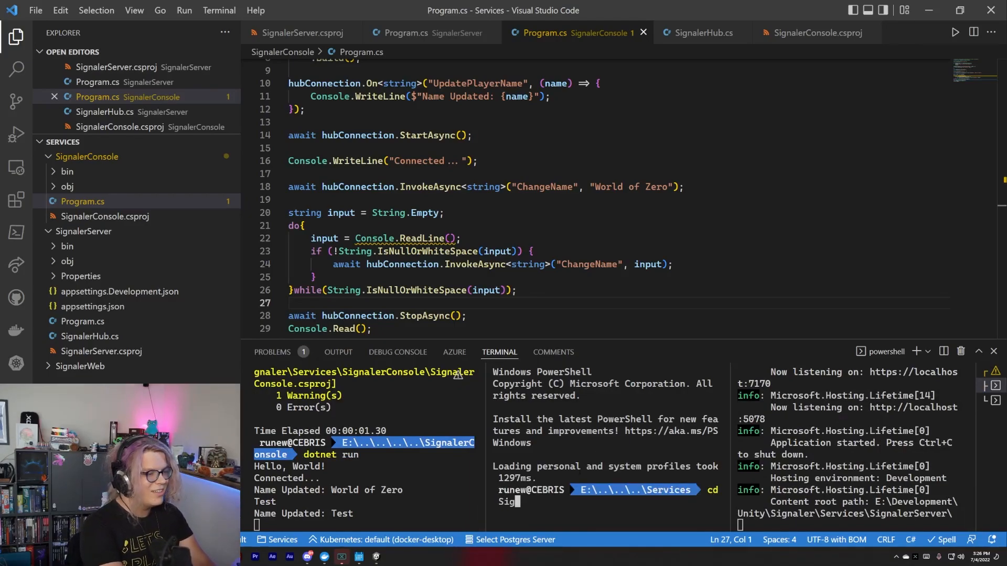
- Run a second client from SignalerConsole in a split terminal, sending Hello! and Test
text(SignalerConsole)
text(dotnet run)
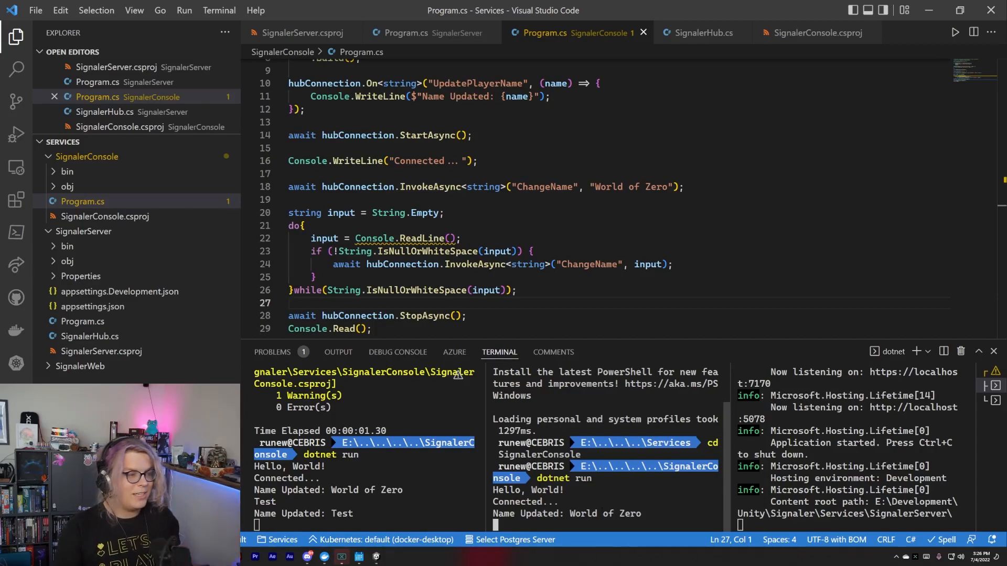
text(Hello!)
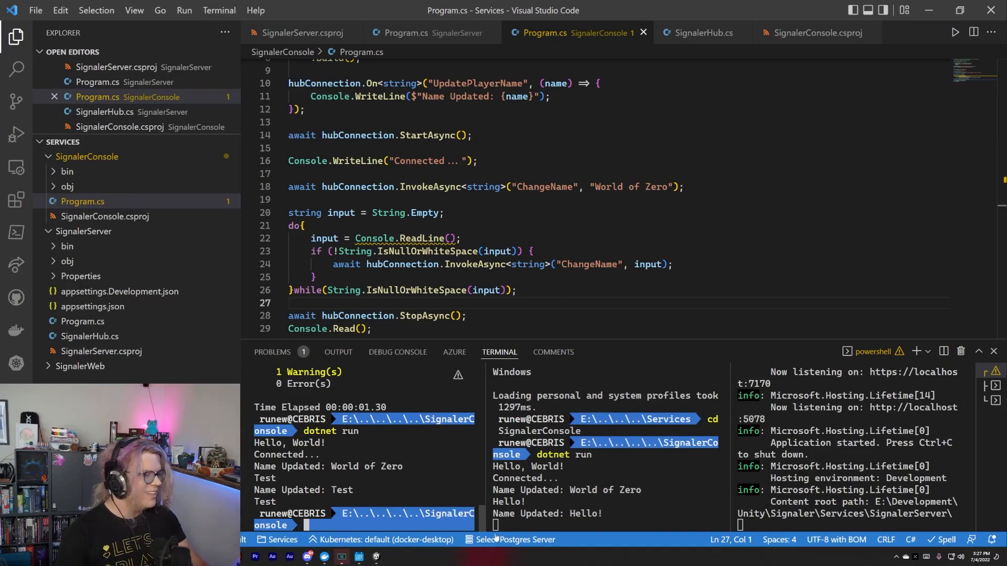
text(Test)
text(!)
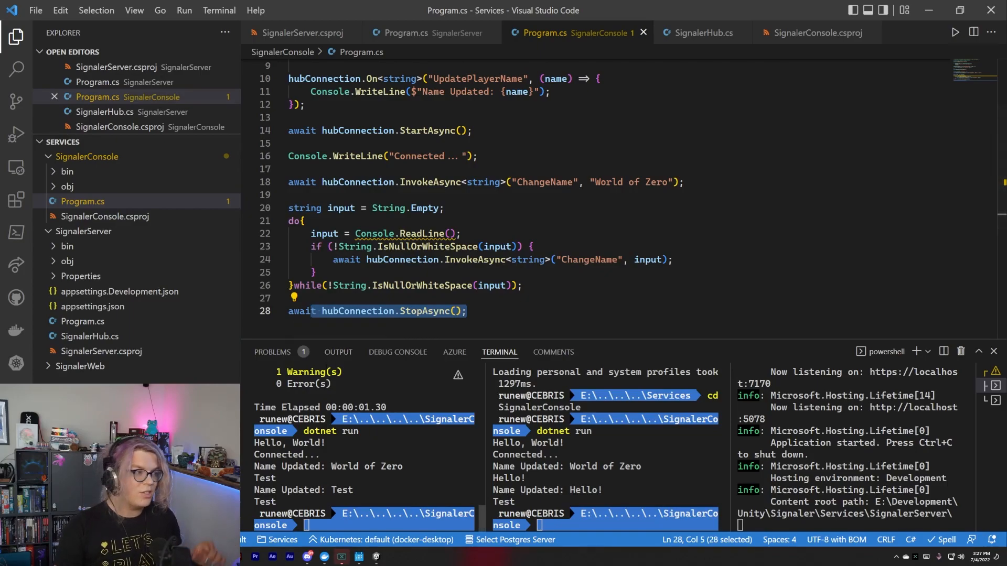
mouse_move(397, 352)
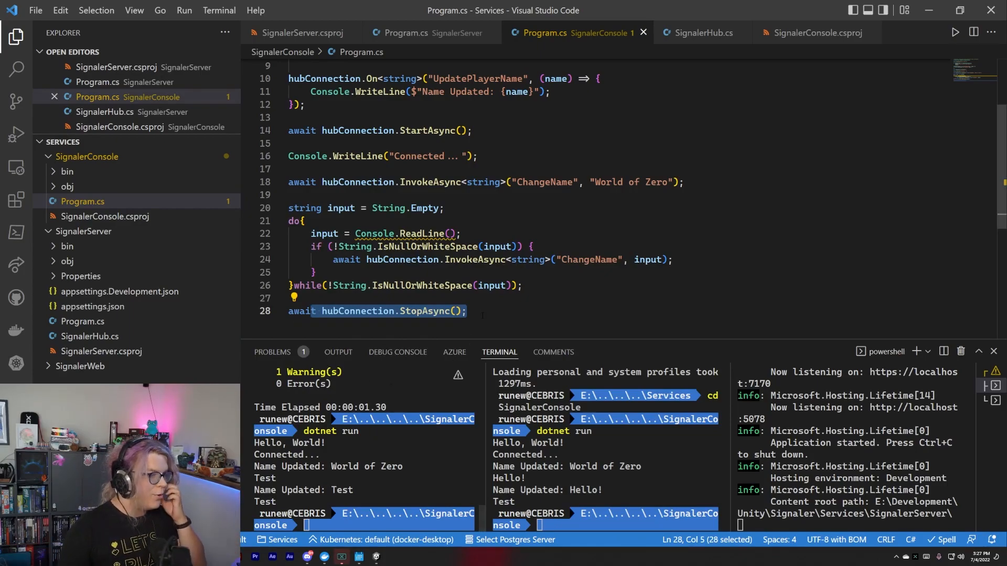
- Begin typing a Console.Read call below the StopAsync line
text(Cpo)
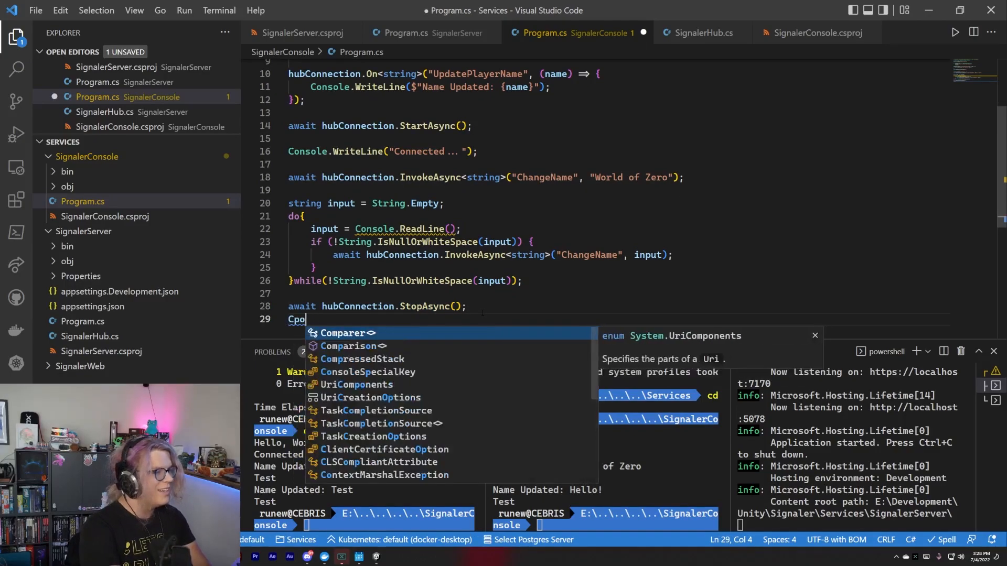
text(onsole.Read)
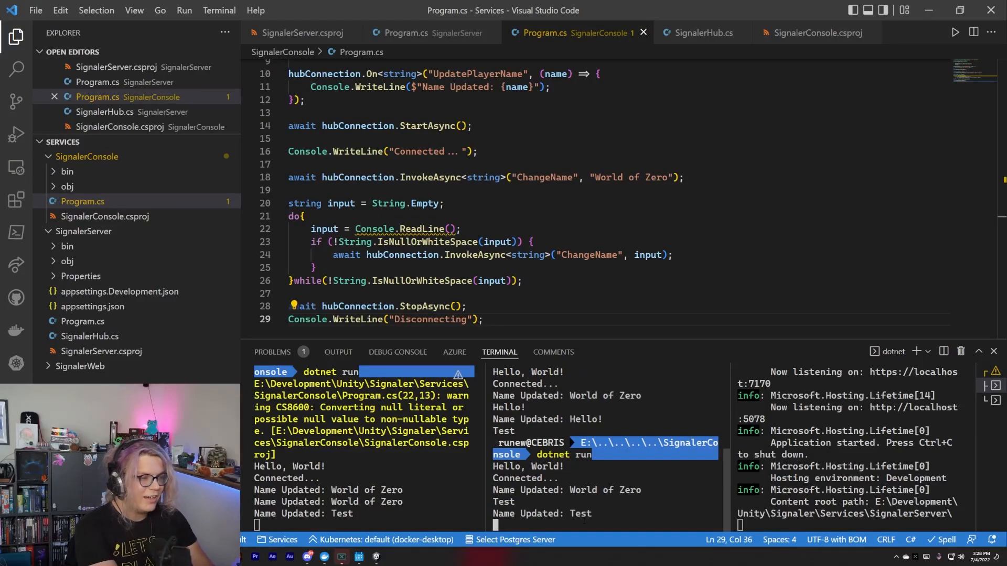
- Send 'Unity test?' from one client and see both terminals show Name Updated: Unity test?
text(U)
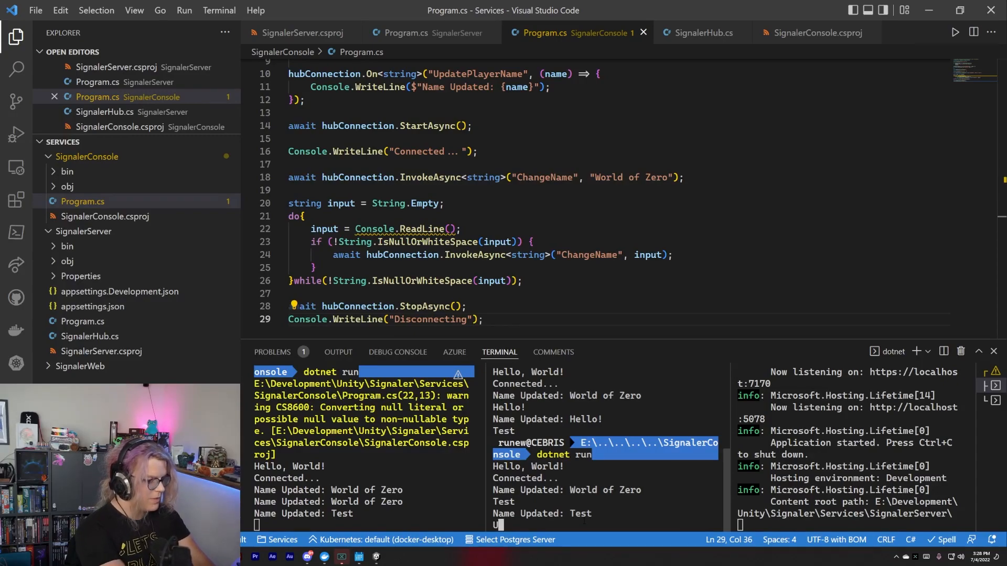
text(nity)
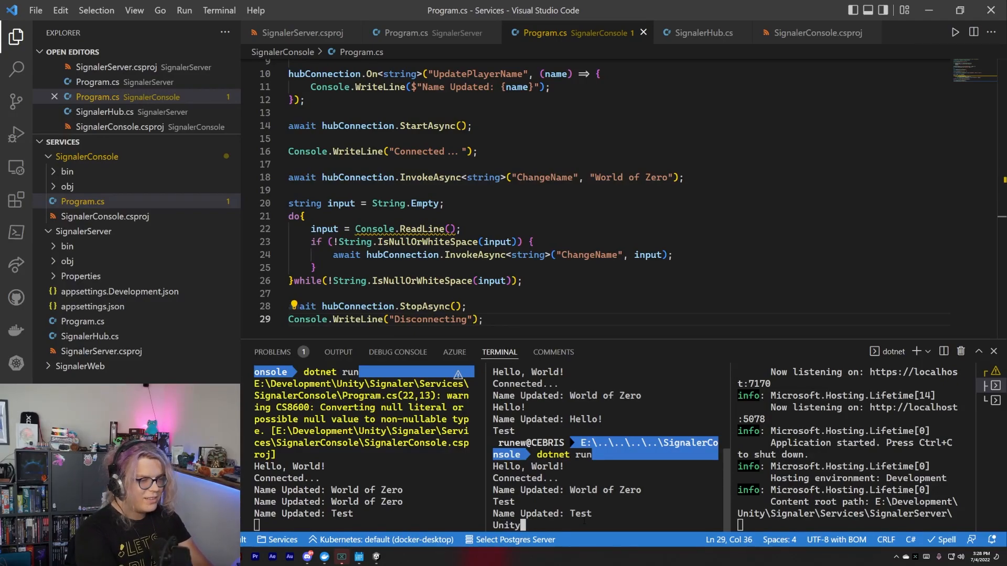
text(test?)
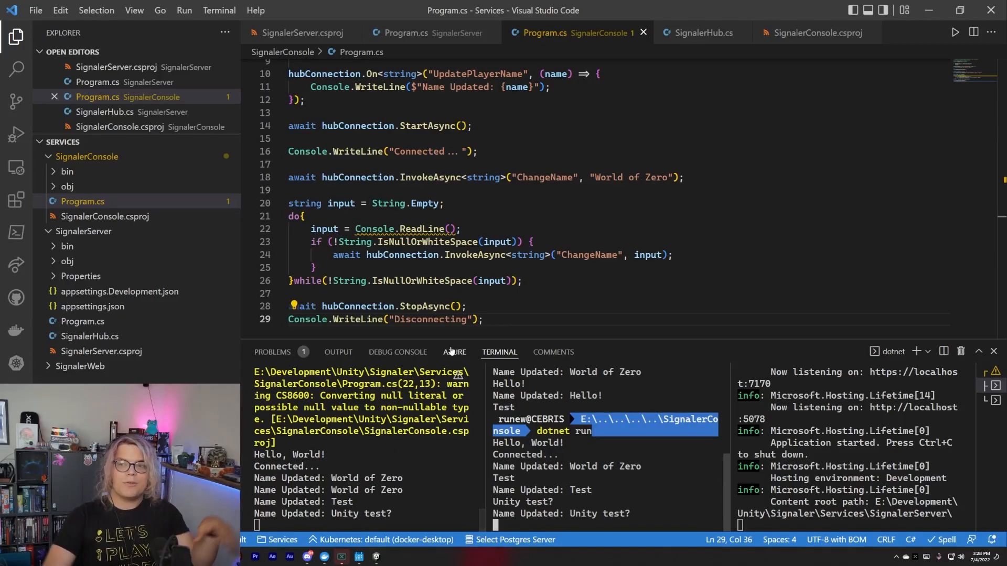
mouse_move(455, 352)
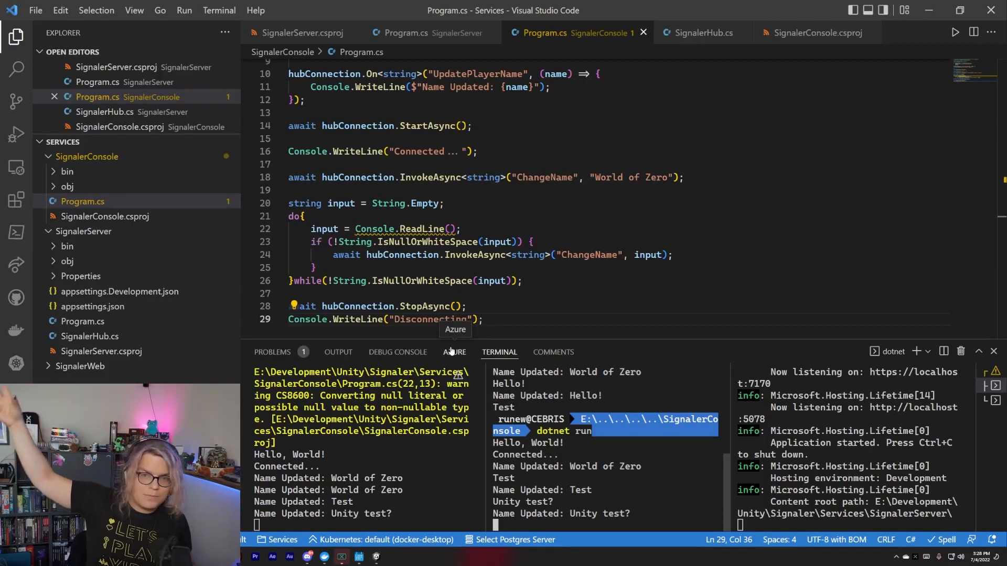